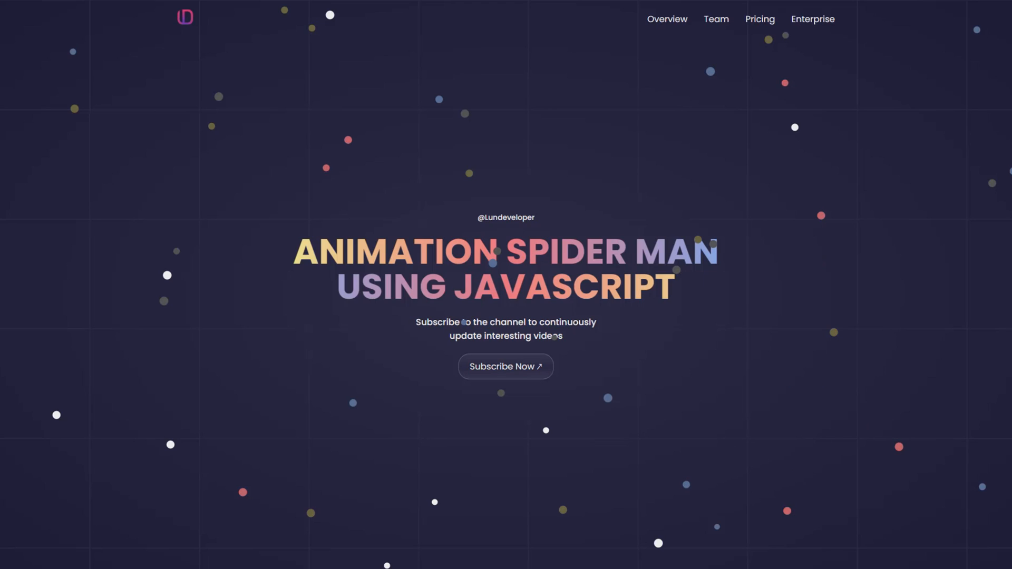
{"action": "mouse_move", "coordinate": [984, 122]}
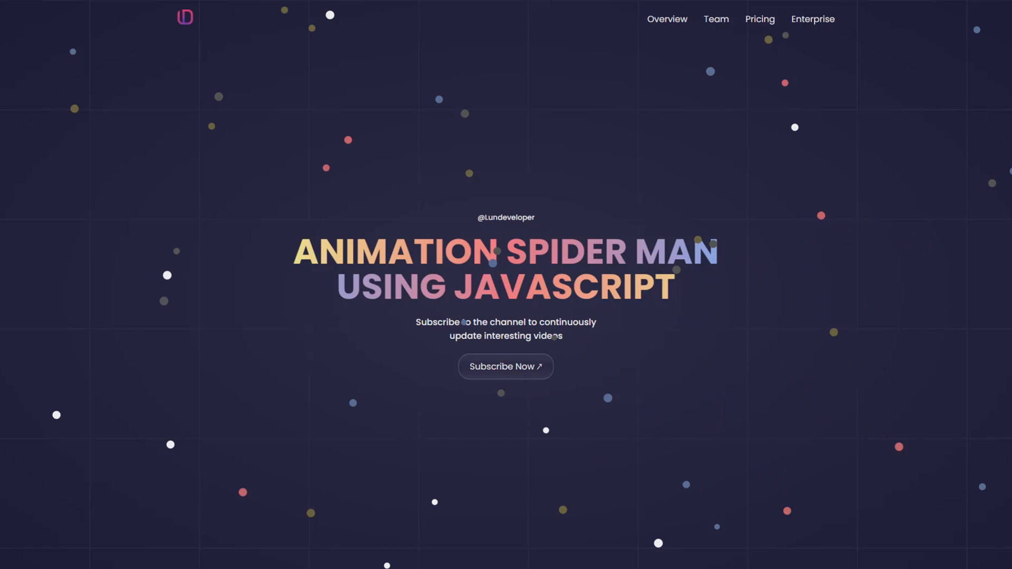
{"action": "mouse_move", "coordinate": [914, 163]}
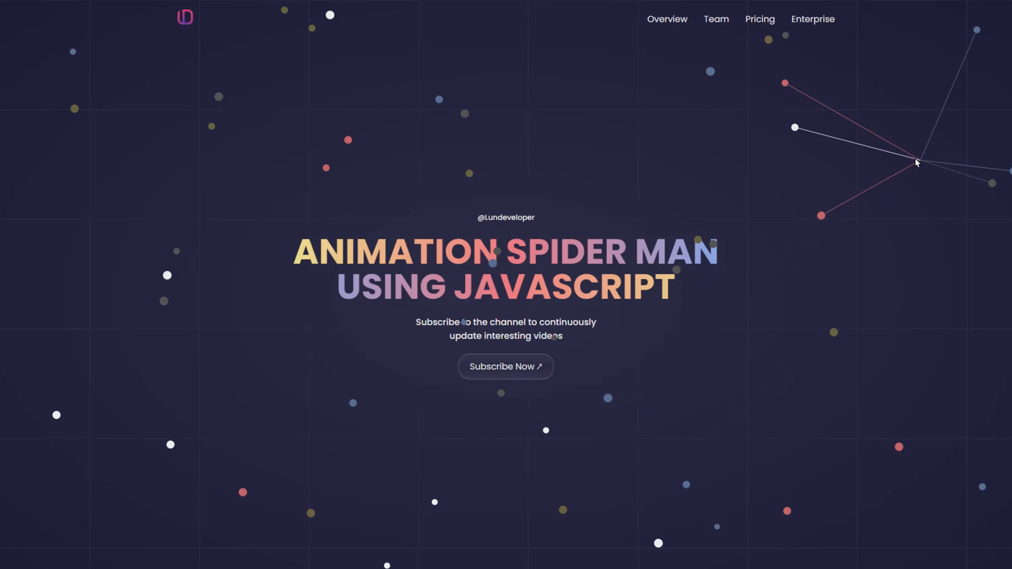
{"action": "mouse_move", "coordinate": [63, 211]}
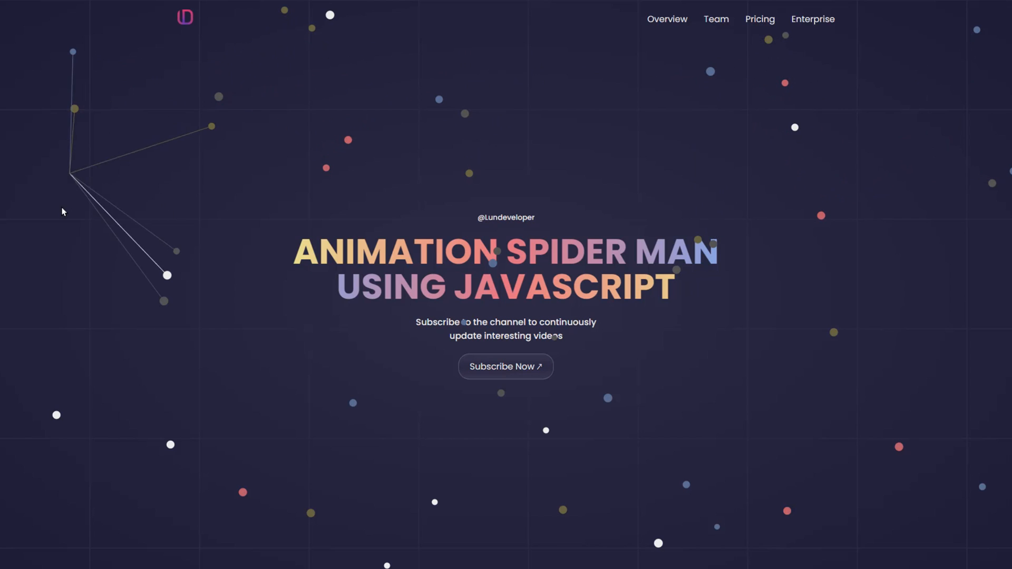
{"action": "mouse_move", "coordinate": [796, 385]}
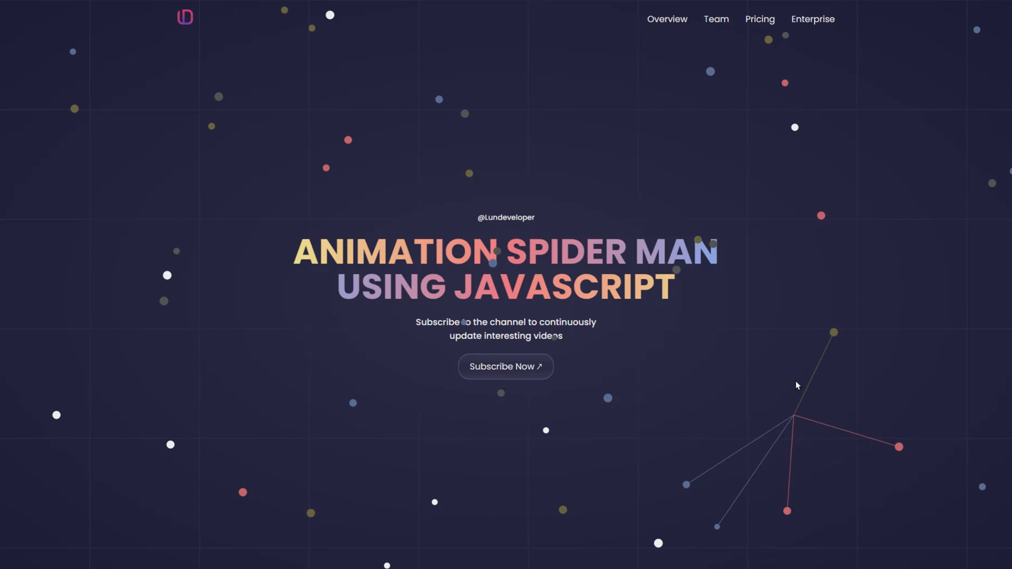
{"action": "mouse_move", "coordinate": [487, 268]}
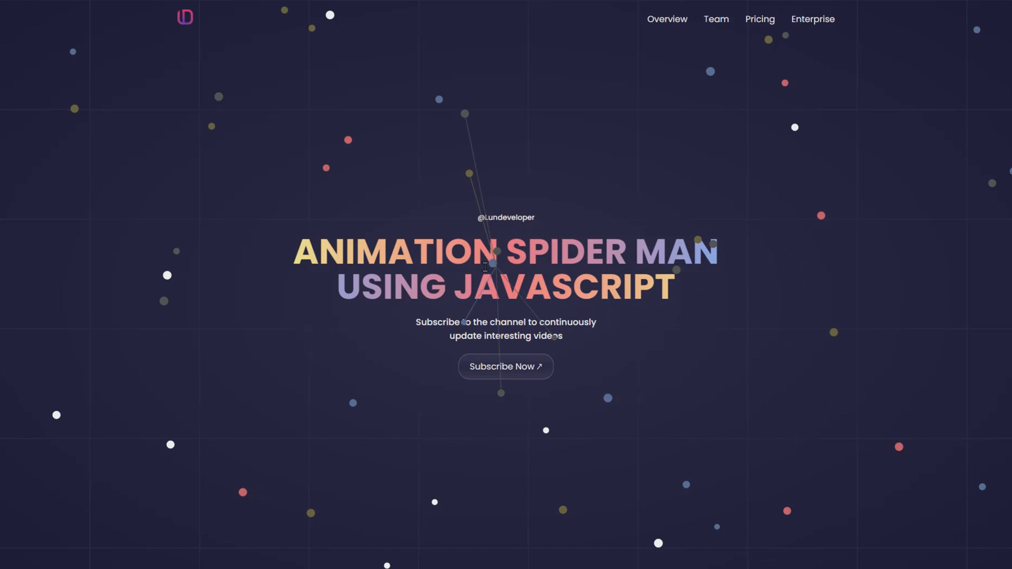
{"action": "mouse_move", "coordinate": [296, 94]}
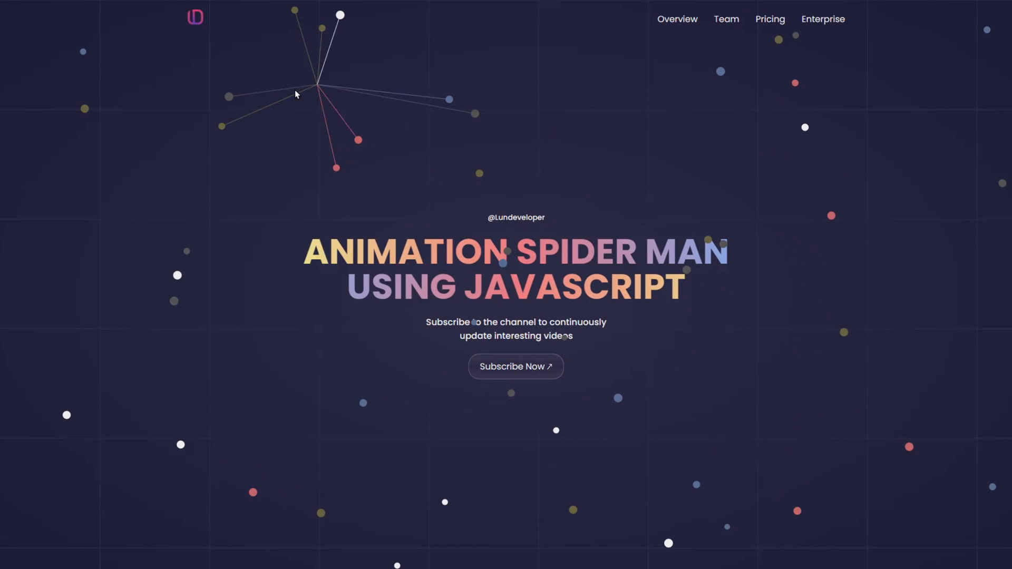
{"action": "mouse_move", "coordinate": [306, 178]}
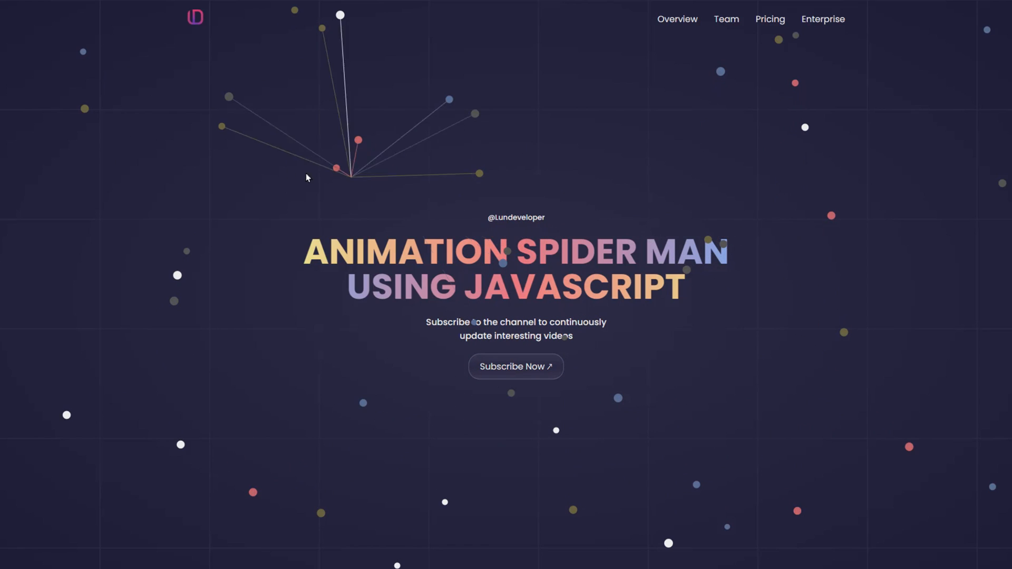
{"action": "mouse_move", "coordinate": [842, 244]}
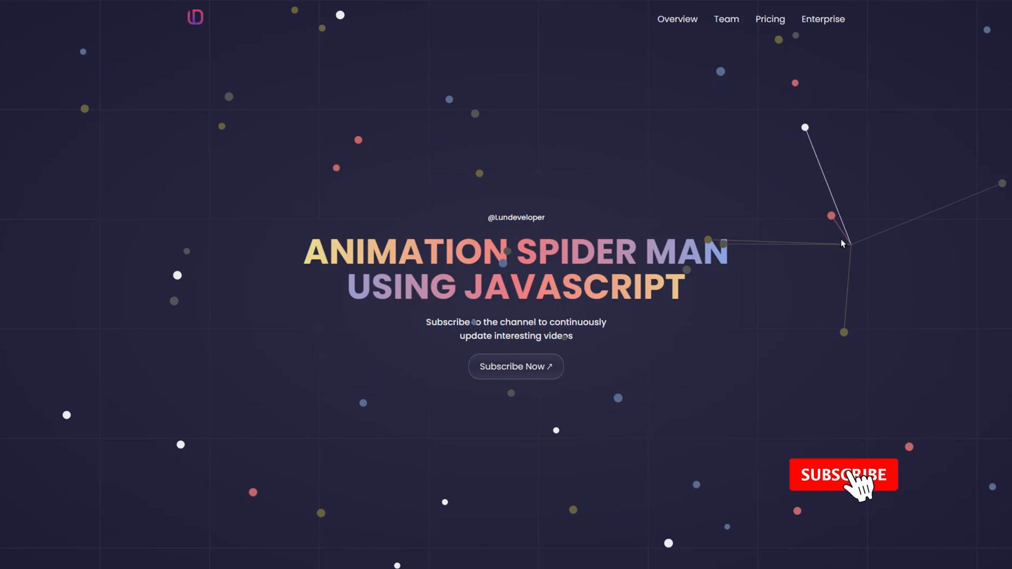
Insert a <canvas id="dotsCanvas"> on a new line after the Subscribe Now button in index.html
{"action": "left_click", "coordinate": [842, 475]}
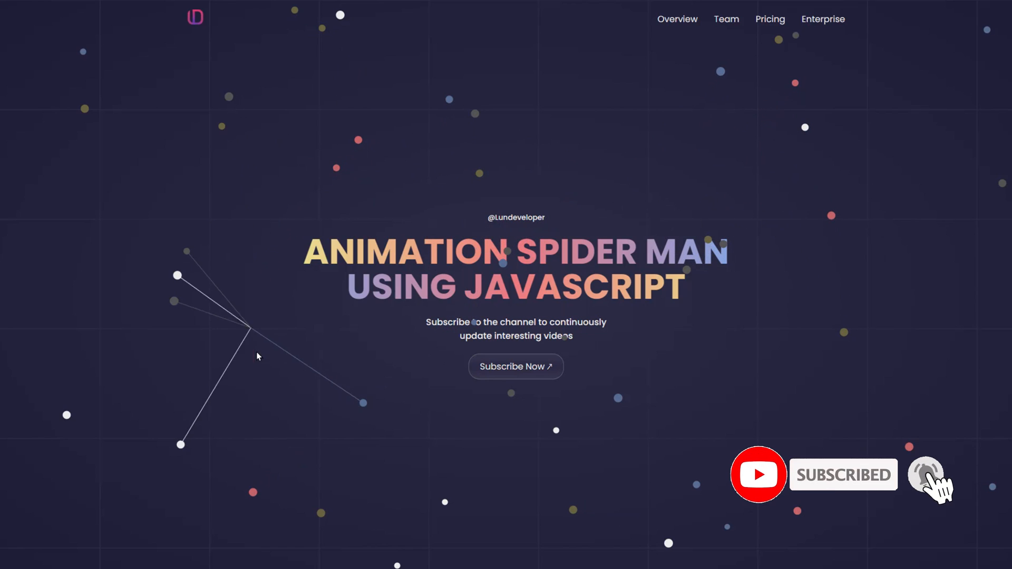
{"action": "mouse_move", "coordinate": [731, 244]}
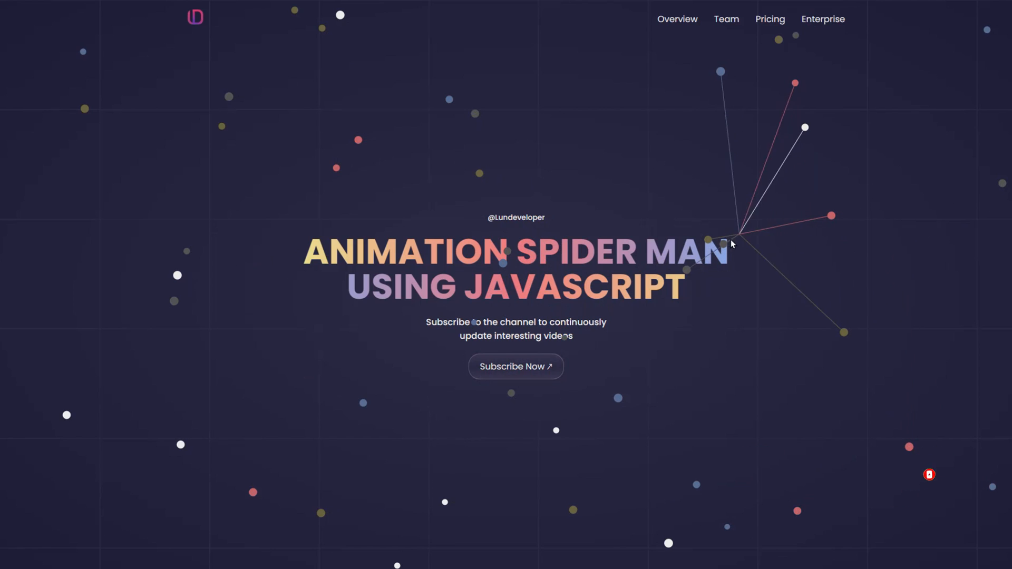
{"action": "mouse_move", "coordinate": [416, 256]}
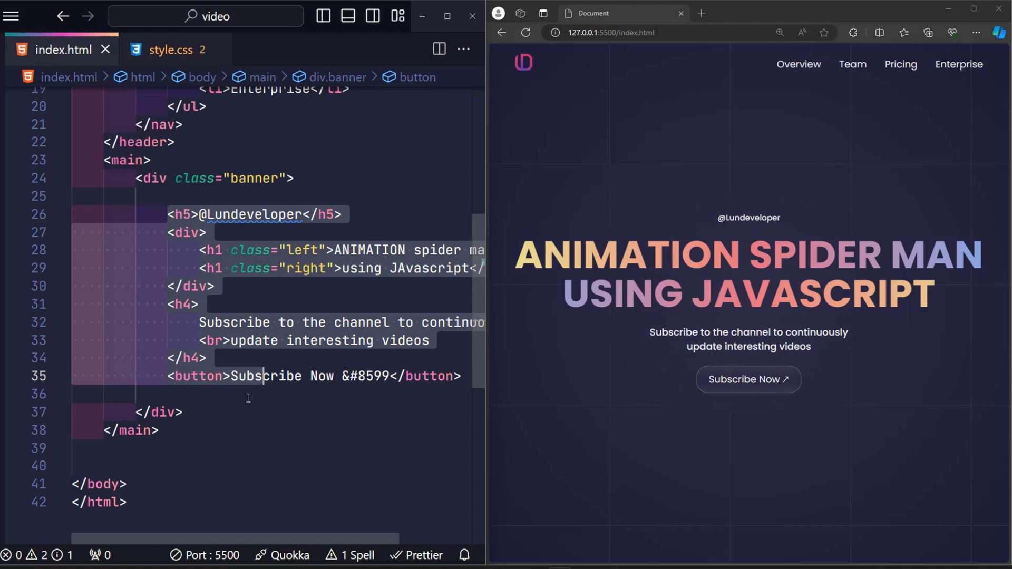
{"action": "key", "text": "Enter"}
{"action": "type", "text": "<canvas ></canvas>"}
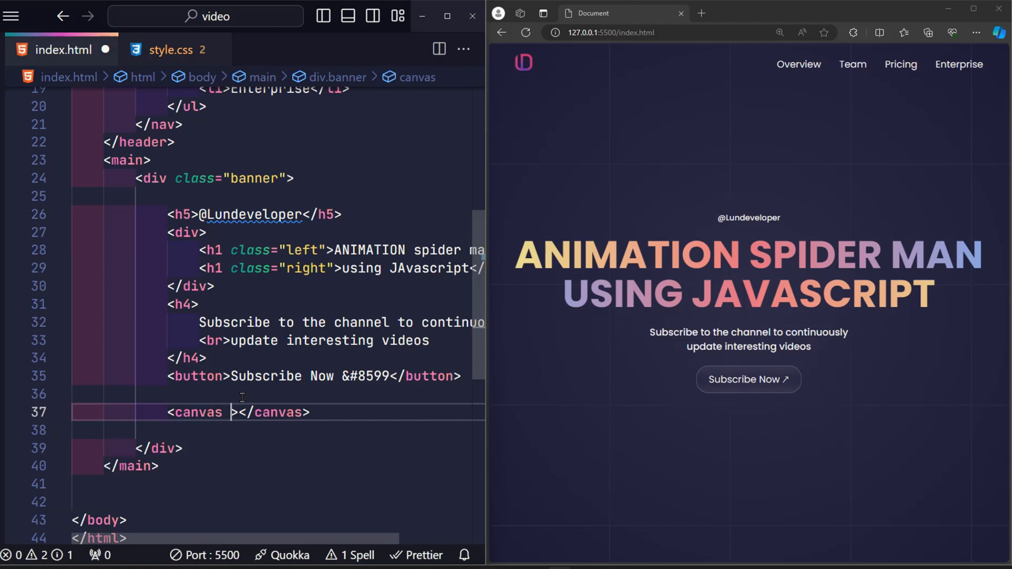
{"action": "type", "text": "id=\"\""}
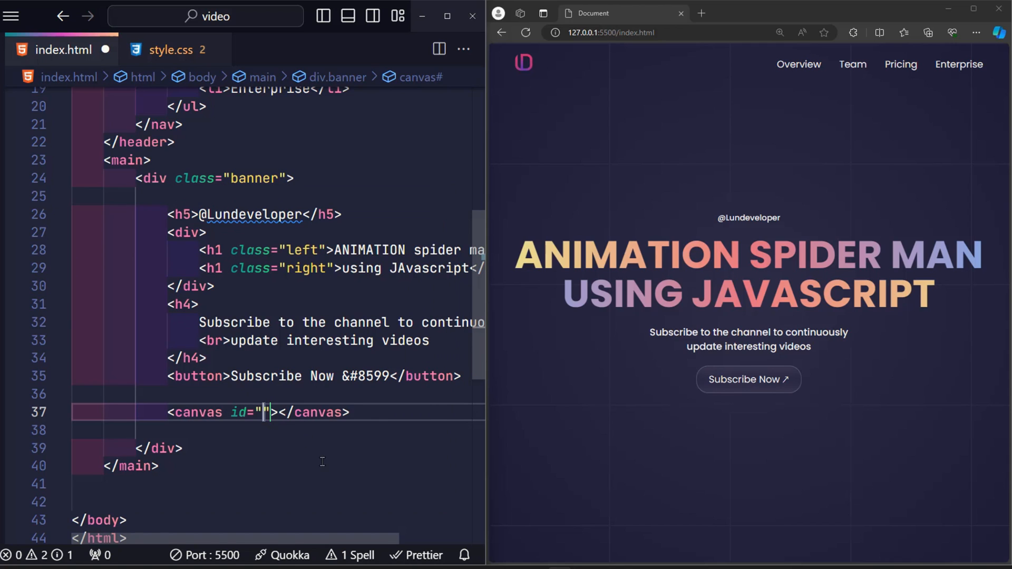
{"action": "type", "text": "dots"}
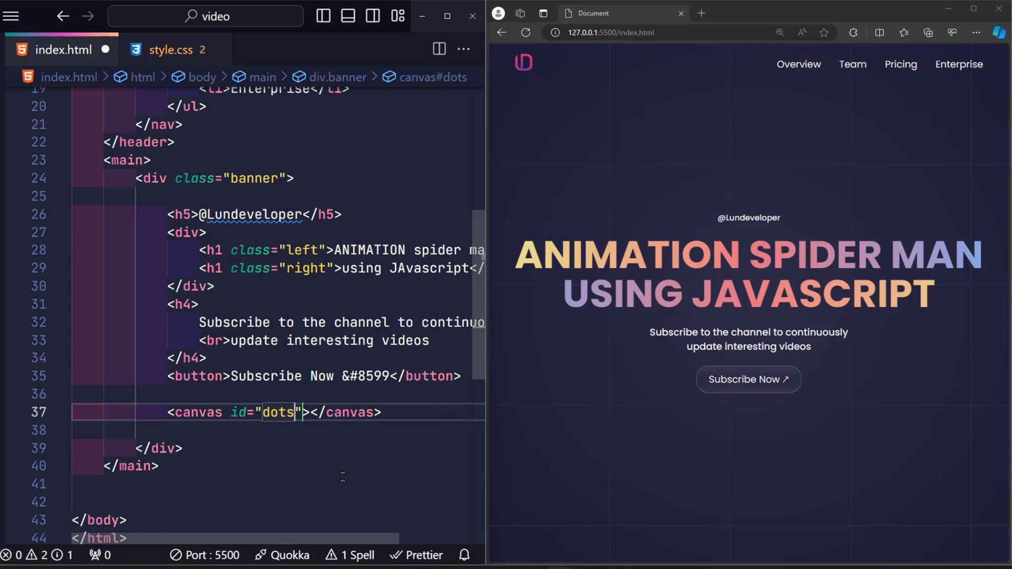
{"action": "type", "text": "Canvas"}
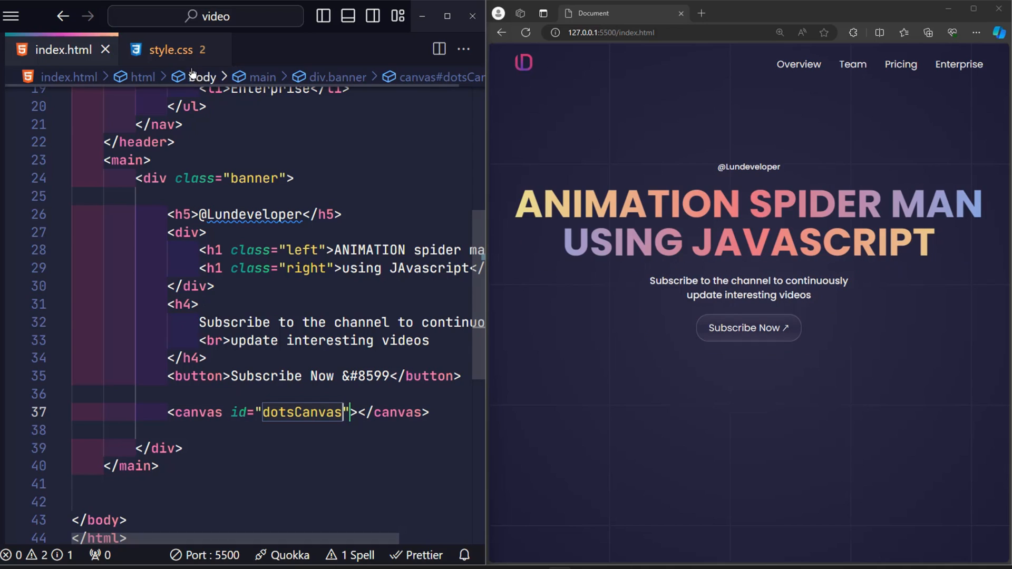
In style.css, give .banner position: relative and save
{"action": "left_click", "coordinate": [170, 50]}
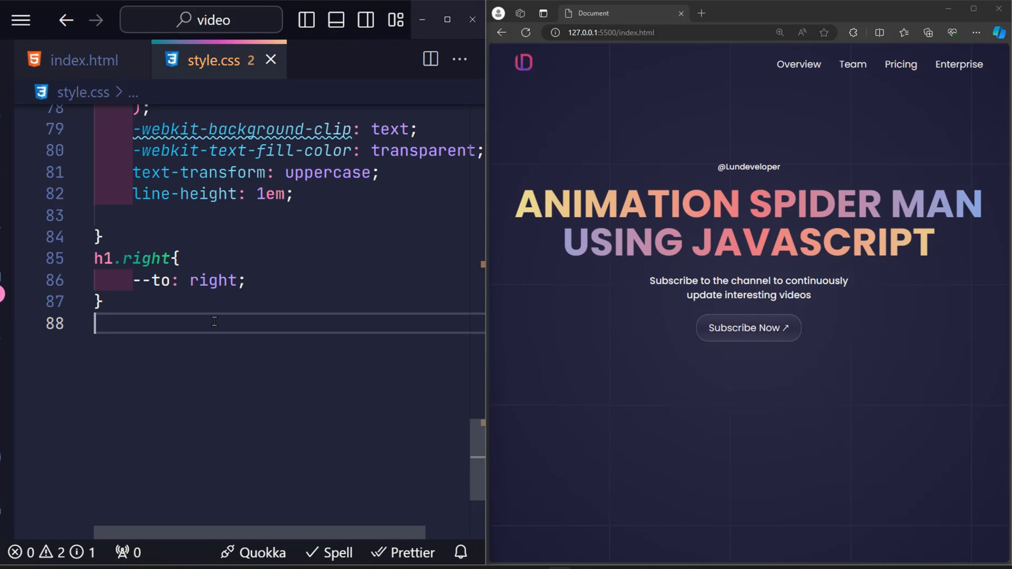
{"action": "type", "text": ".banner{"}
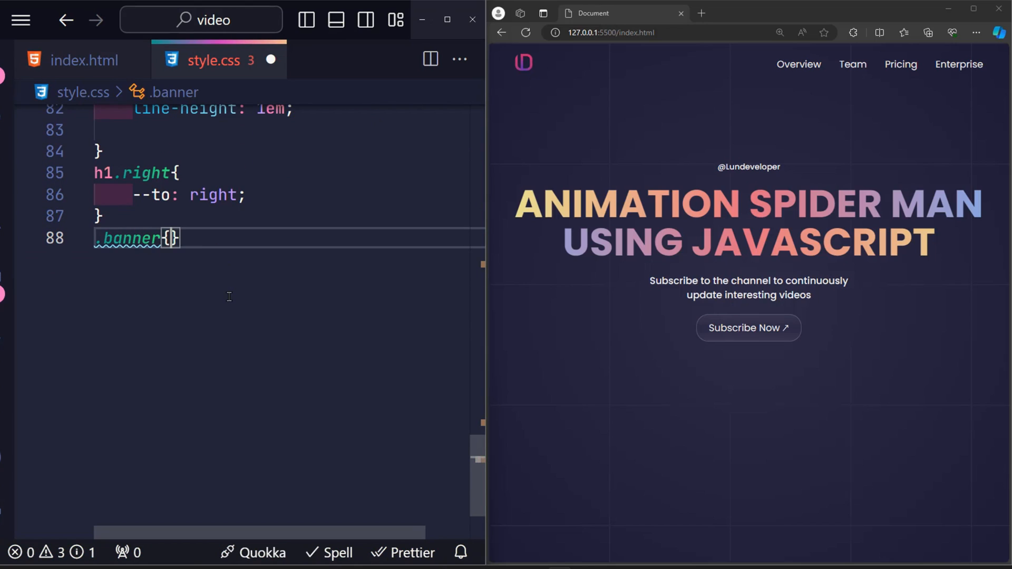
{"action": "type", "text": "position: relative;"}
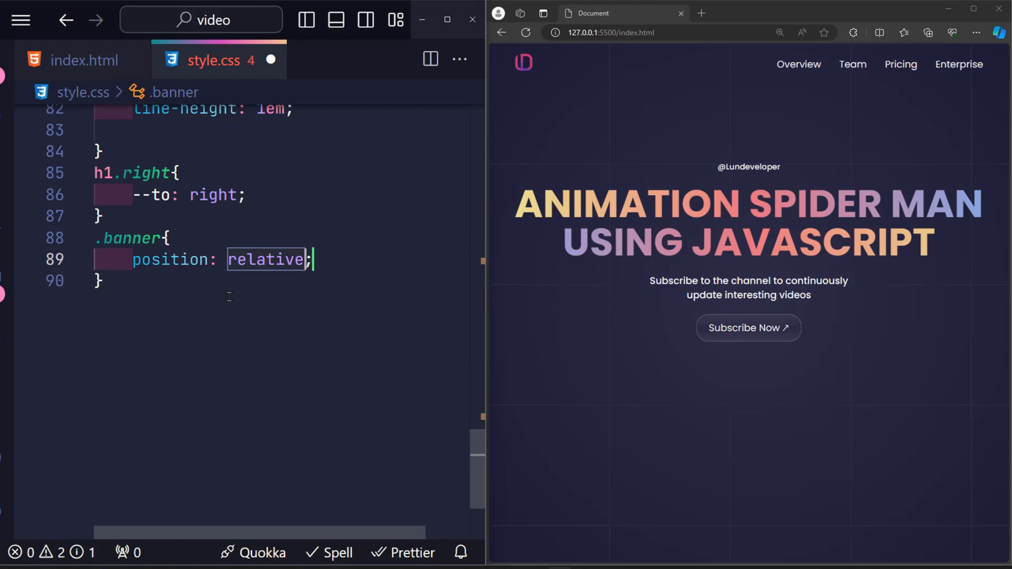
{"action": "key", "text": "ctrl+s"}
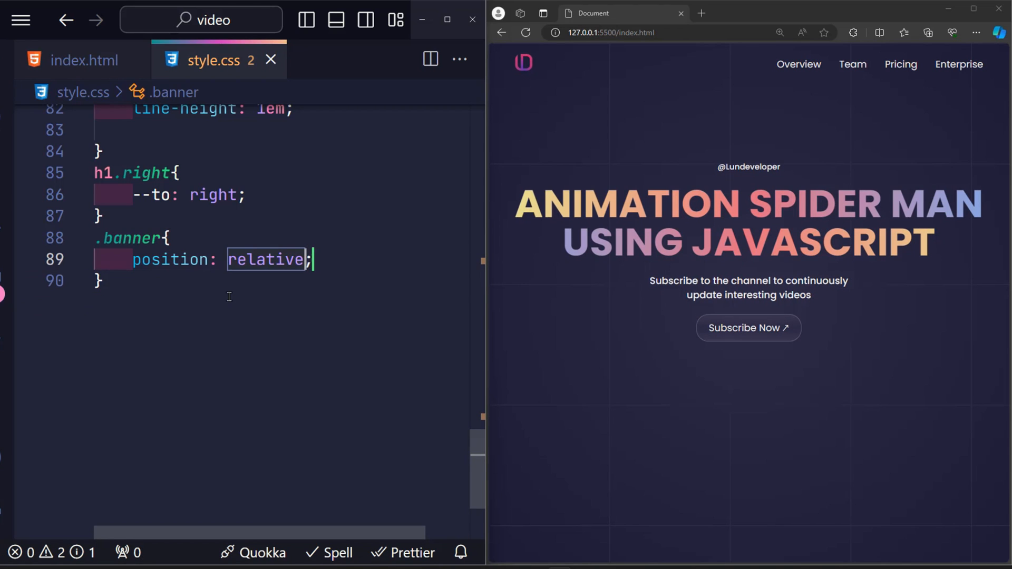
Add a .banner #dotsCanvas rule: absolute, red background, top 0, left 0, 100% width and height
{"action": "type", "text": ".banner"}
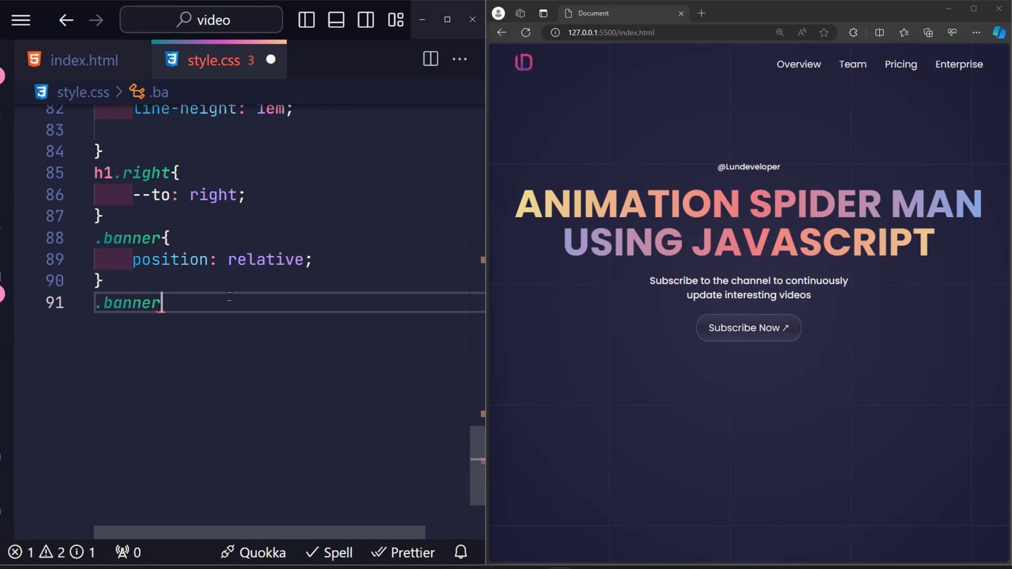
{"action": "type", "text": "#dotsCanvas"}
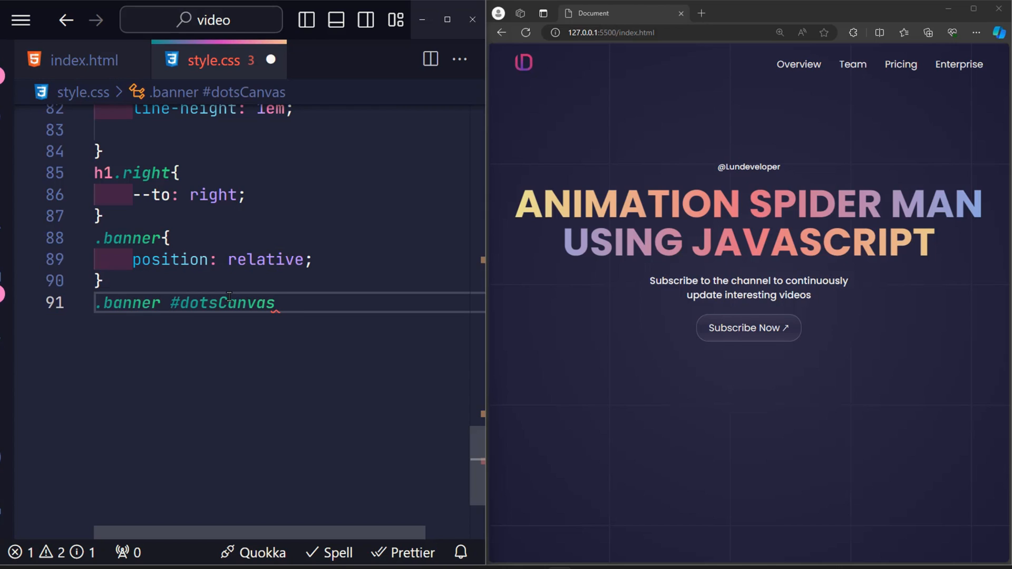
{"action": "type", "text": "{"}
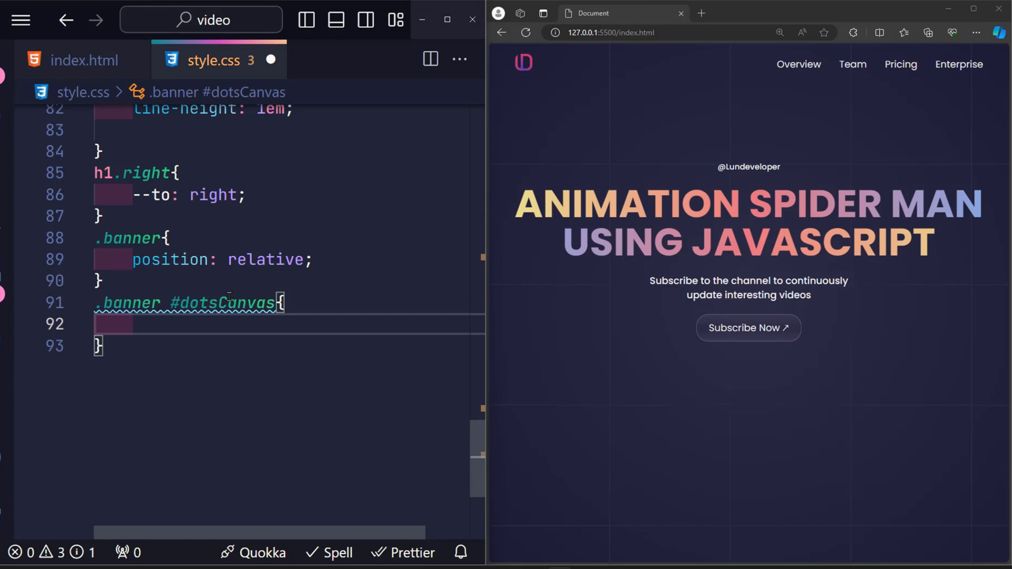
{"action": "type", "text": "position: absolute;"}
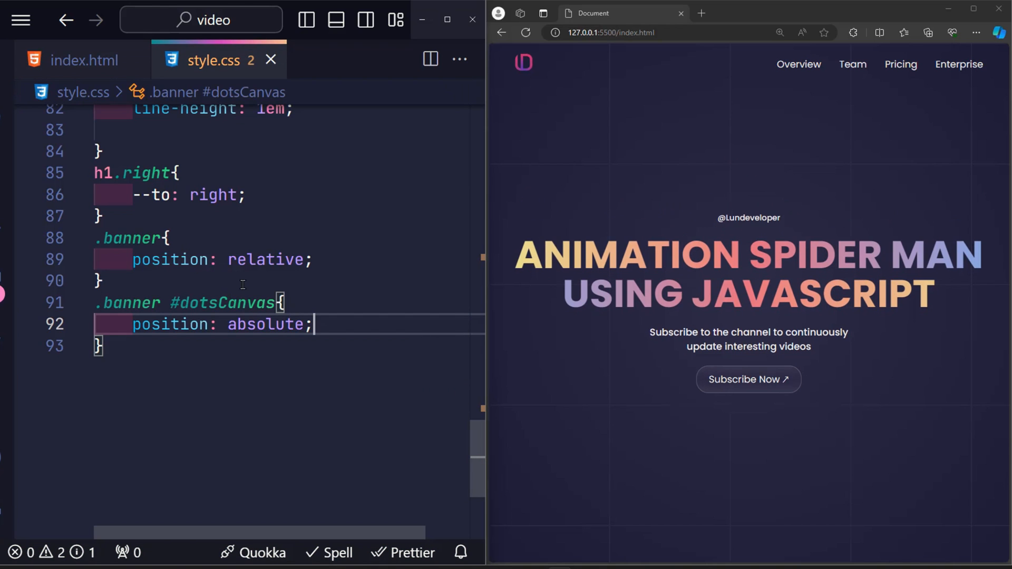
{"action": "type", "text": "background-color: red;"}
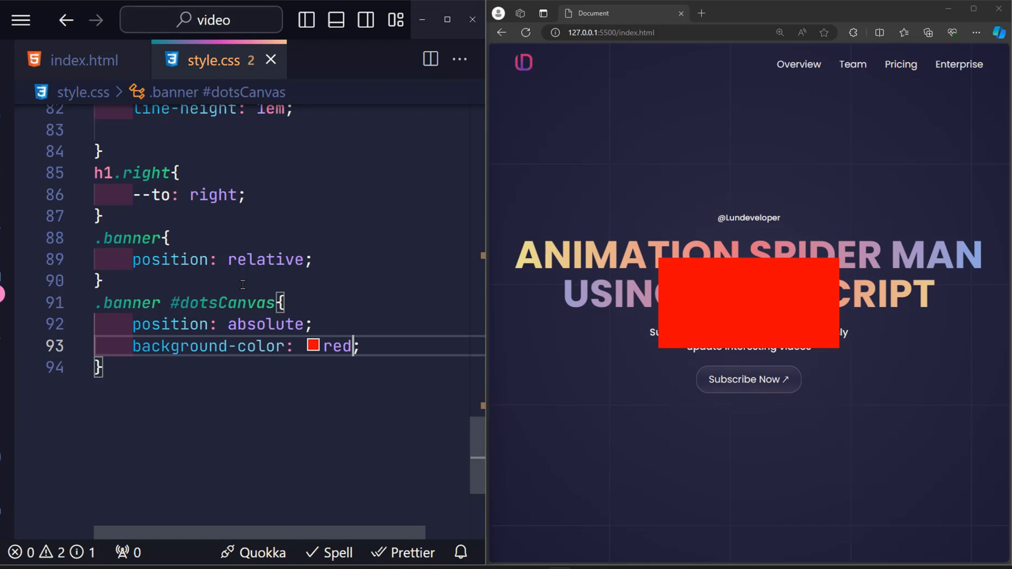
{"action": "key", "text": "Enter"}
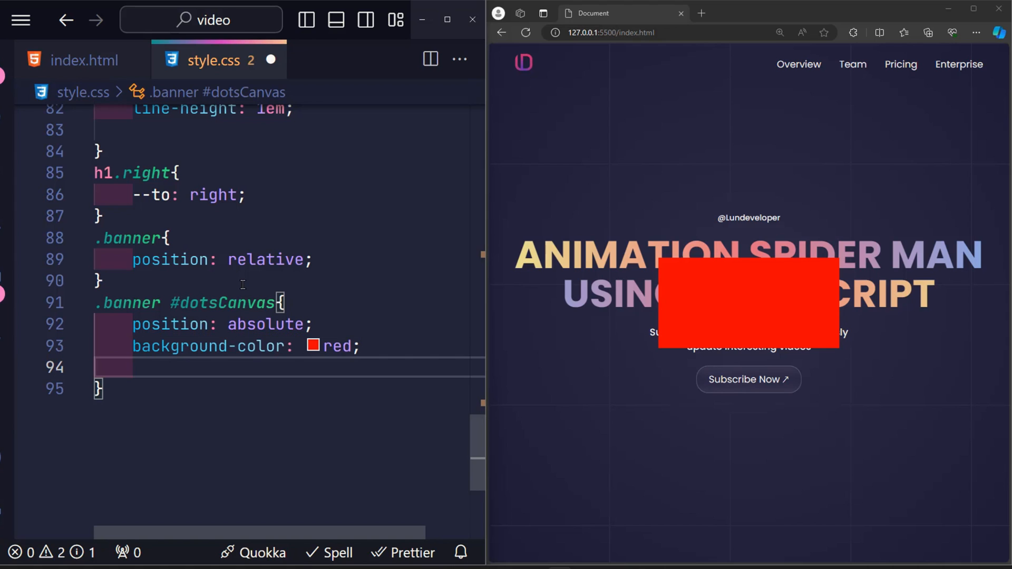
{"action": "type", "text": "top: 0;"}
{"action": "type", "text": "left: 0;"}
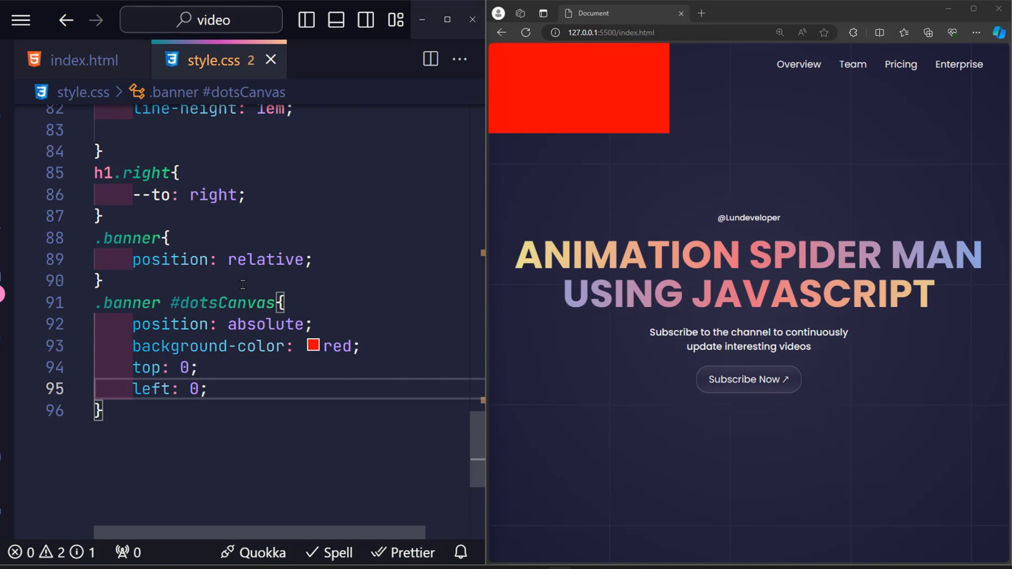
{"action": "type", "text": "width: 100%;"}
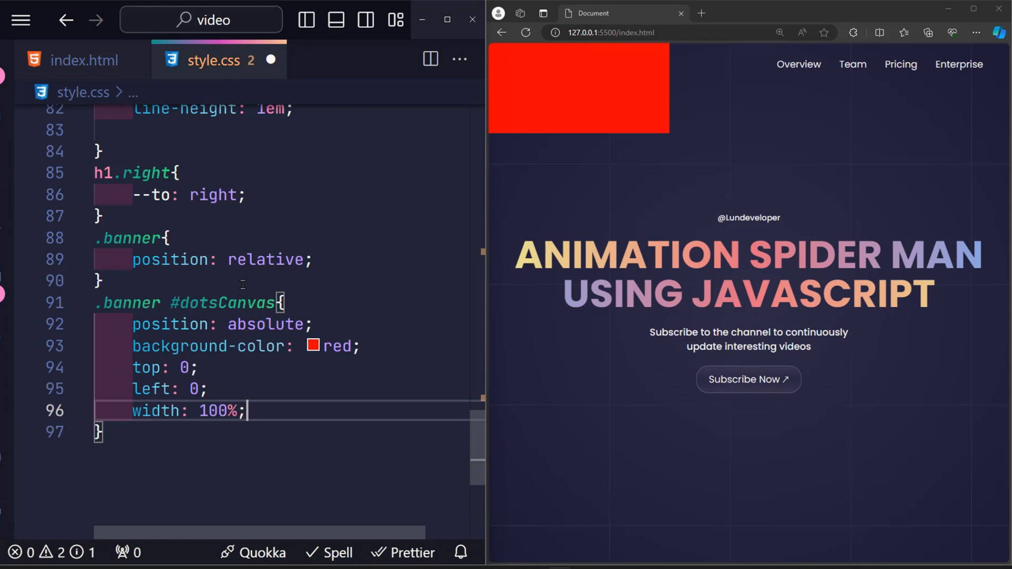
{"action": "type", "text": "height: 100%;"}
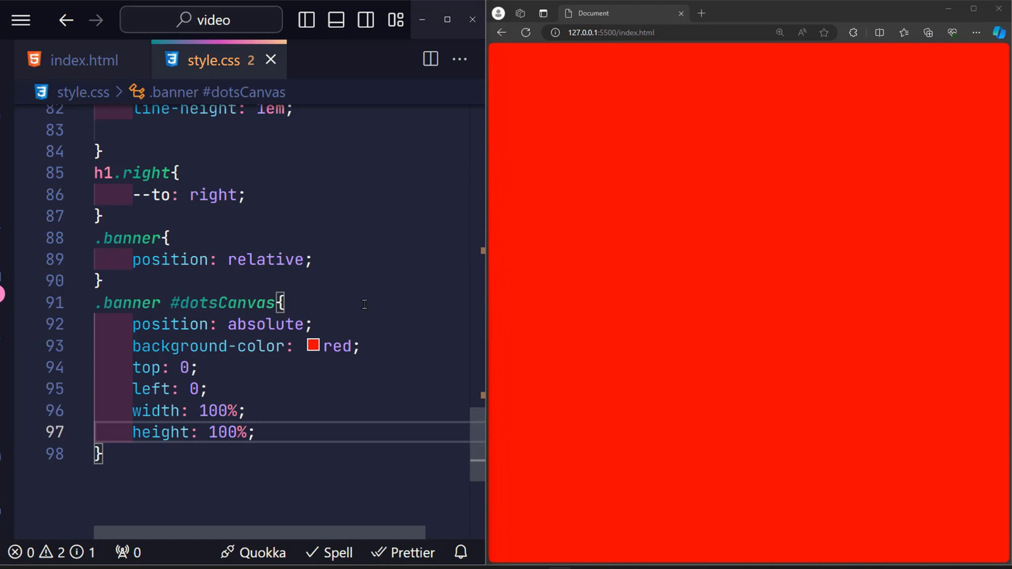
Replace the dotsCanvas red background with transparent
{"action": "double_click", "coordinate": [336, 346]}
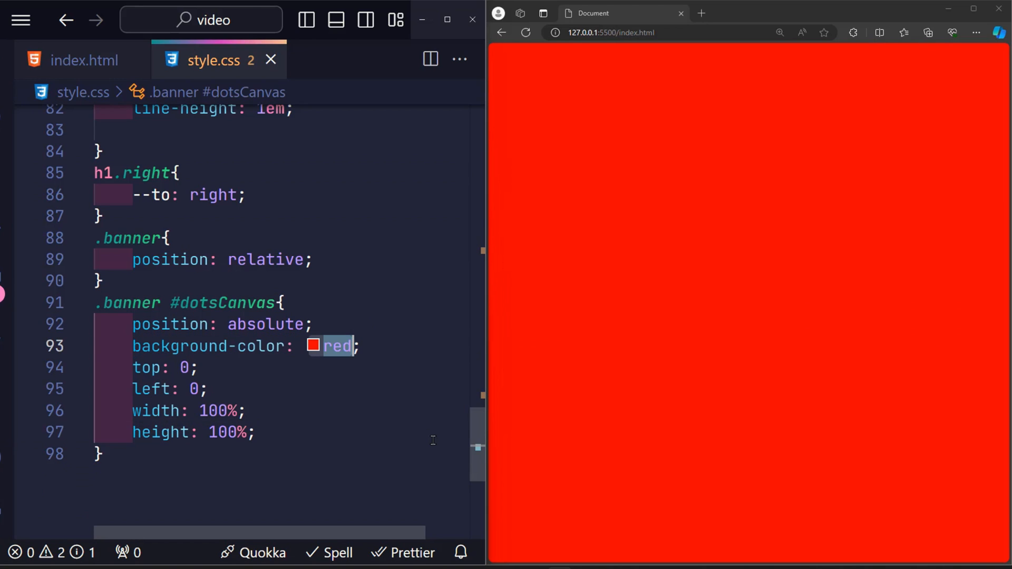
{"action": "type", "text": "transparent"}
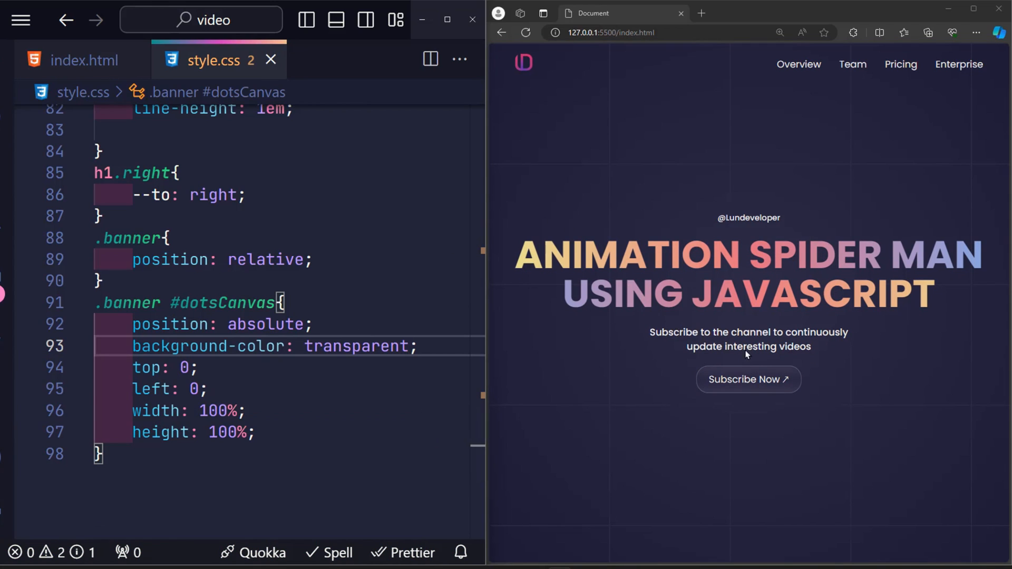
{"action": "mouse_move", "coordinate": [532, 242]}
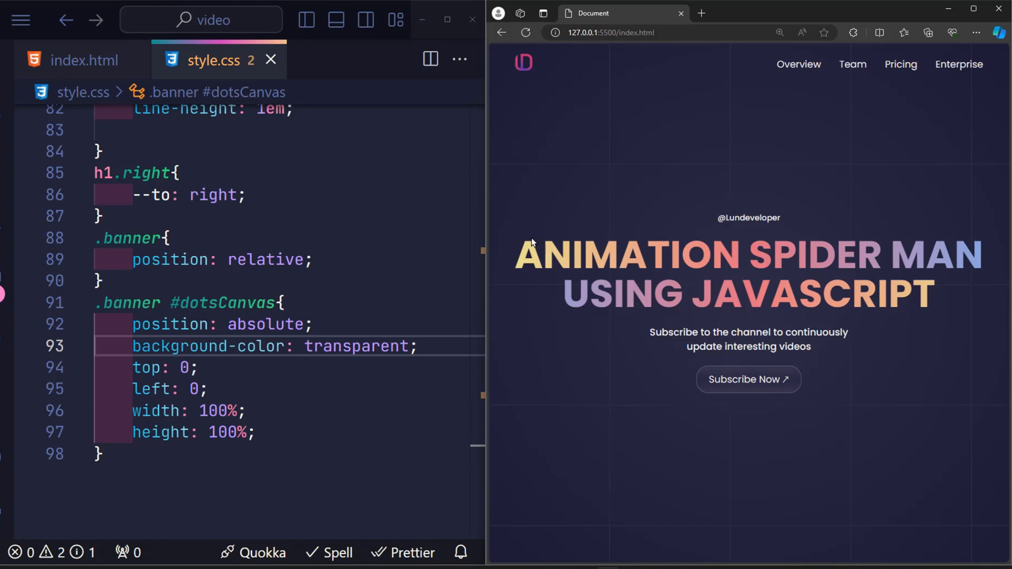
{"action": "mouse_move", "coordinate": [610, 307]}
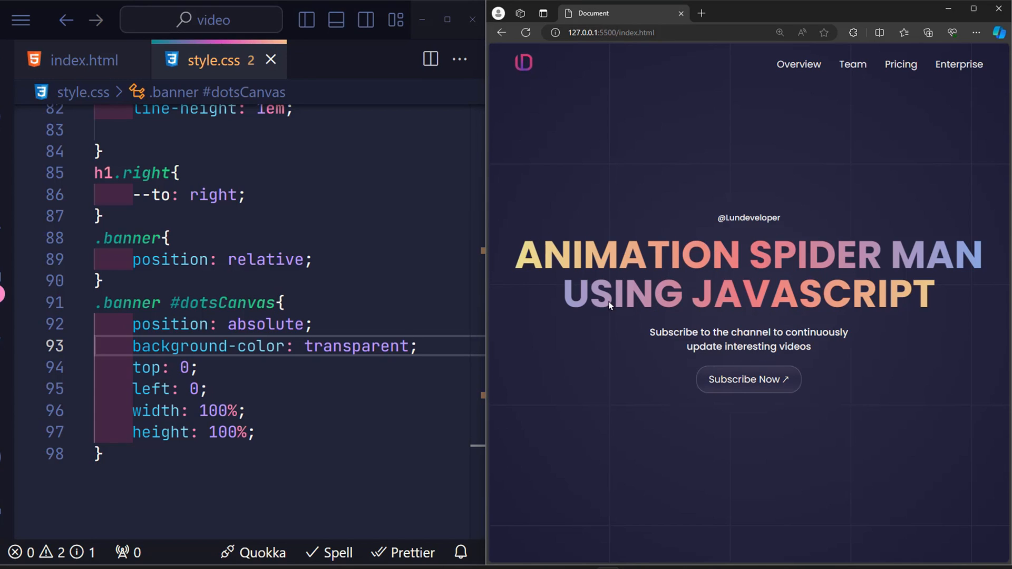
{"action": "mouse_move", "coordinate": [741, 310]}
{"action": "type", "text": "pointer-events: none;"}
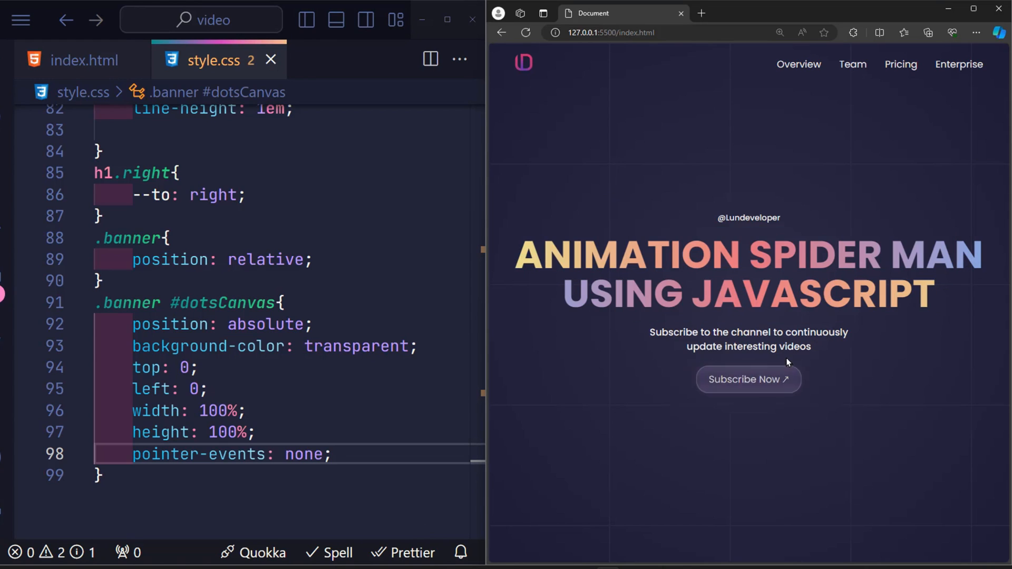
Create app.js in the Explorer, then return to index.html to link the script
{"action": "left_click", "coordinate": [202, 115]}
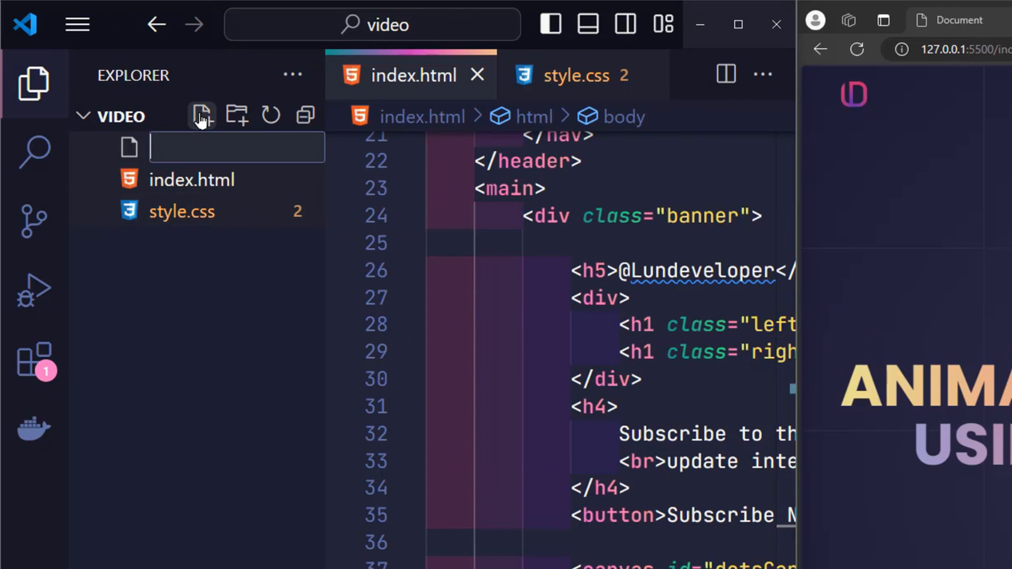
{"action": "type", "text": "app.js"}
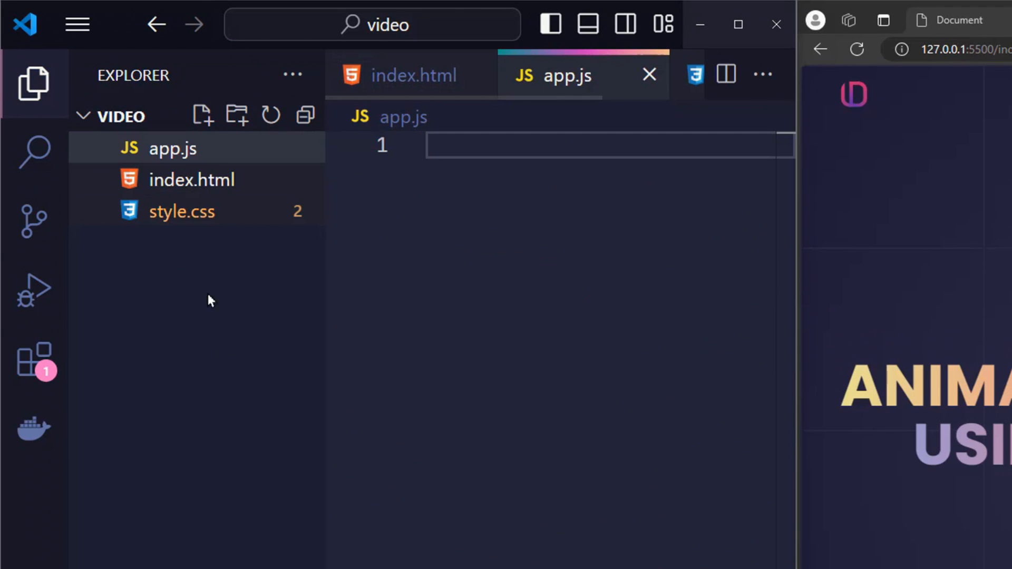
{"action": "left_click", "coordinate": [415, 76]}
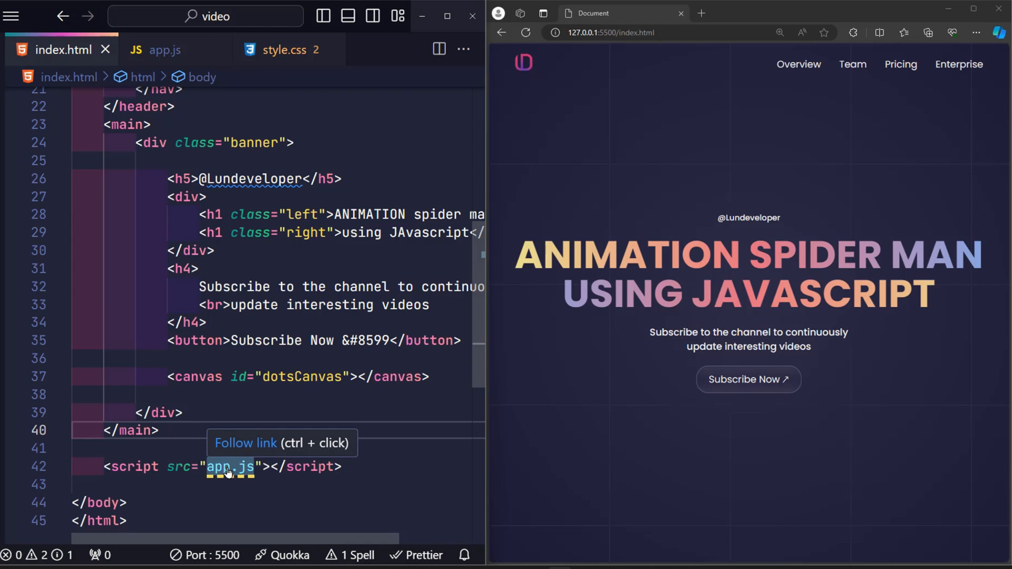
In app.js, store the .banner element and the dotsCanvas element in variables
{"action": "left_click", "coordinate": [166, 50]}
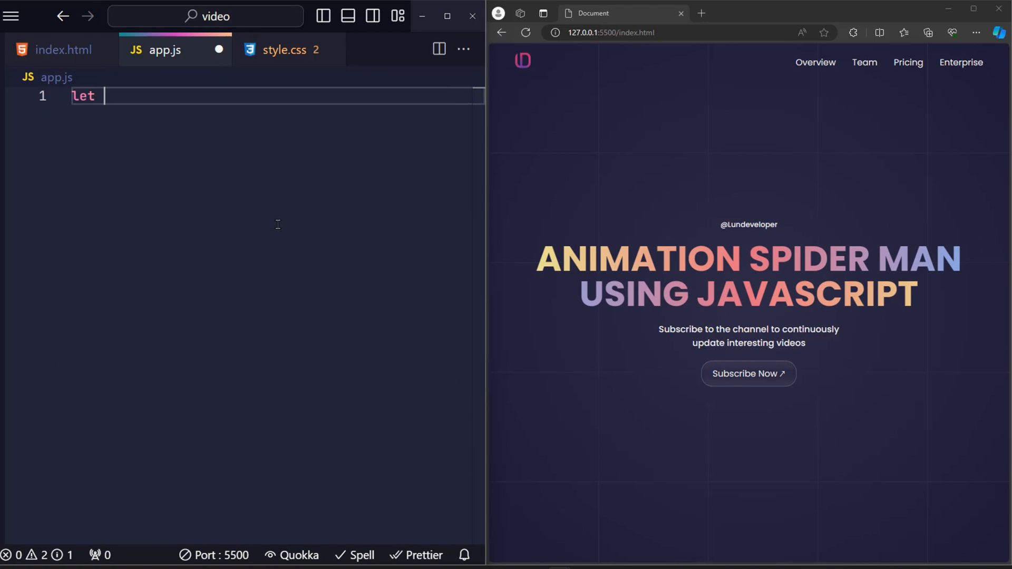
{"action": "type", "text": "banner = document.querySelector('.banner');"}
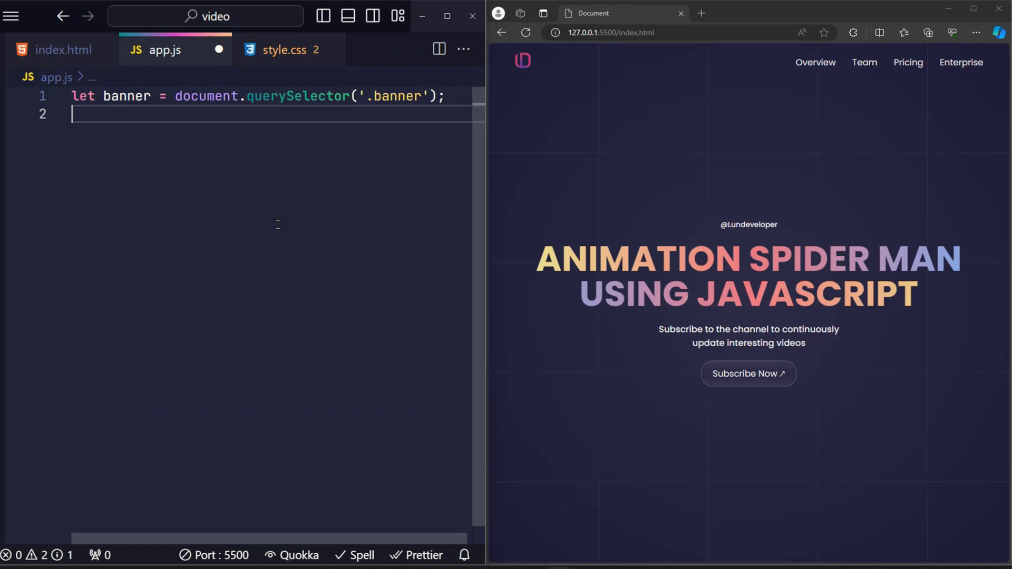
{"action": "type", "text": "let canvas = document.get"}
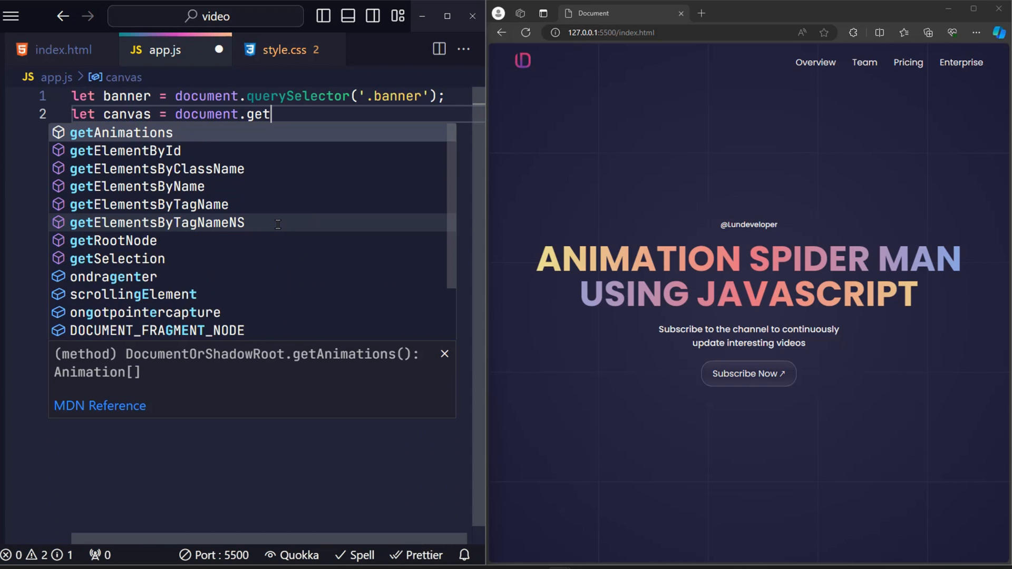
{"action": "type", "text": "ElementById('dotsCanvas')"}
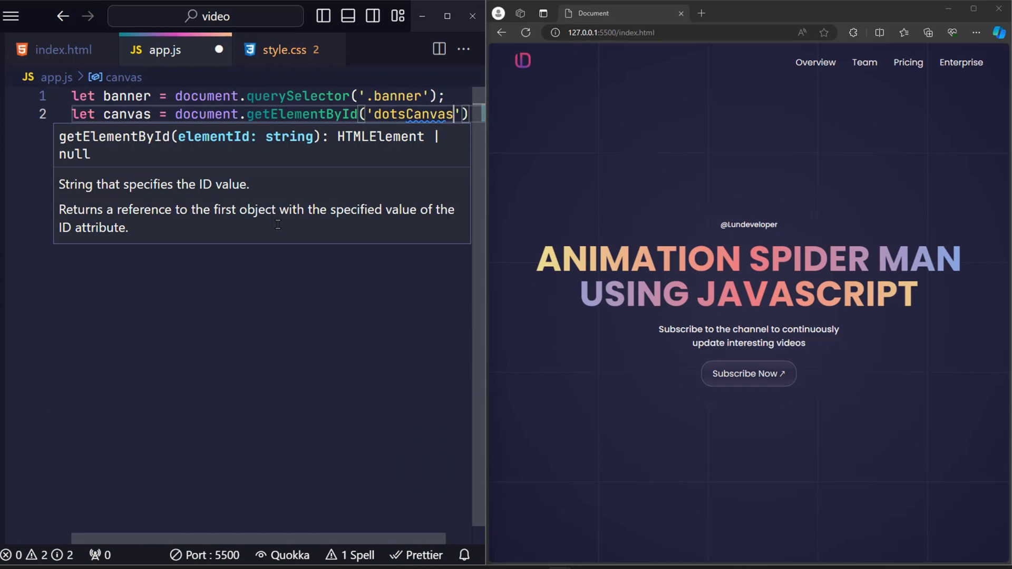
Set canvas.width and canvas.height to the canvas offsetWidth and offsetHeight
{"action": "type", "text": "canvas.width"}
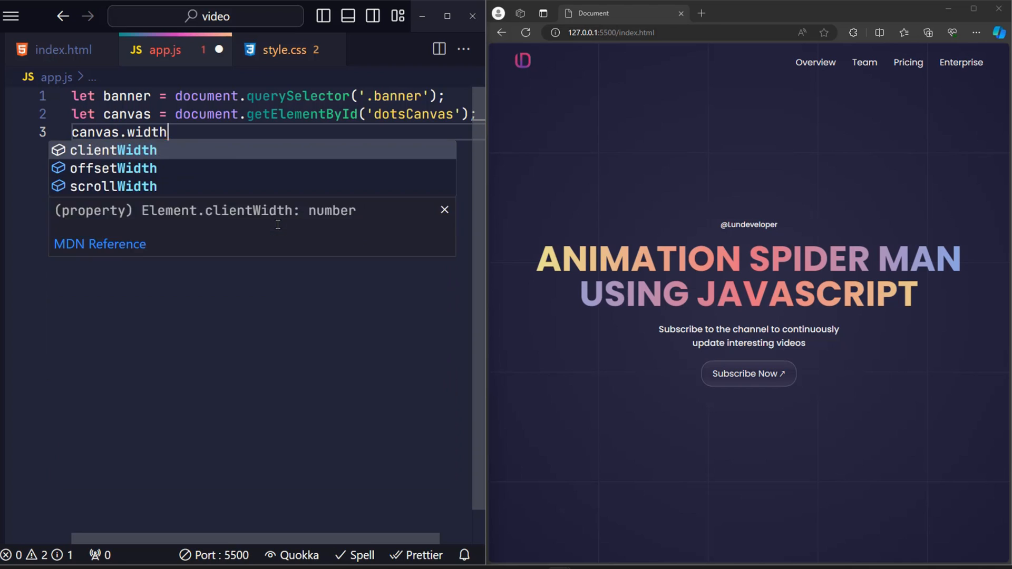
{"action": "type", "text": "= canvas."}
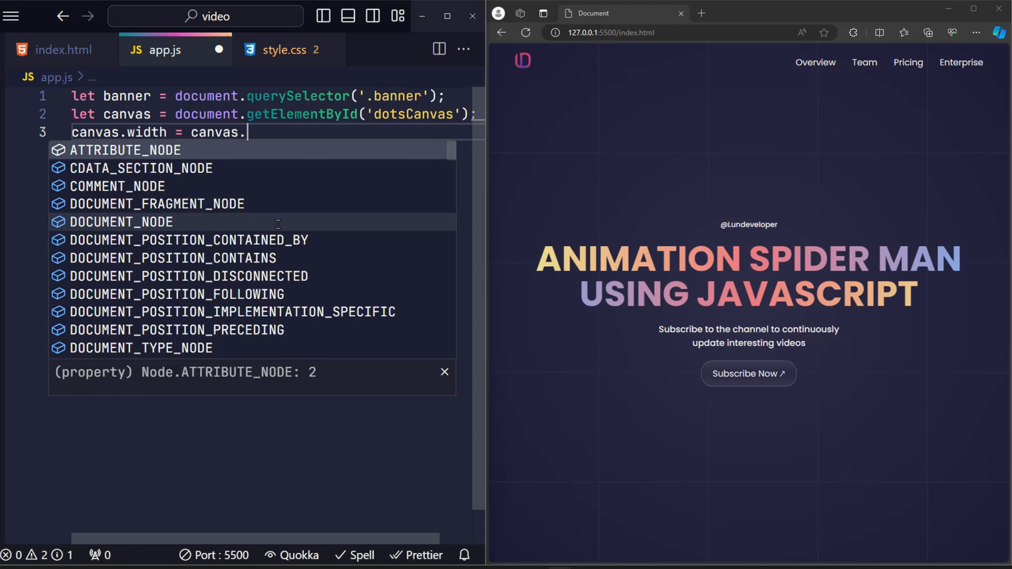
{"action": "type", "text": "offsetWidth;"}
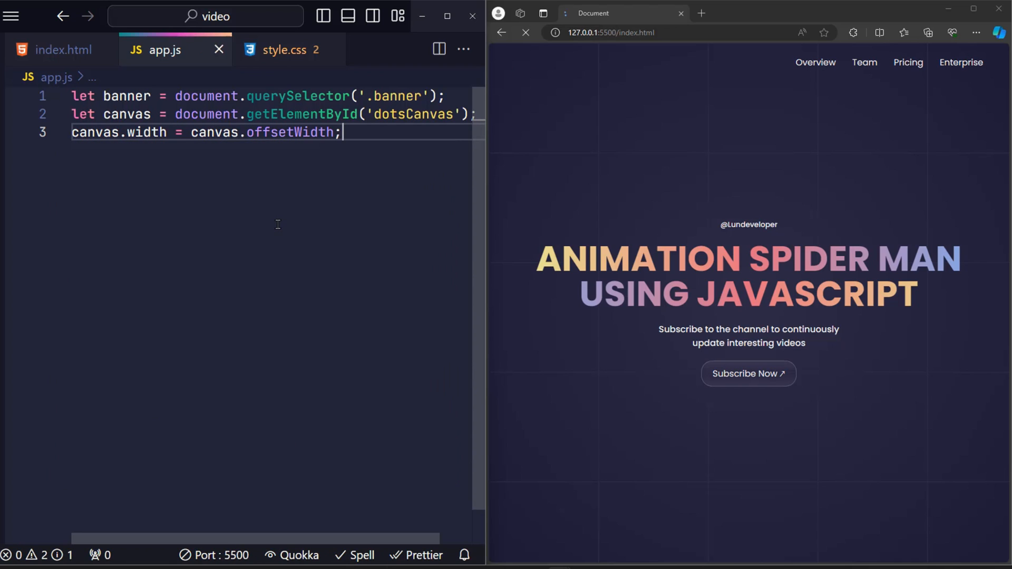
{"action": "type", "text": "canvas.height = canvas"}
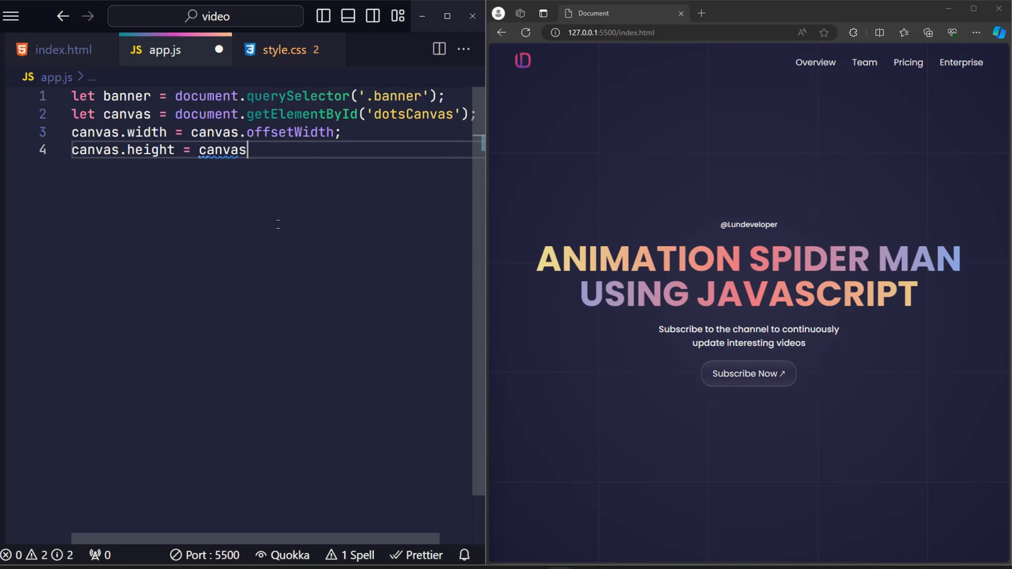
{"action": "type", "text": ".offsetHeight;"}
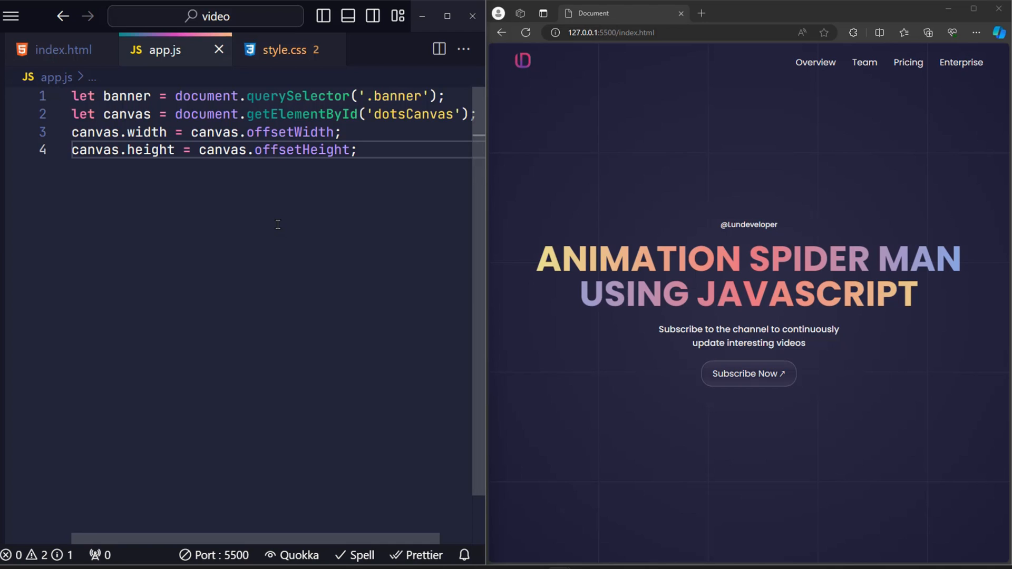
Get the canvas 2D context as ctx
{"action": "type", "text": "let c"}
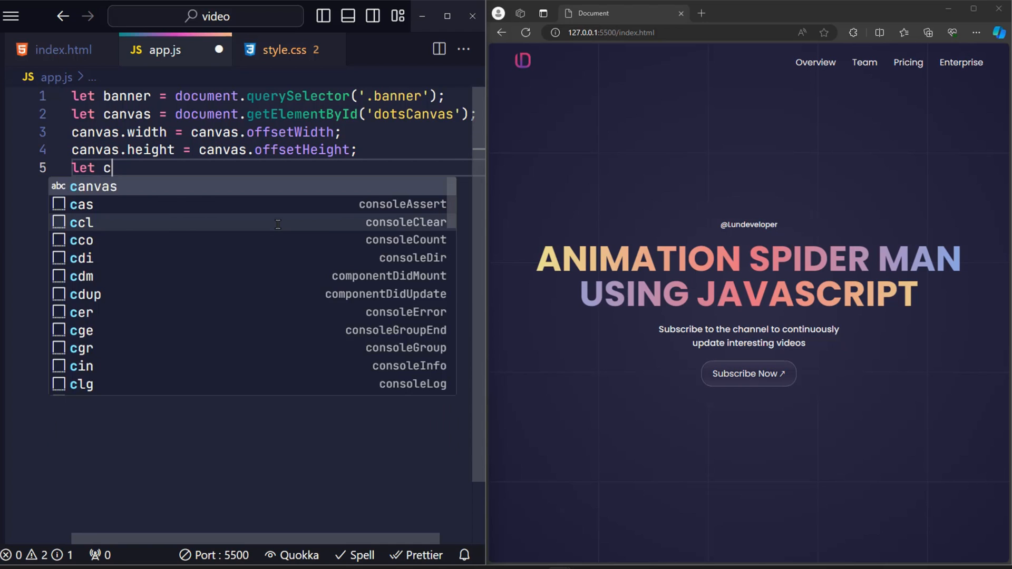
{"action": "type", "text": "tx = canvas.get"}
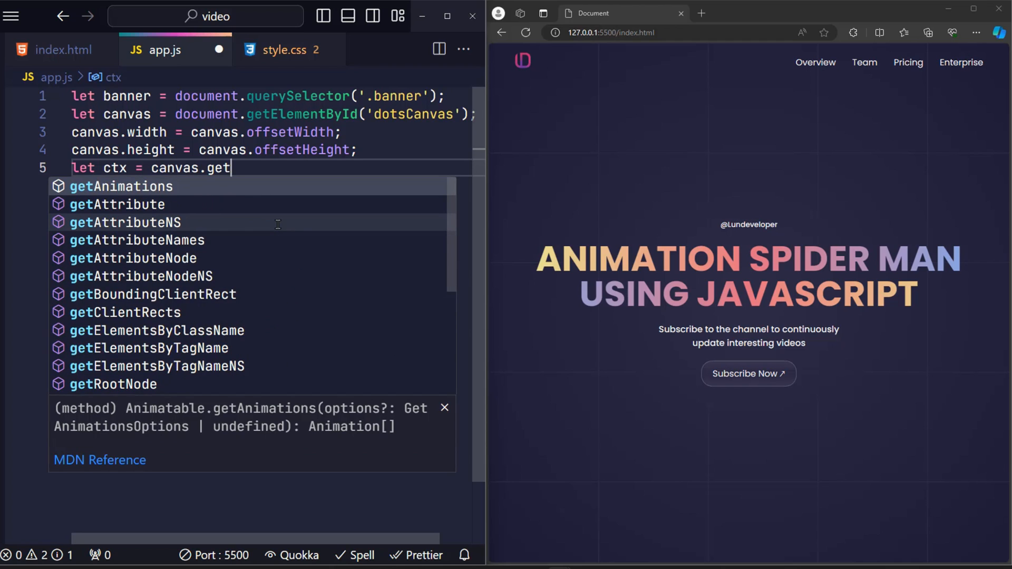
{"action": "type", "text": "Context"}
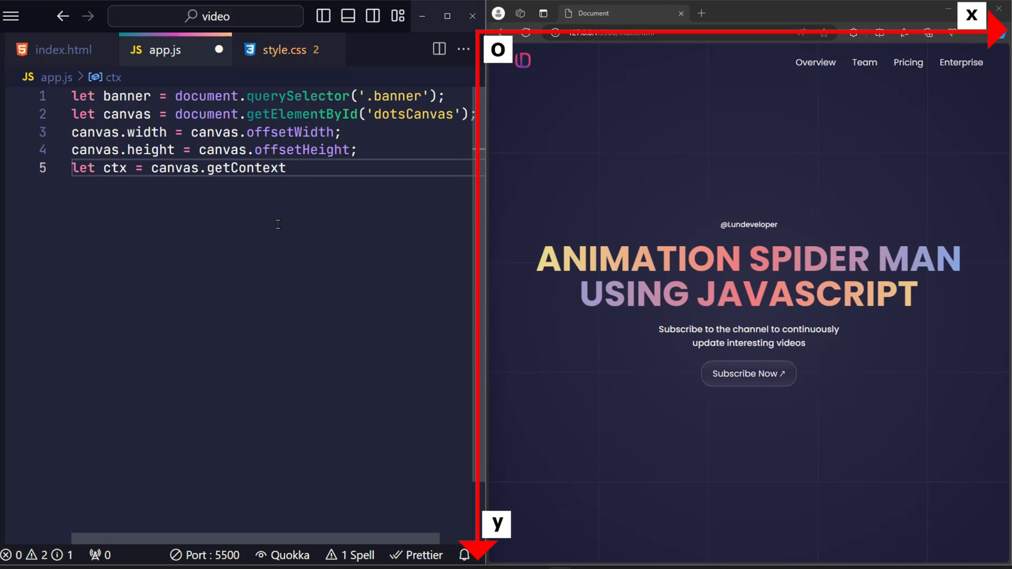
{"action": "type", "text": "('2d')"}
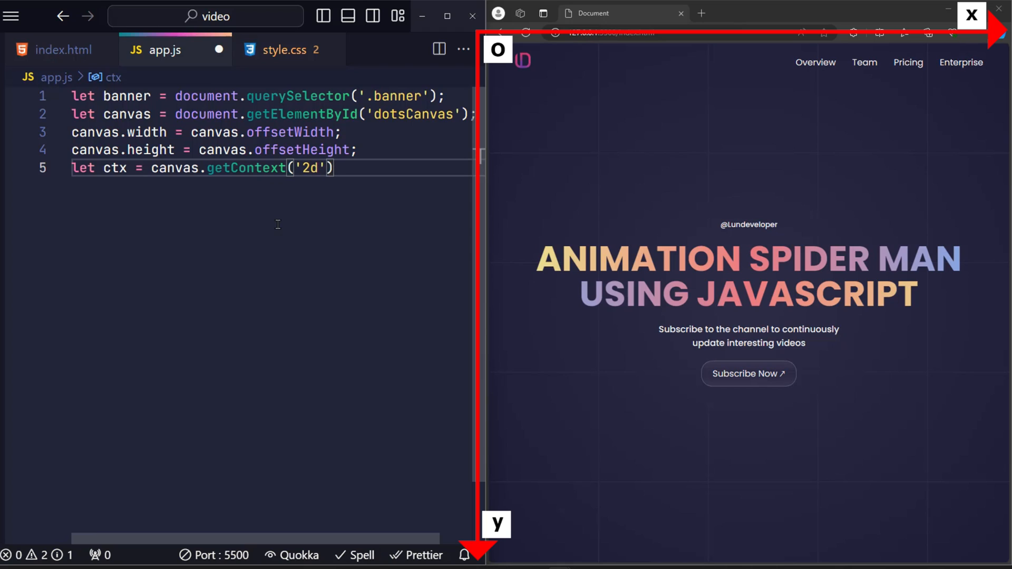
{"action": "type", "text": ";"}
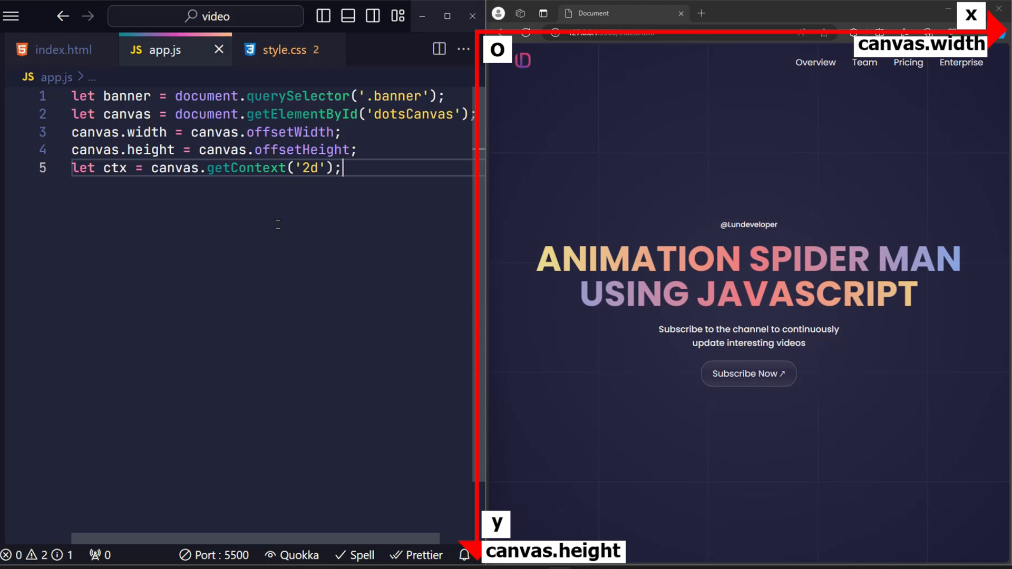
Create a dots array filled by a 50-iteration loop with random x values, then console.log()
{"action": "type", "text": "Le"}
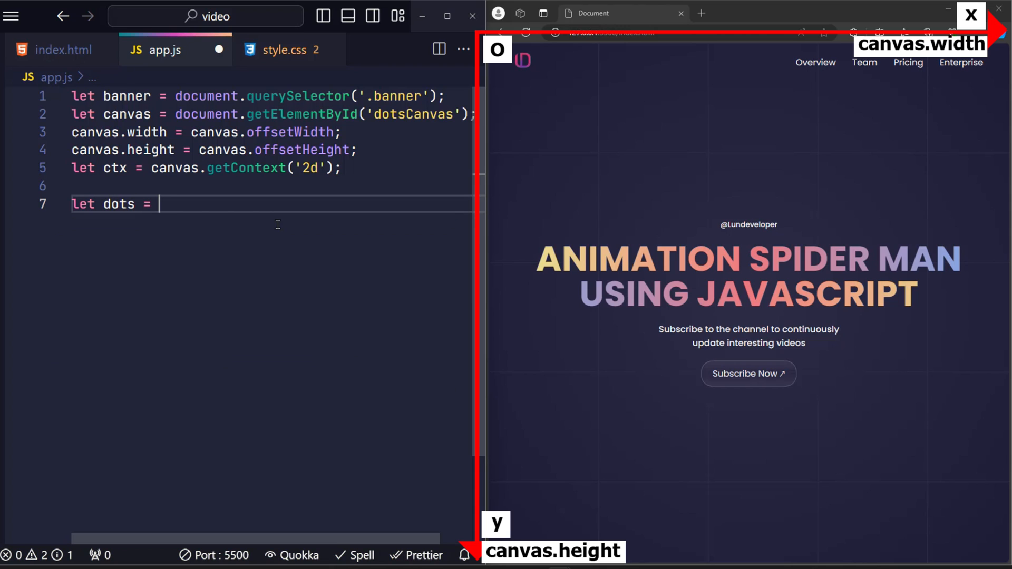
{"action": "type", "text": "[];"}
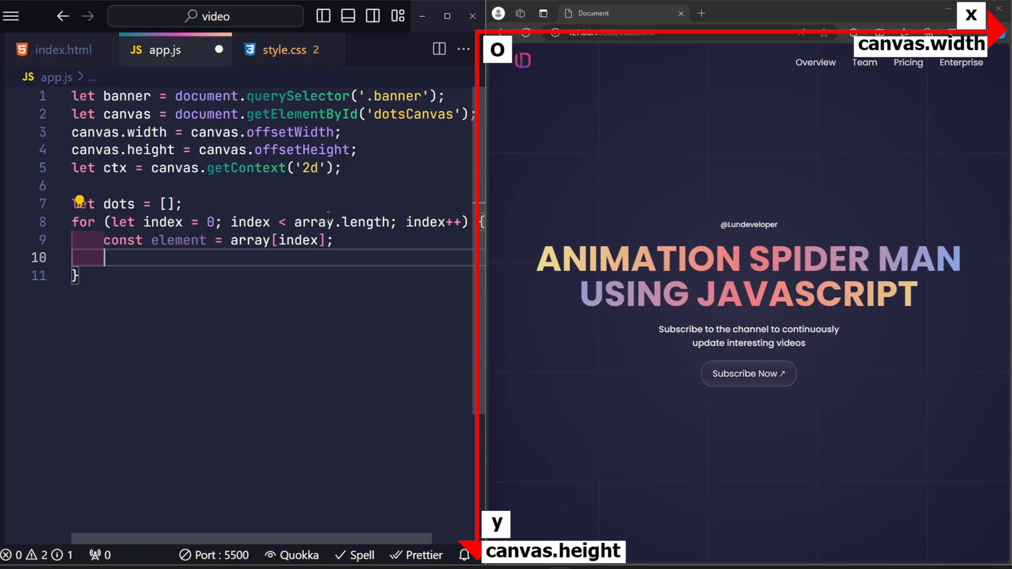
{"action": "type", "text": "50"}
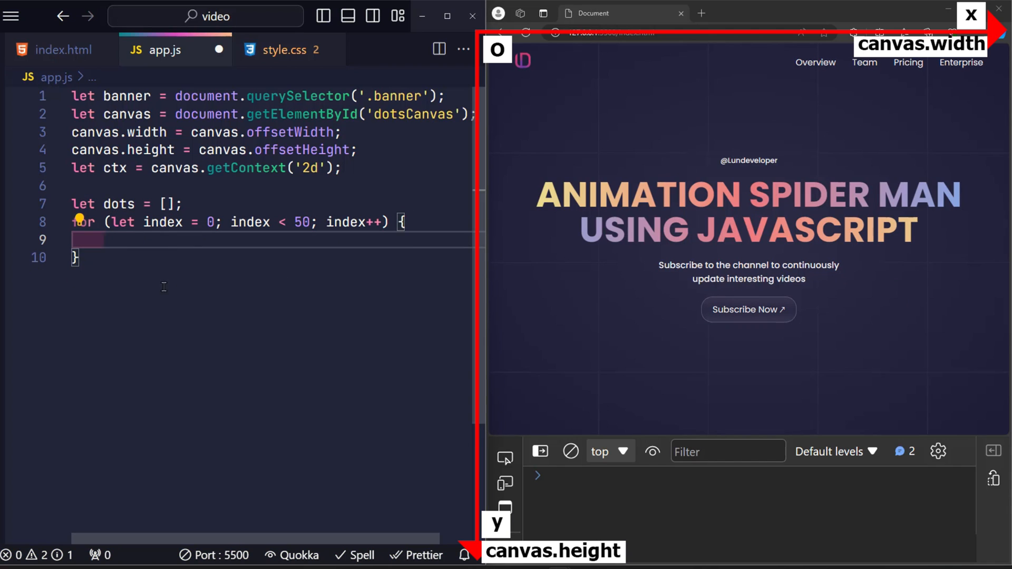
{"action": "type", "text": "dots.push"}
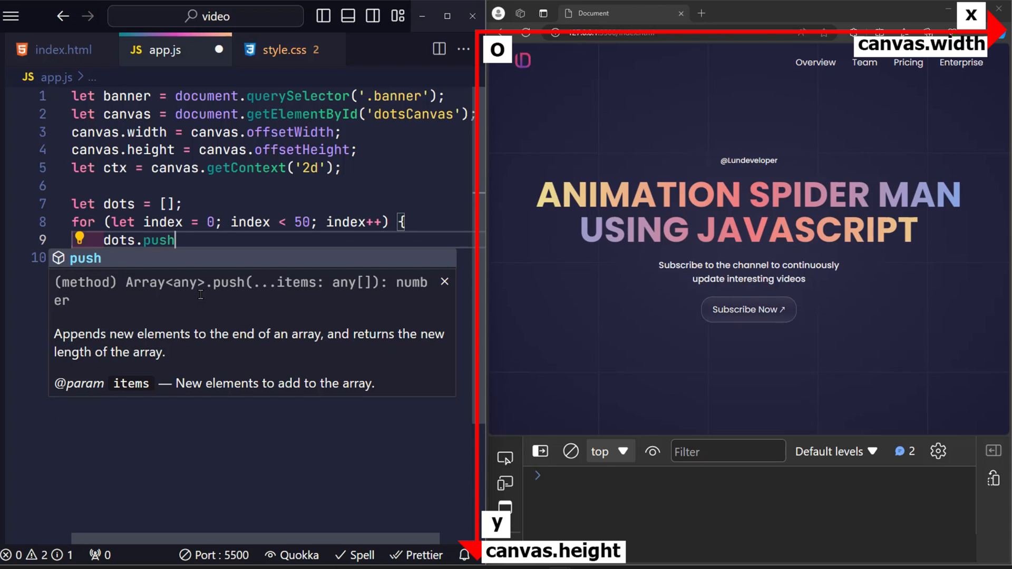
{"action": "type", "text": "({"}
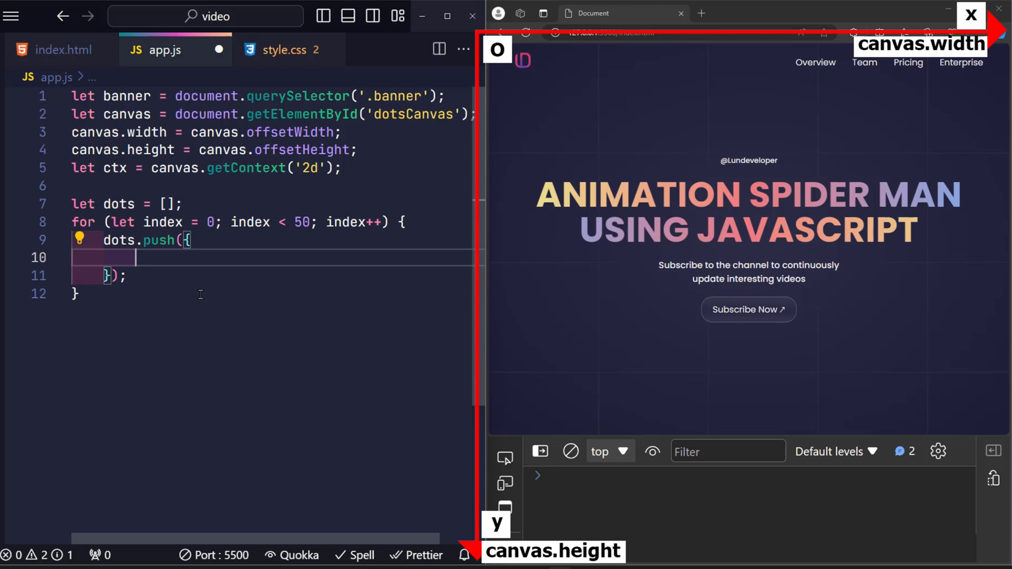
{"action": "type", "text": "x:"}
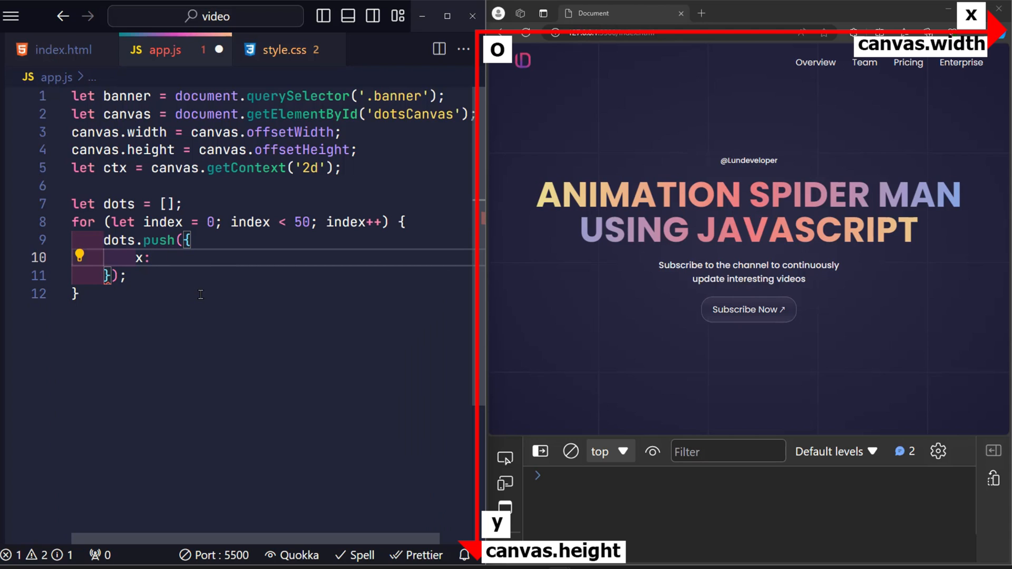
{"action": "type", "text": "Math.random() * canvas.width"}
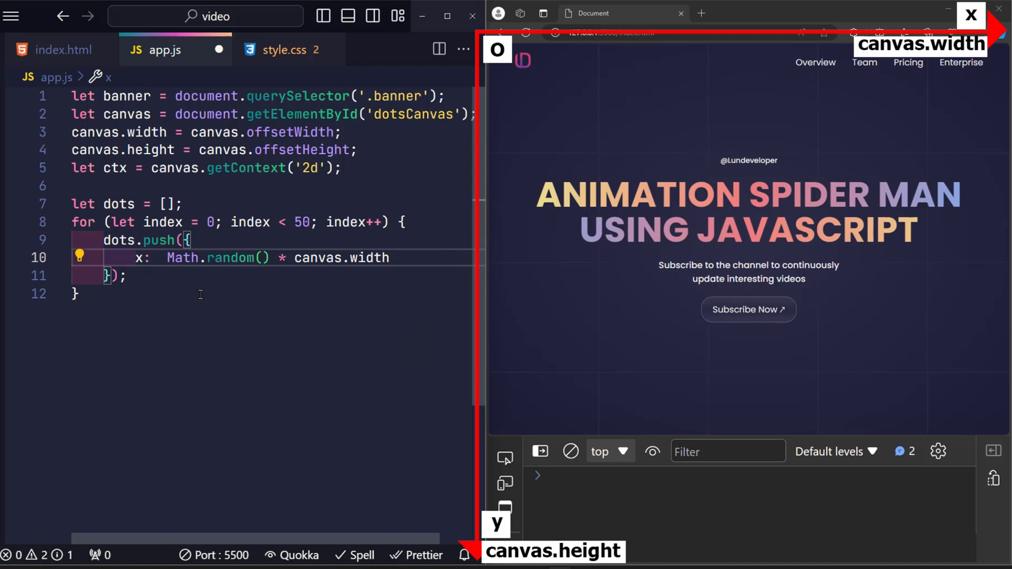
{"action": "type", "text": "console.log();"}
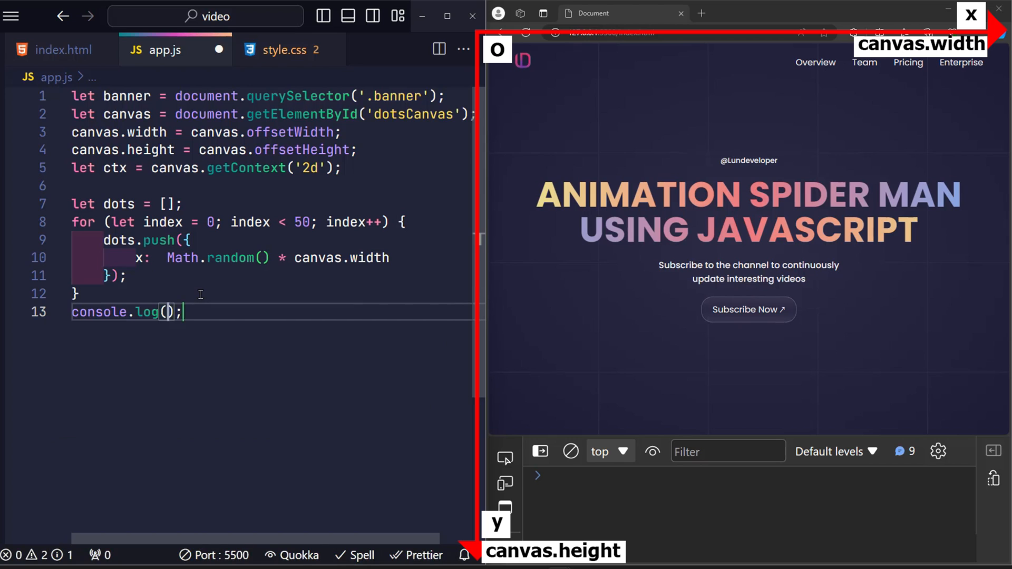
Log the dots array and floor each dot's random x and y within canvas width and height
{"action": "type", "text": "dots"}
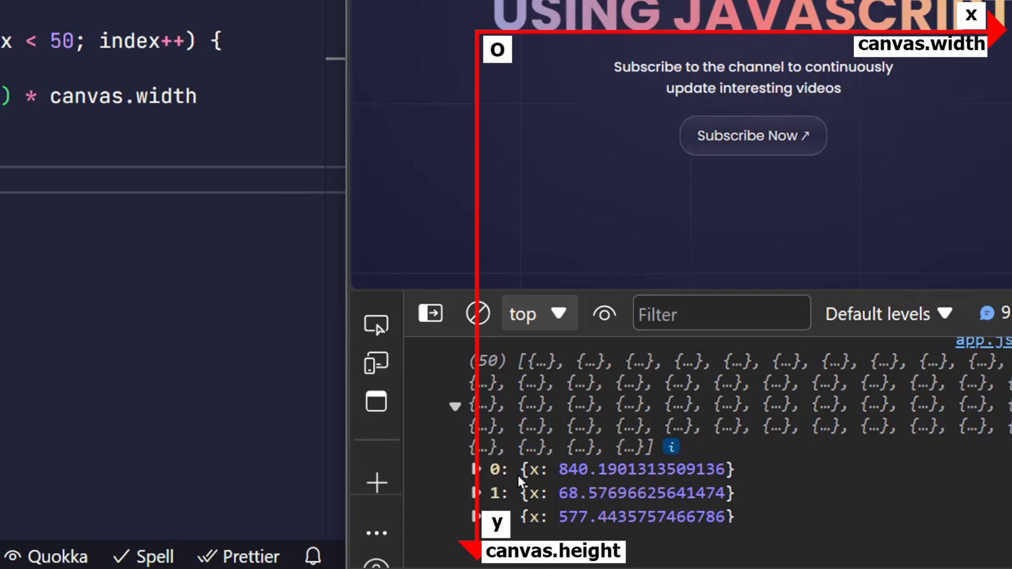
{"action": "mouse_move", "coordinate": [706, 476]}
{"action": "type", "text": "y:M"}
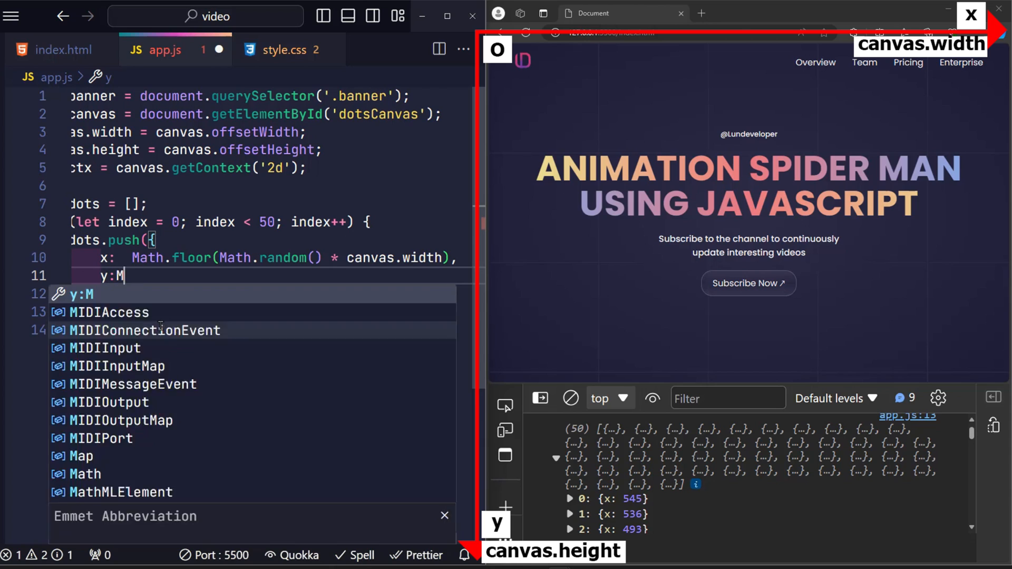
{"action": "type", "text": "ath.floor("}
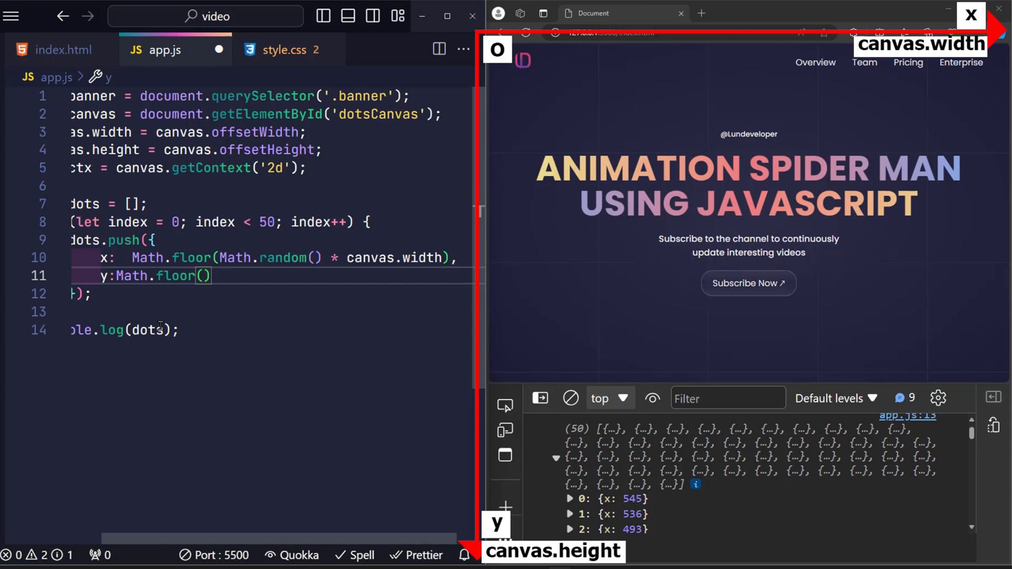
{"action": "type", "text": "Math.radom("}
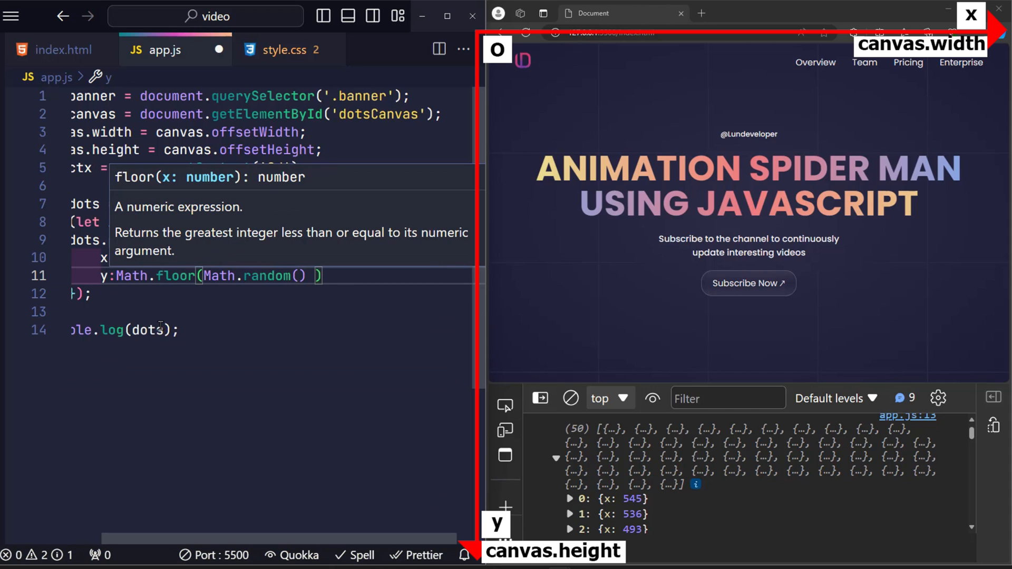
{"action": "type", "text": "* canval"}
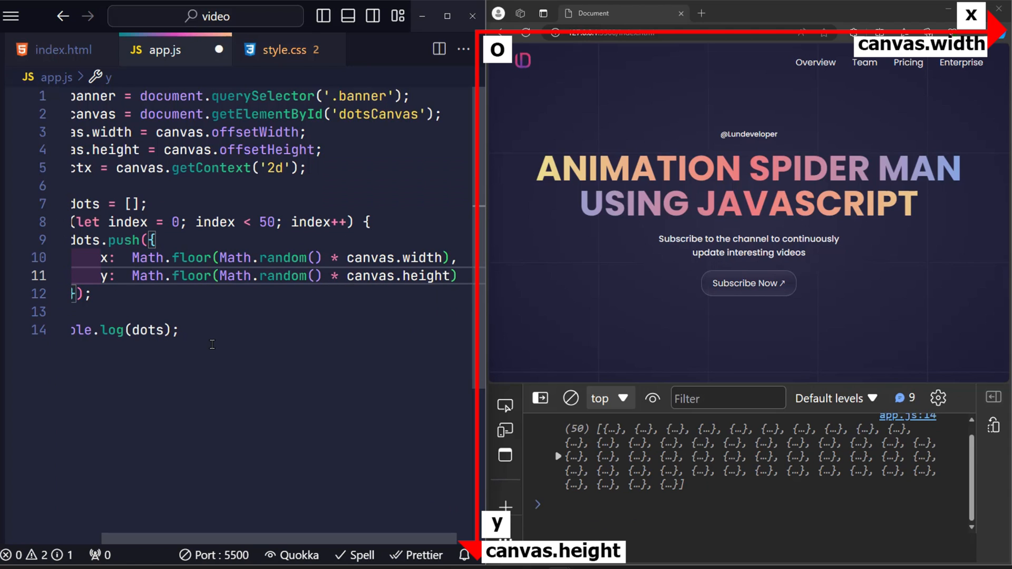
{"action": "left_click", "coordinate": [557, 455]}
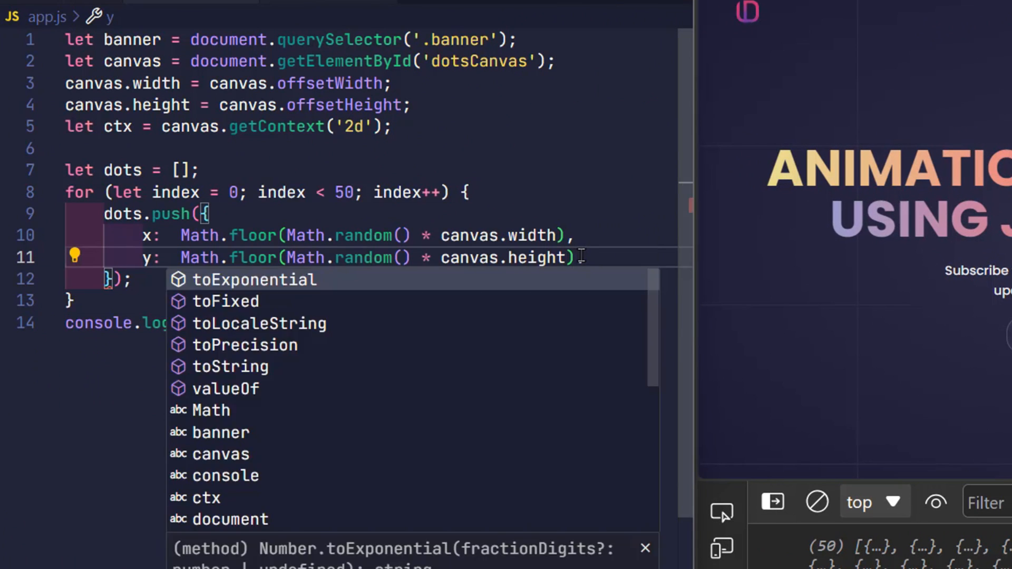
Add a random size (Math.random() * 3 + 5) and a placeholder 'red' colour to each dot
{"action": "type", "text": "so"}
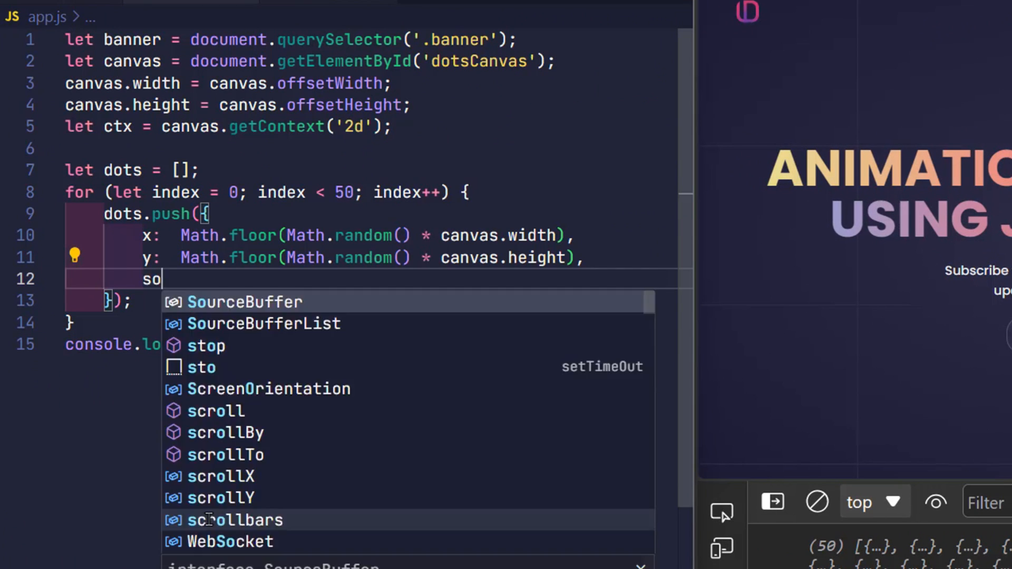
{"action": "type", "text": "size:"}
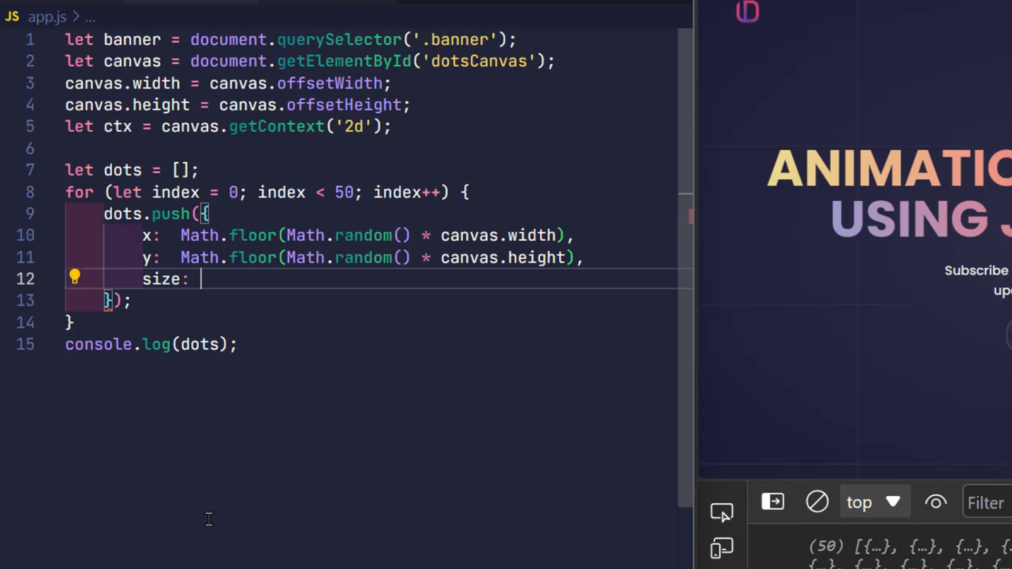
{"action": "type", "text": "Math.random() *"}
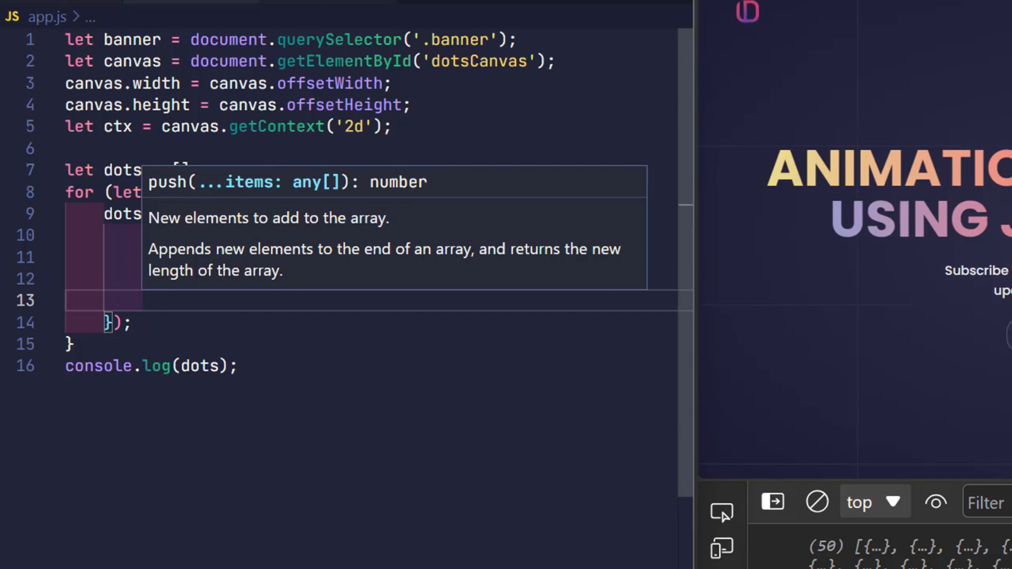
{"action": "type", "text": "color:'"}
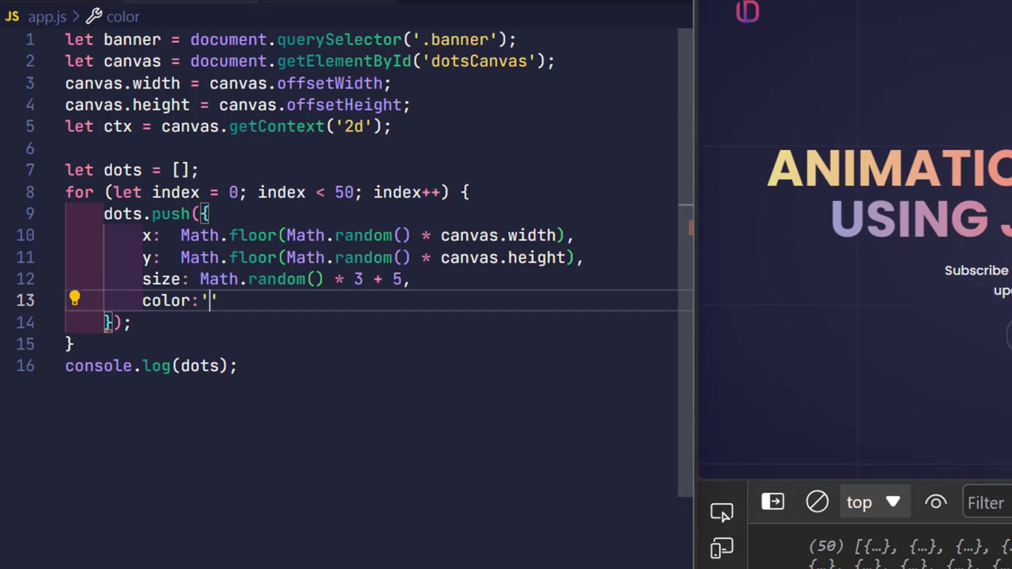
{"action": "type", "text": "red"}
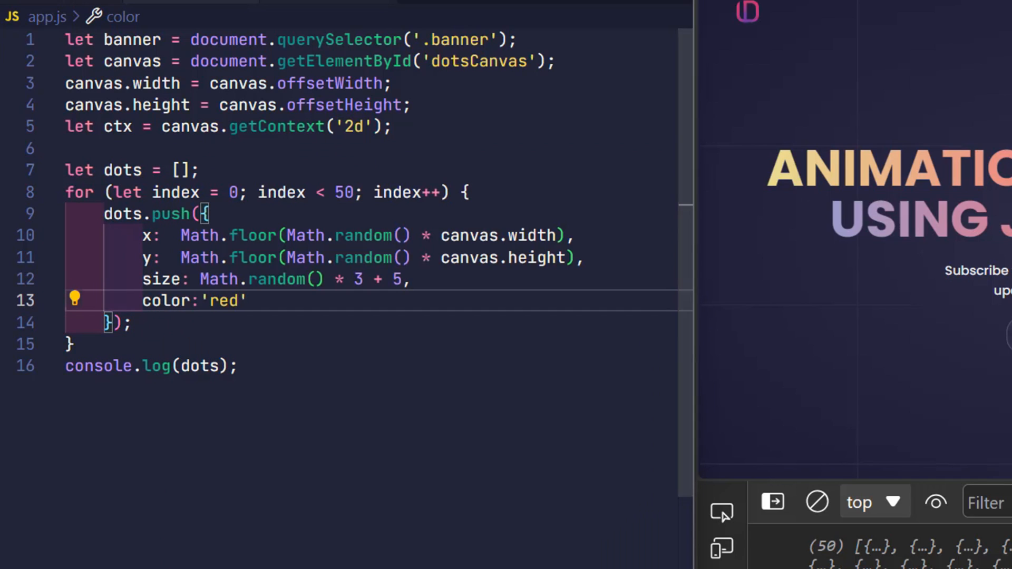
Define arrayColors with hex colours like '#eee' and '#bb5a68', picking each dot's colour randomly
{"action": "type", "text": "let arrayC"}
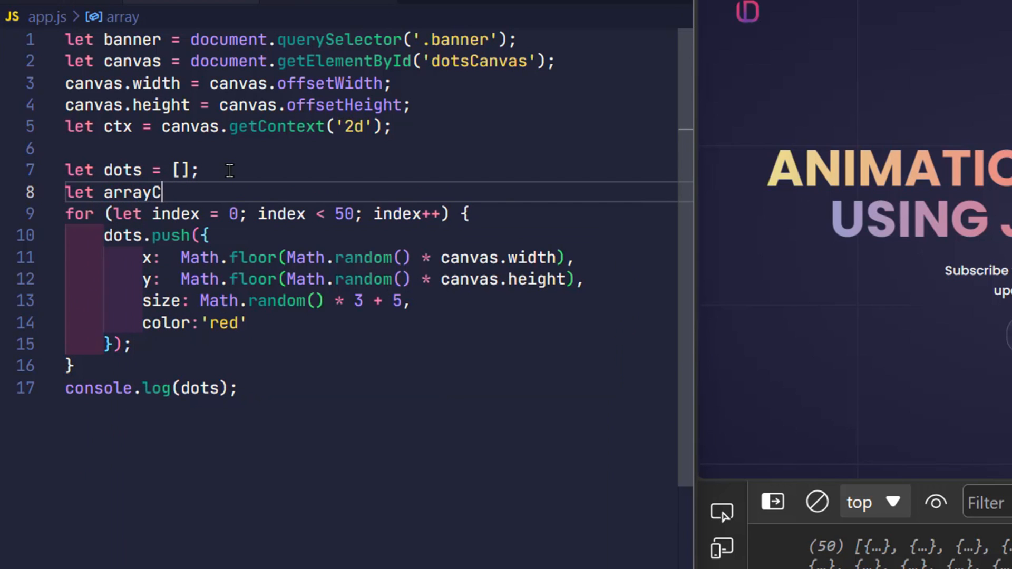
{"action": "type", "text": "olors = [];"}
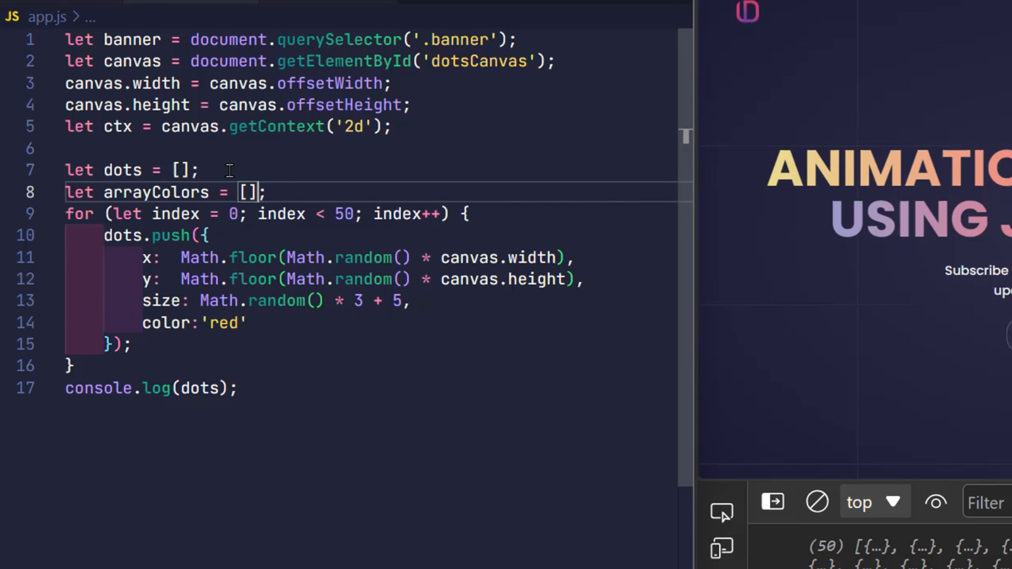
{"action": "type", "text": "'#eee',"}
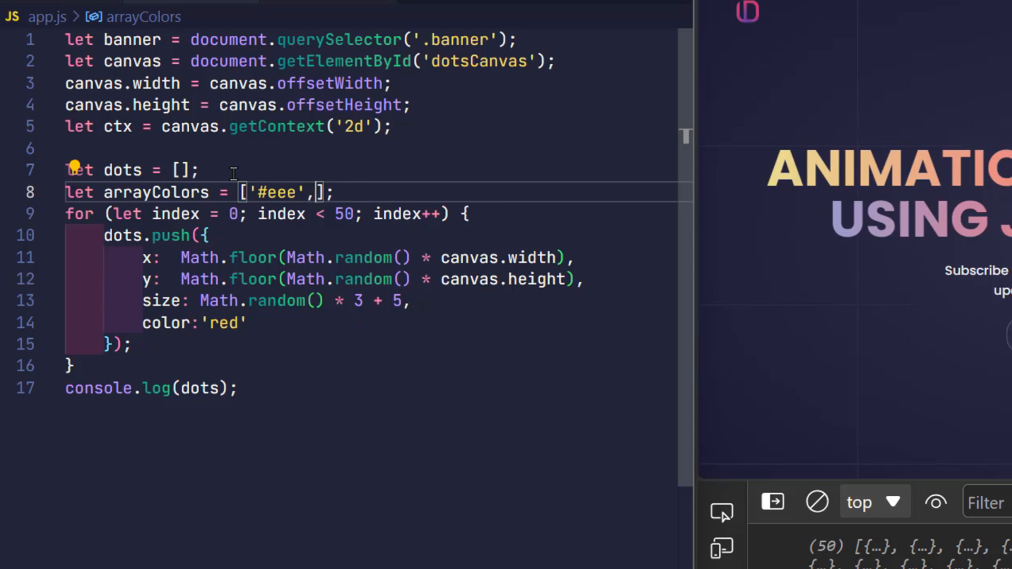
{"action": "type", "text": "'#'"}
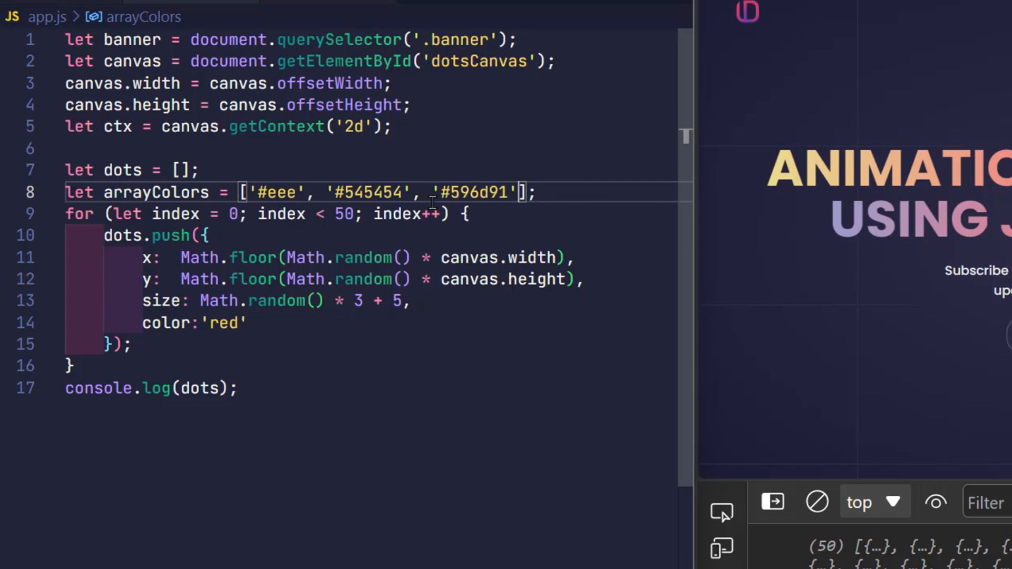
{"action": "type", "text": ", '#bb5a68', '#696"}
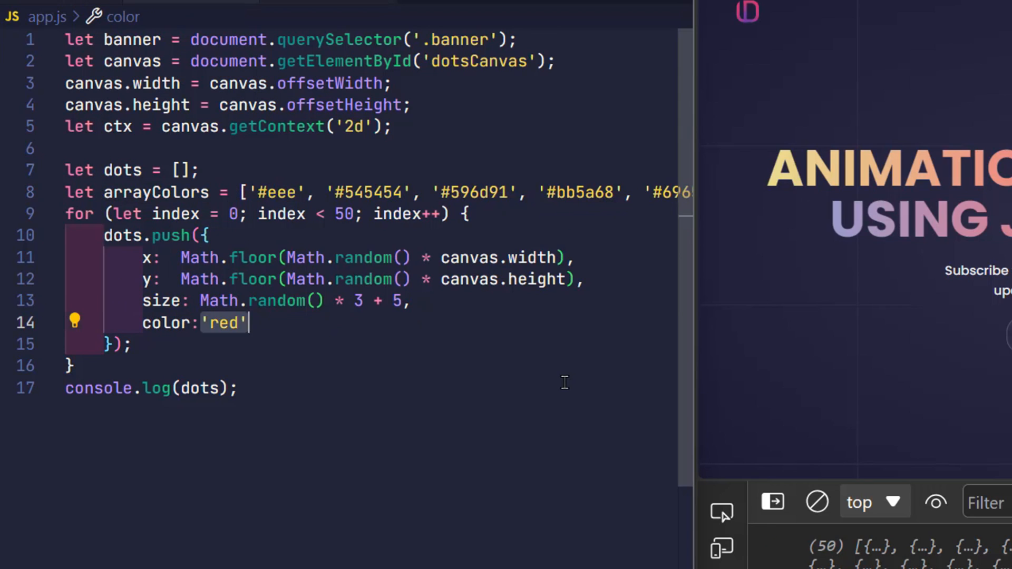
{"action": "type", "text": "arrayColors[]"}
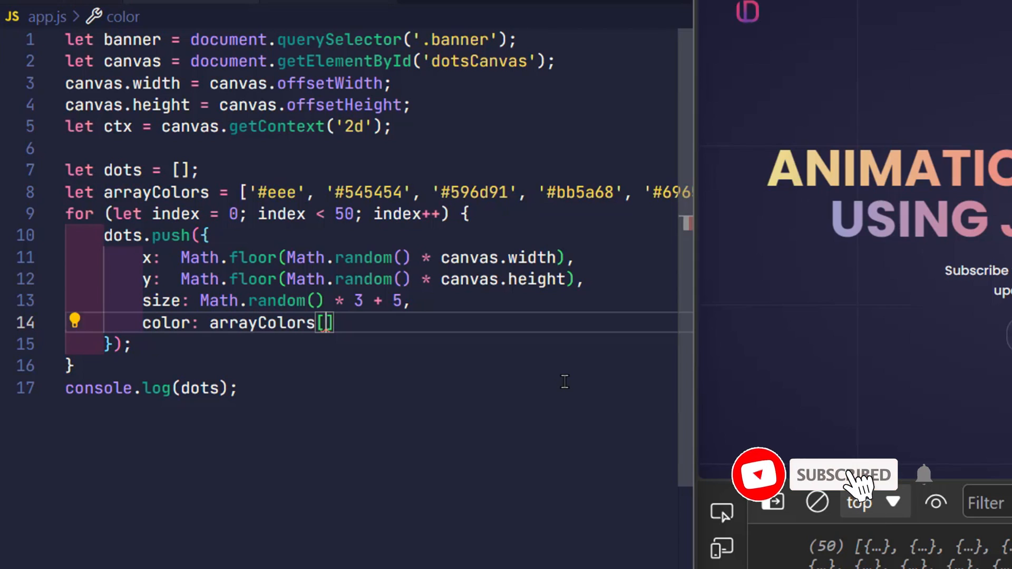
{"action": "type", "text": "Math.random()* 5)]"}
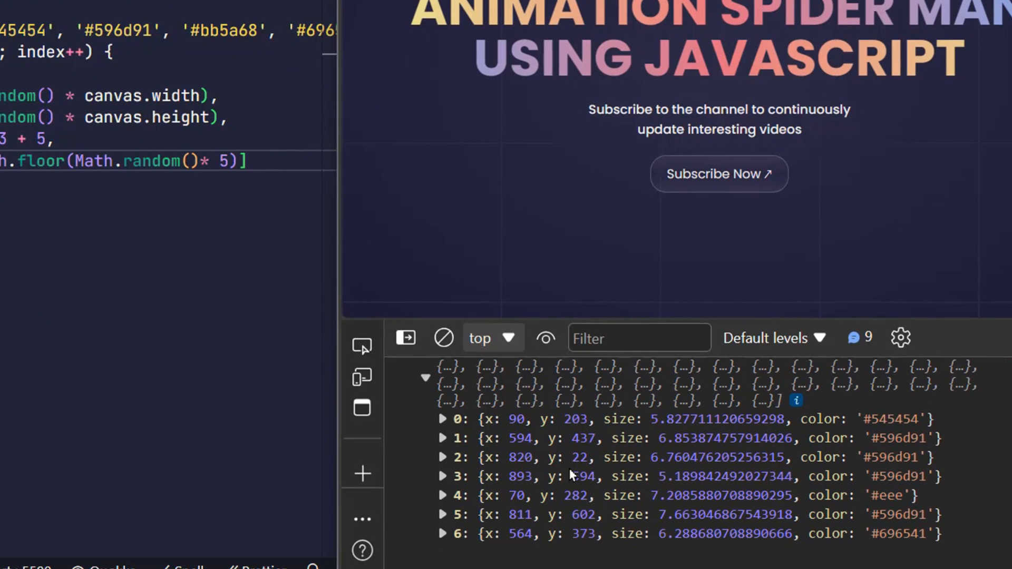
{"action": "mouse_move", "coordinate": [557, 486]}
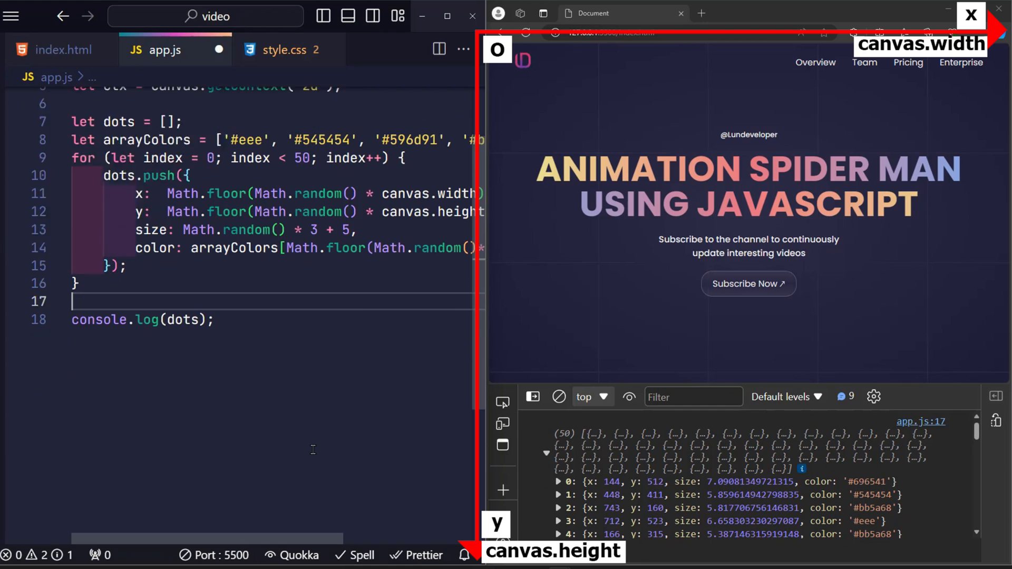
Define an empty drawDots arrow function and call drawDots()
{"action": "type", "text": "const drwa"}
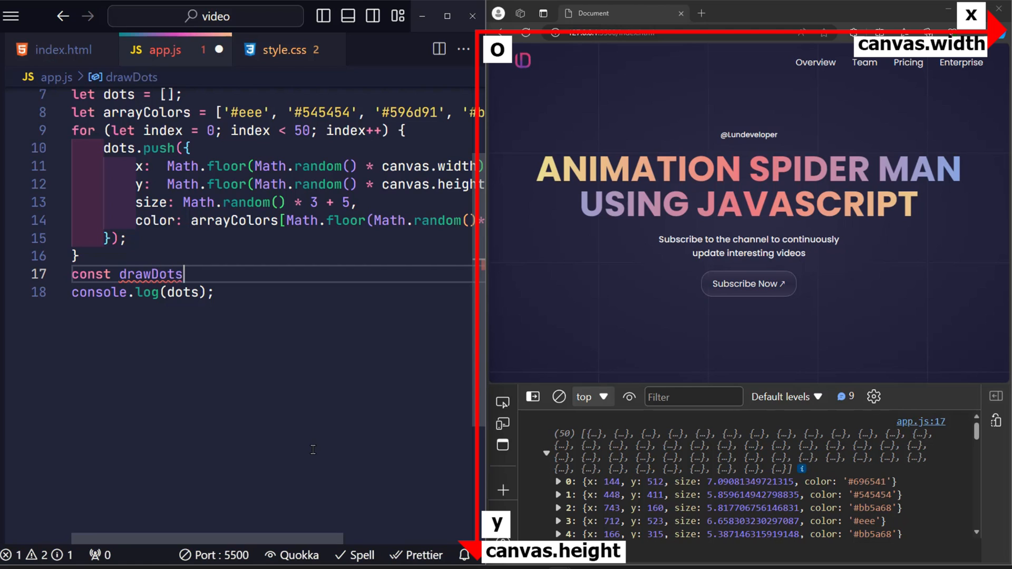
{"action": "type", "text": "= () => {"}
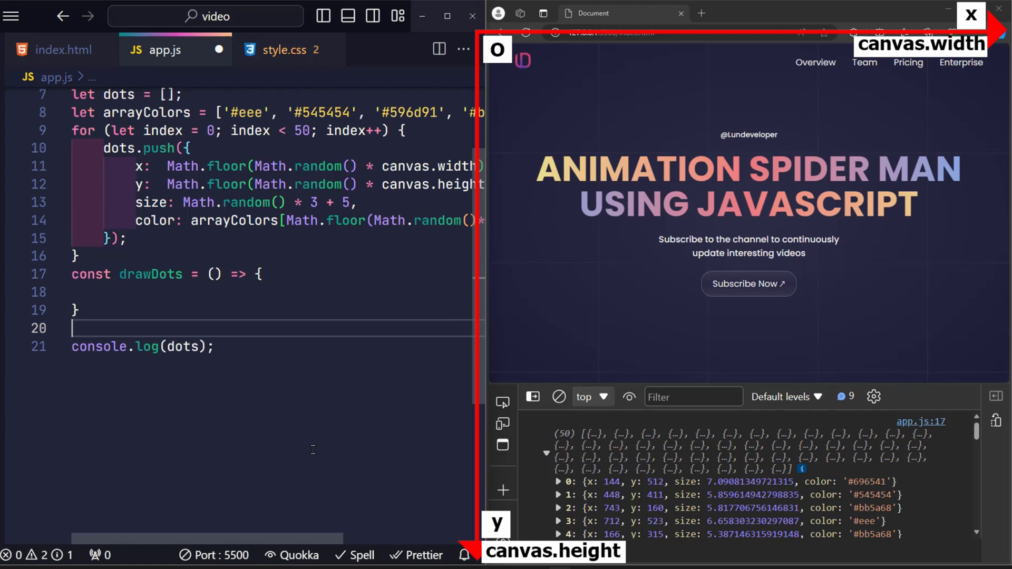
{"action": "type", "text": "drawDots();"}
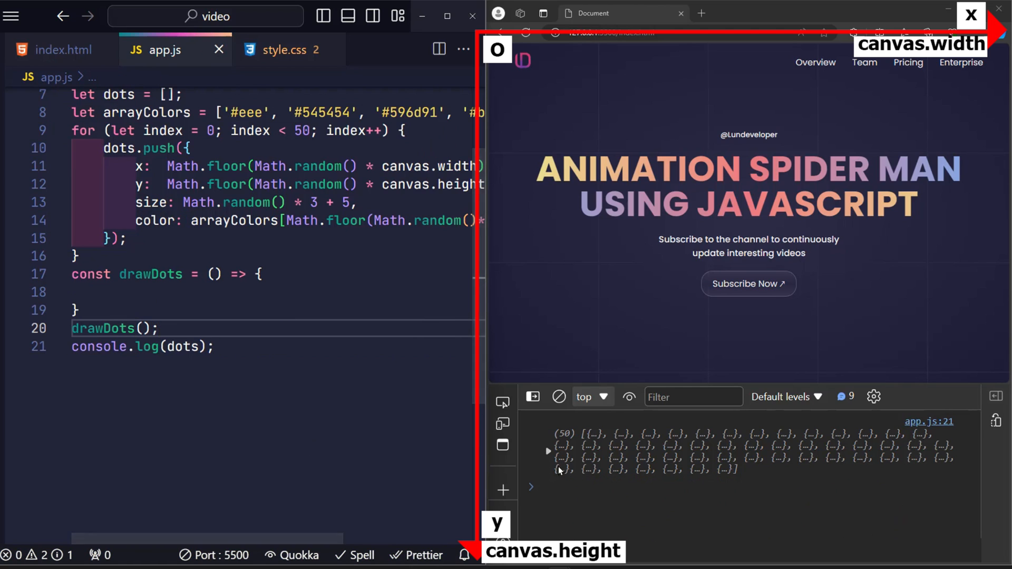
{"action": "left_click", "coordinate": [547, 450]}
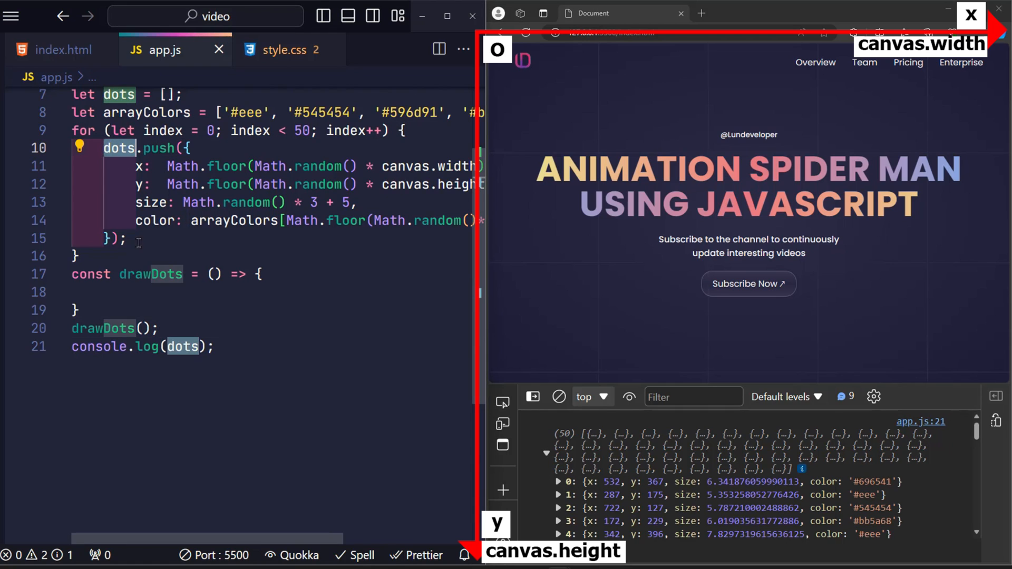
Inside dots.forEach, set fillStyle to dot.color and fill an arc at dot.x, dot.y with dot.size
{"action": "type", "text": "dots"}
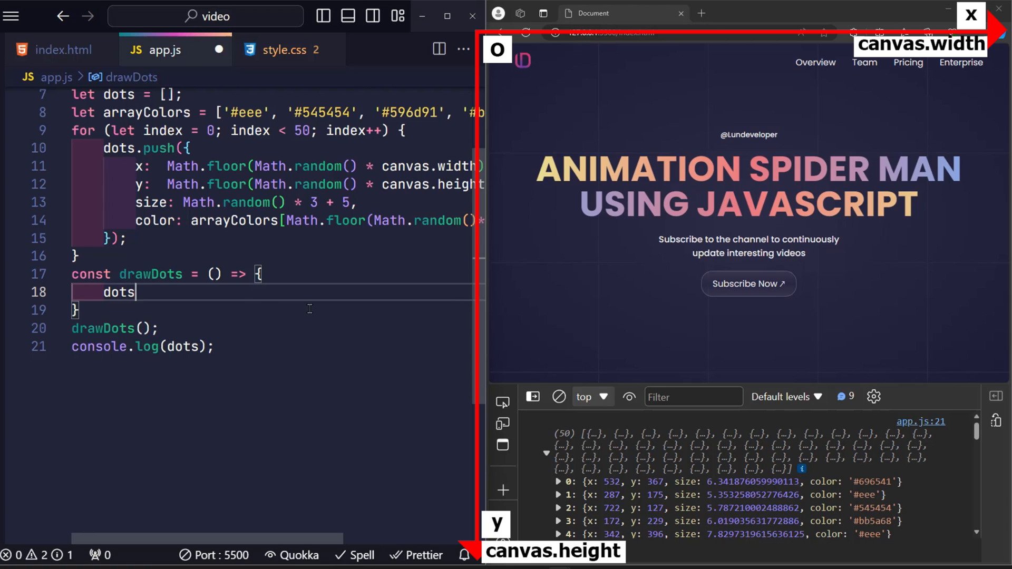
{"action": "type", "text": ".forEach"}
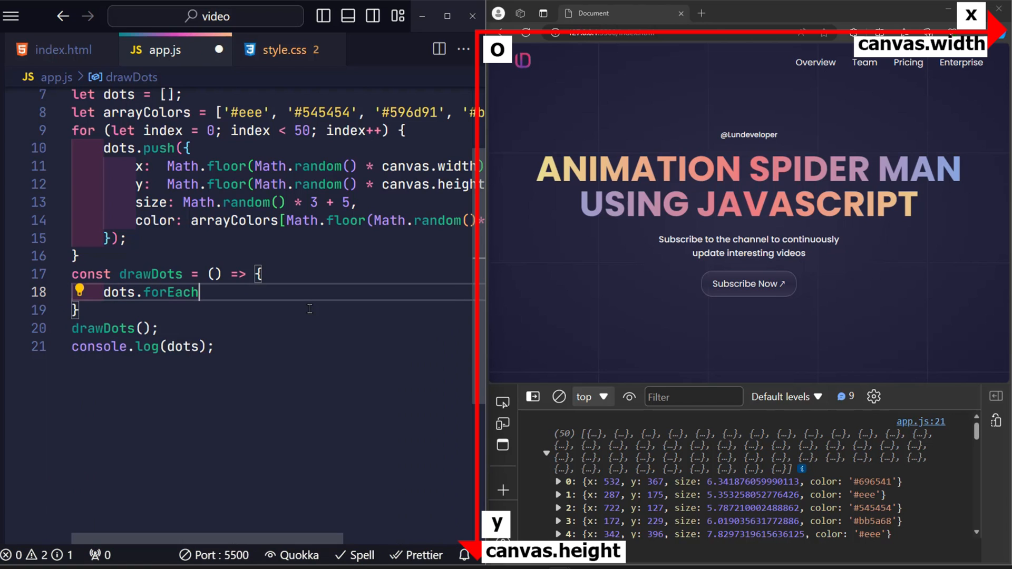
{"action": "type", "text": "(dot => {"}
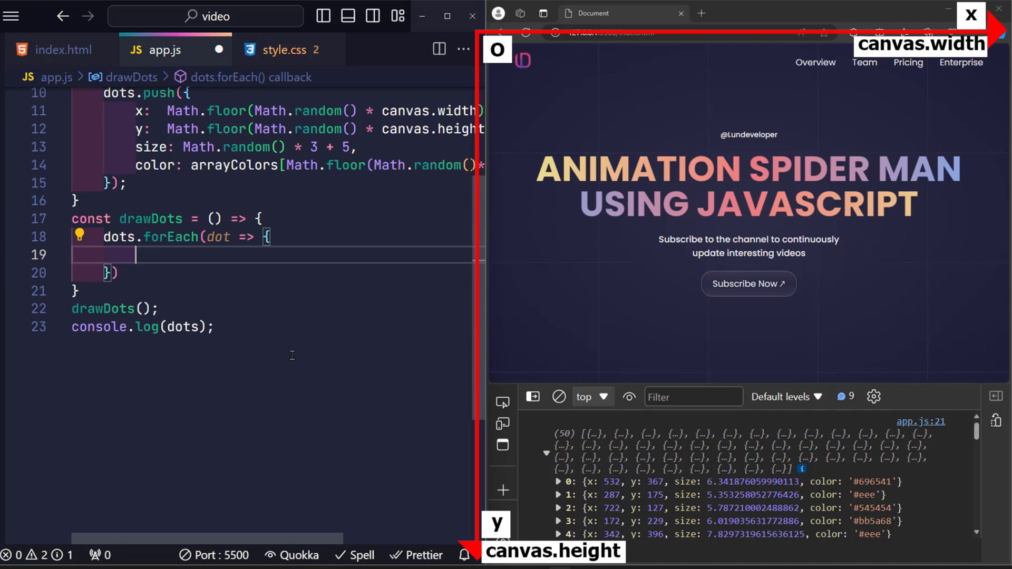
{"action": "type", "text": "ctx.fillStyle"}
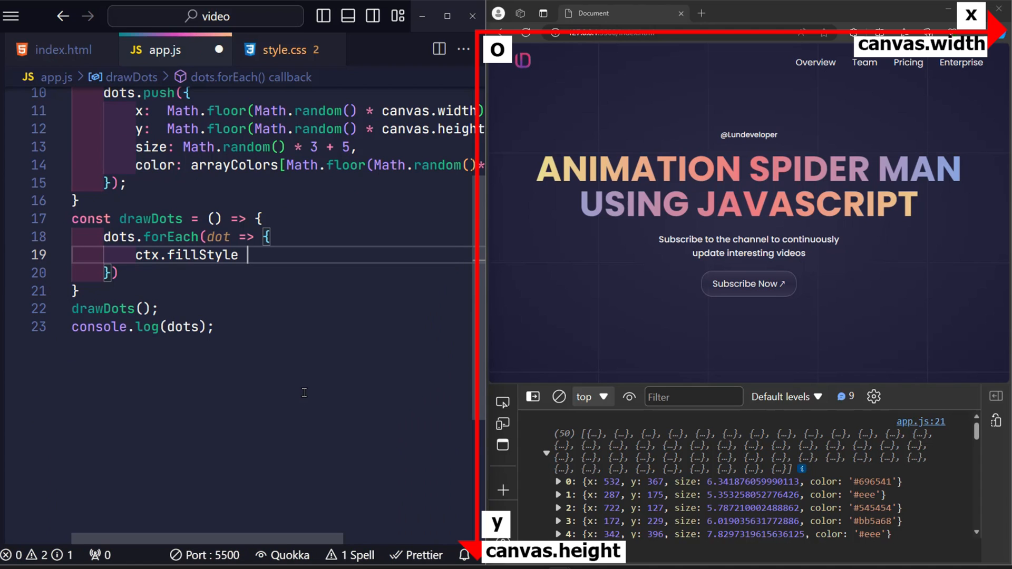
{"action": "type", "text": "= dot.color;"}
{"action": "type", "text": "ctx.begin"}
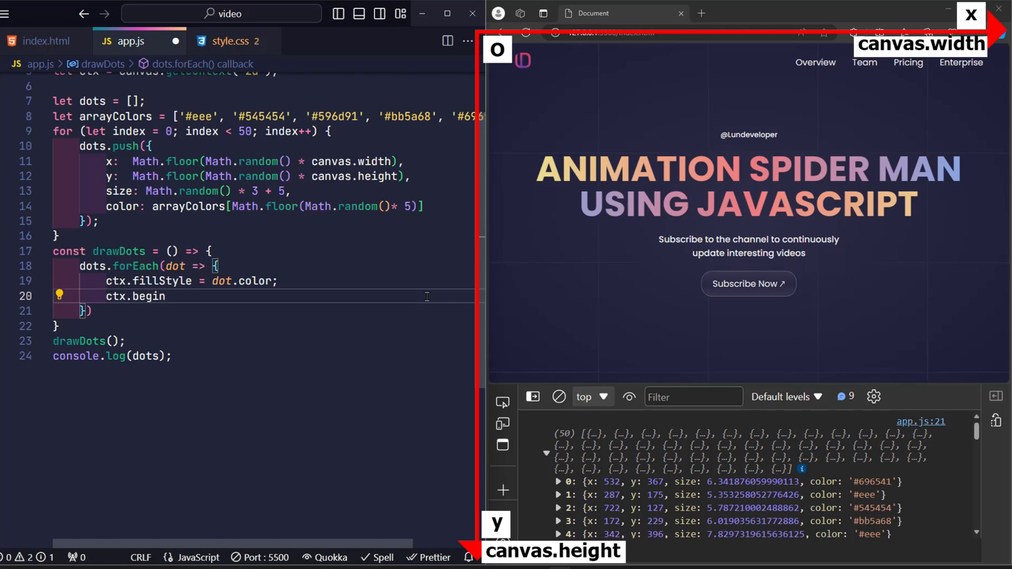
{"action": "type", "text": "Path();"}
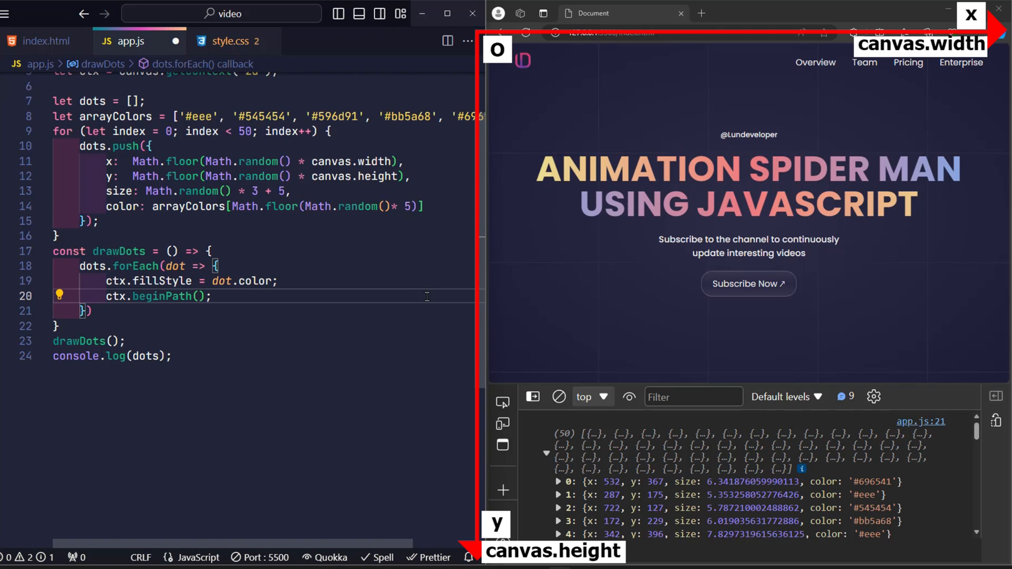
{"action": "type", "text": "ctx.arc("}
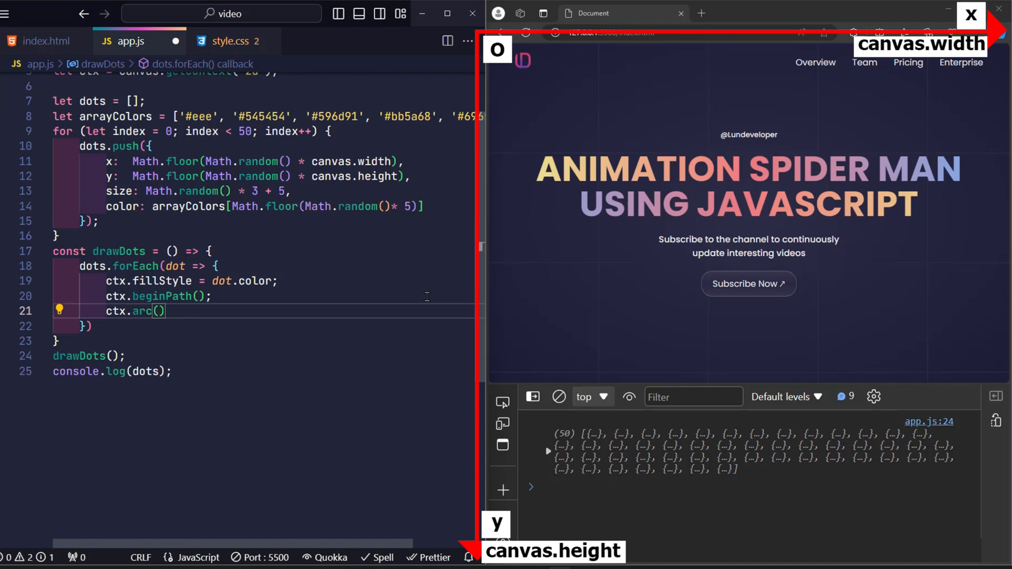
{"action": "type", "text": "dot.x,"}
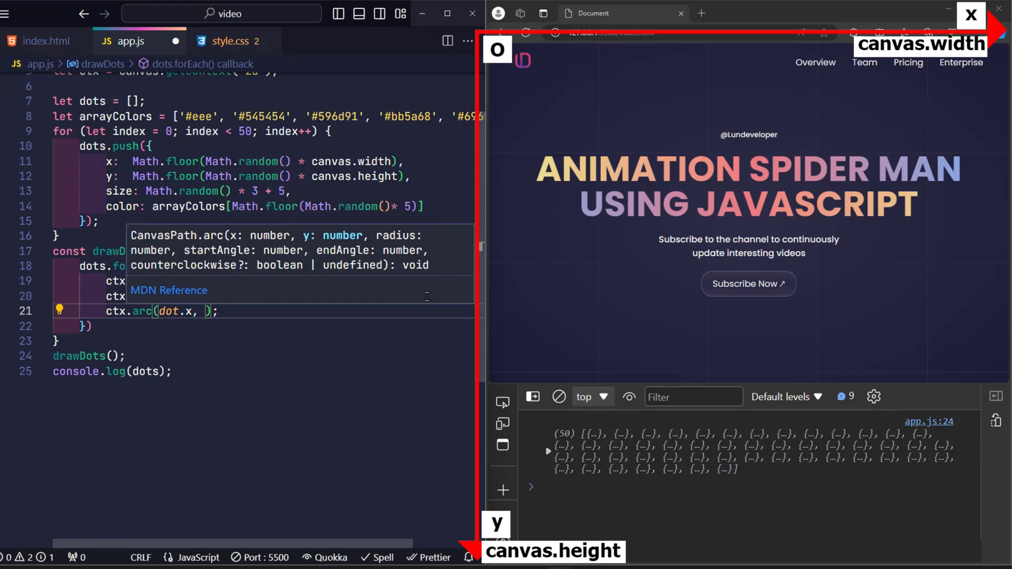
{"action": "type", "text": "dot.y,"}
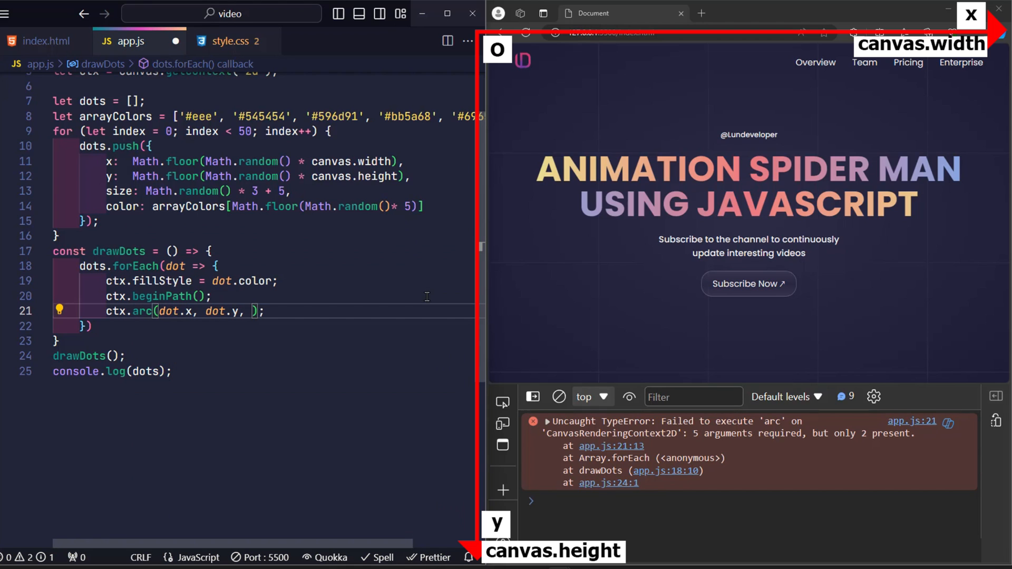
{"action": "type", "text": "dot.size, 0, Math.PI"}
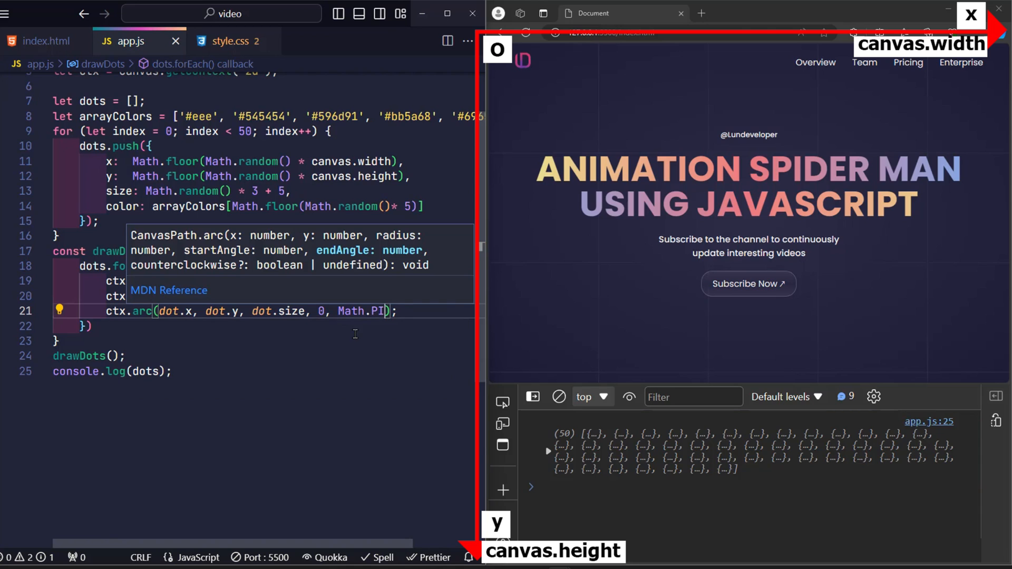
{"action": "type", "text": "ctx.fill();"}
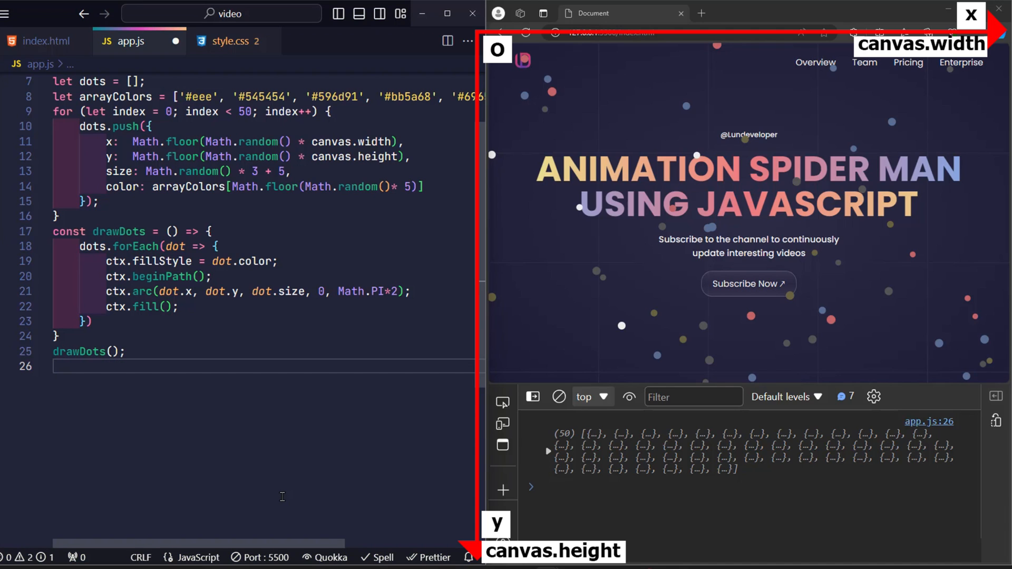
Add a banner mousemove listener declaring a mouse object with x and y
{"action": "type", "text": "banner.addEventListener('mousemove"}
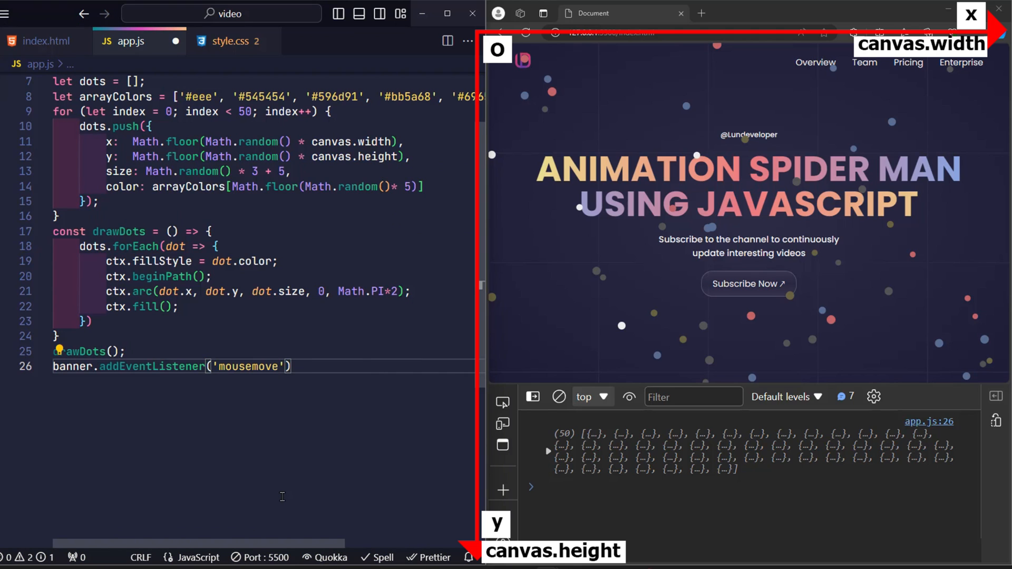
{"action": "type", "text": ", (event) => {"}
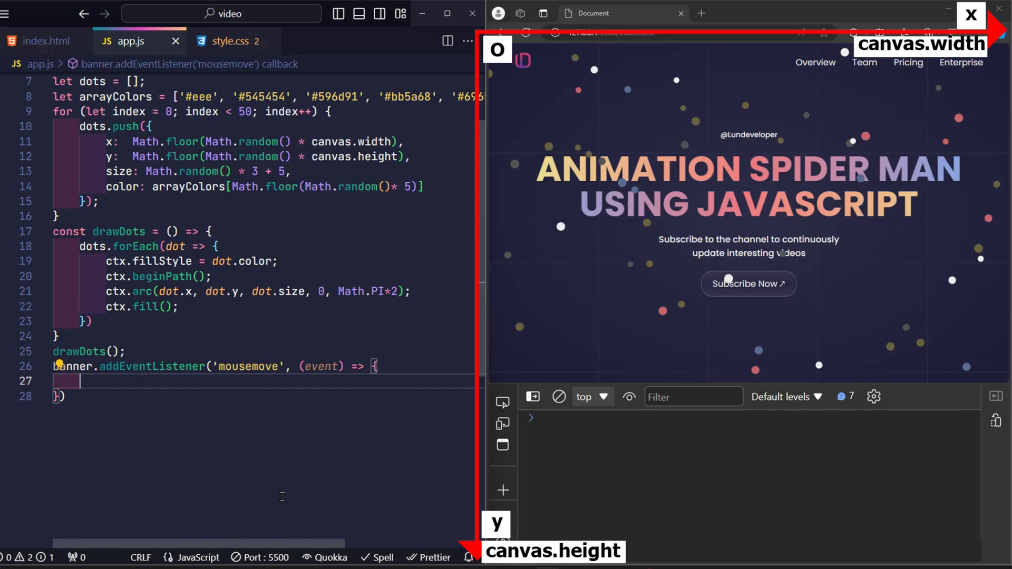
{"action": "type", "text": "let"}
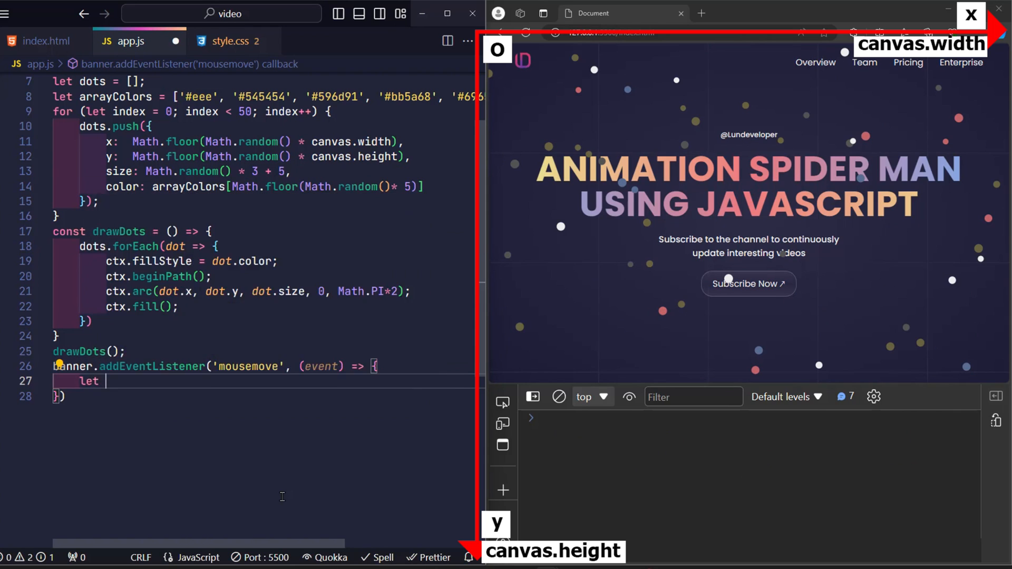
{"action": "type", "text": "mouse = 0"}
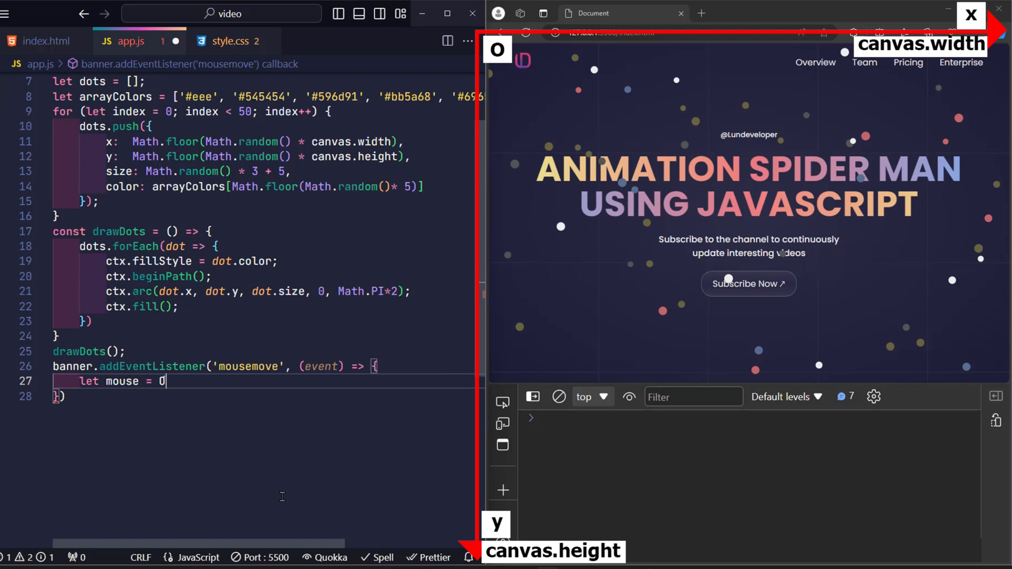
{"action": "type", "text": "x"}
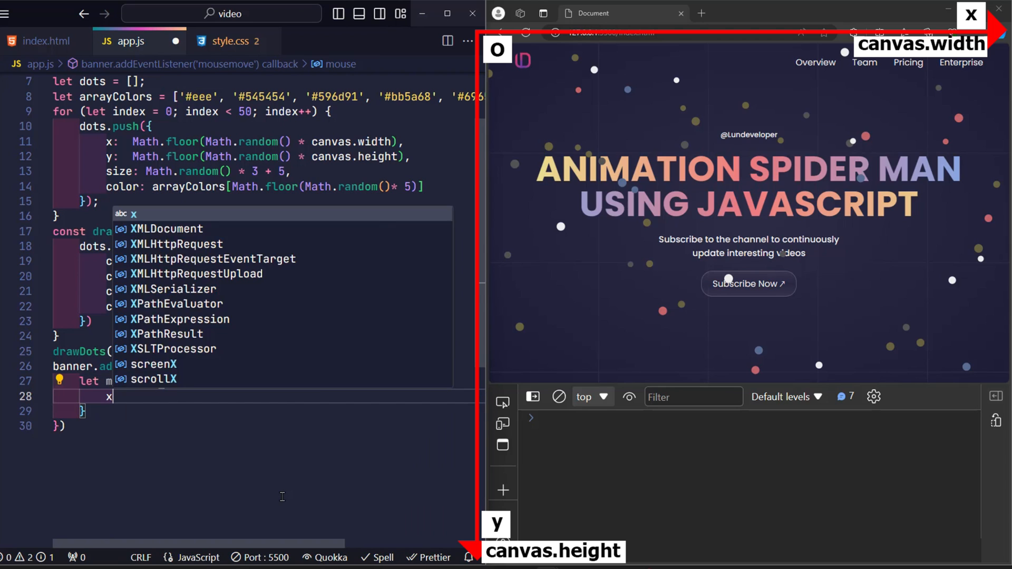
{"action": "type", "text": "y:"}
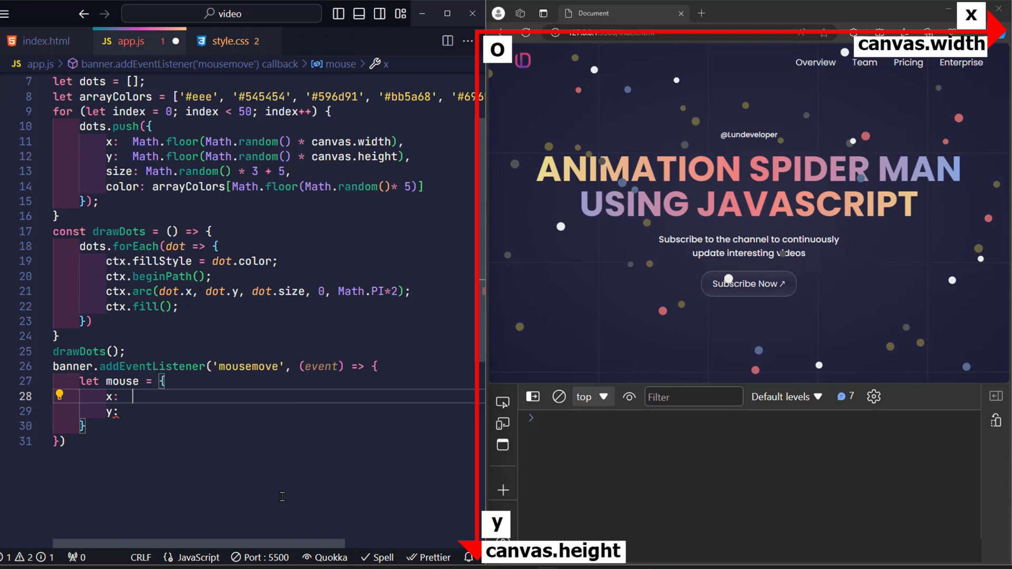
Set mouse x to event.pageX minus the banner's bounding-rect left, and y from event.pageY
{"action": "type", "text": "event.pagwe"}
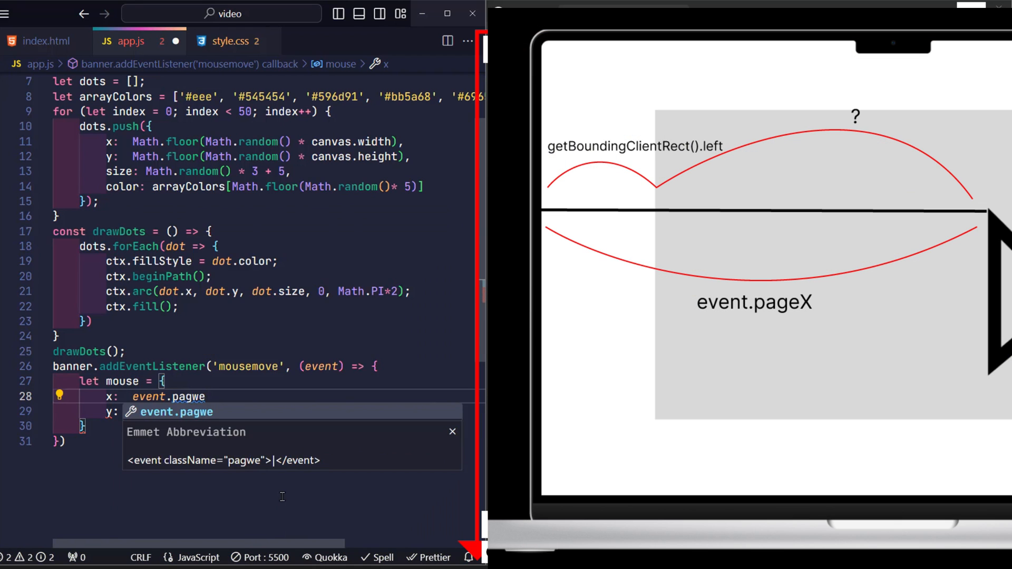
{"action": "type", "text": "X"}
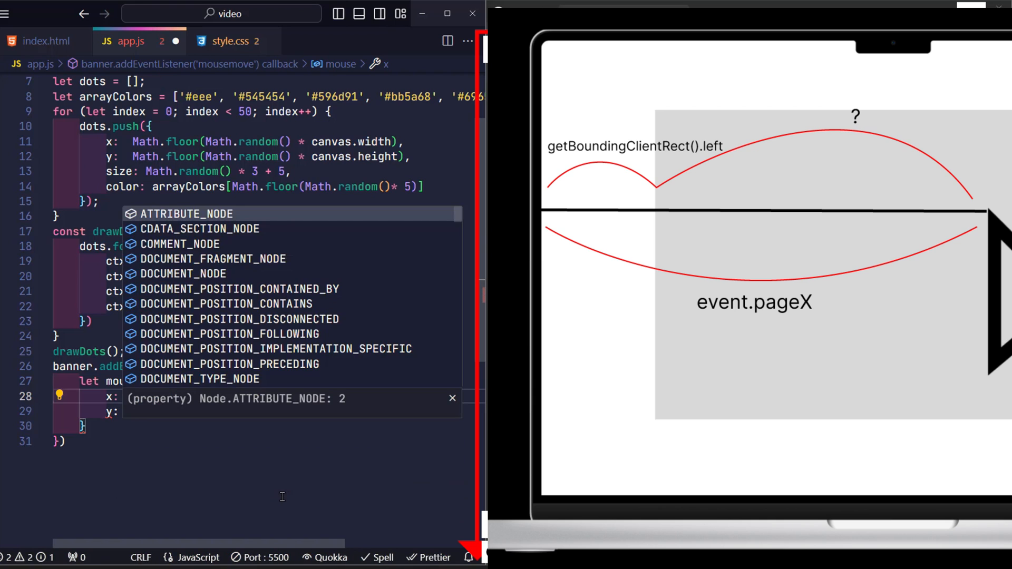
{"action": "type", "text": "getBoundingClientRect("}
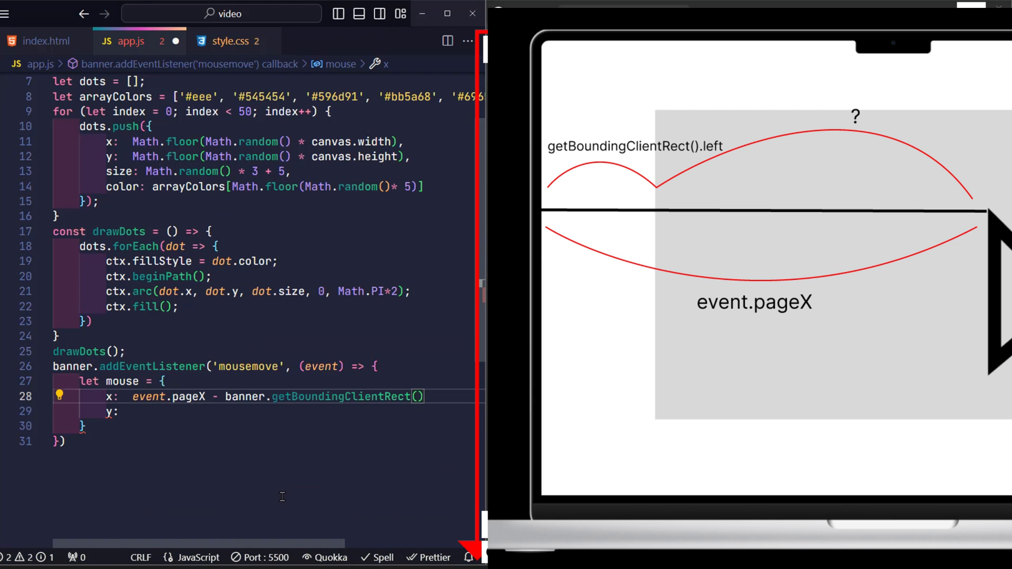
{"action": "type", "text": ".left,"}
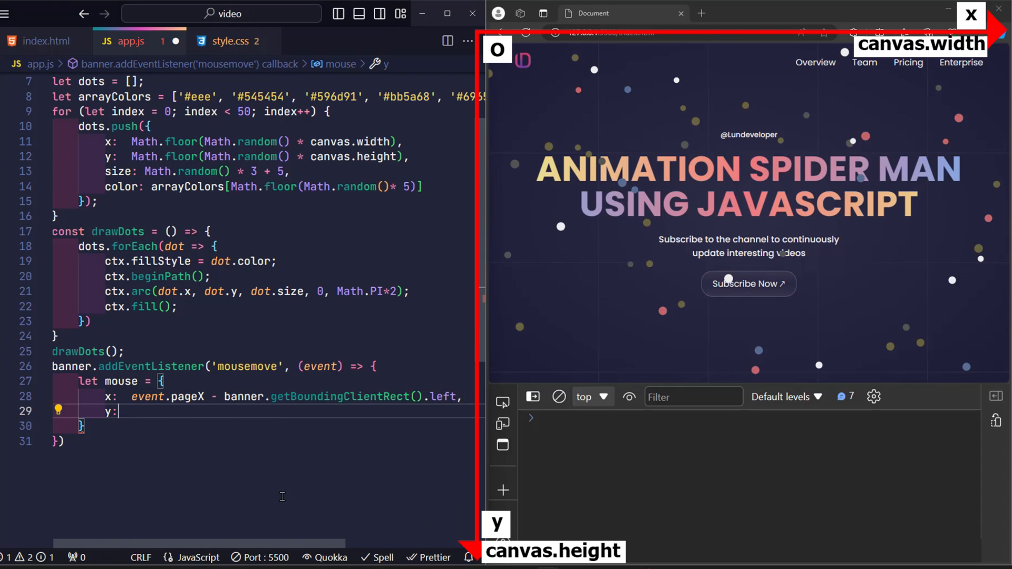
{"action": "type", "text": "event"}
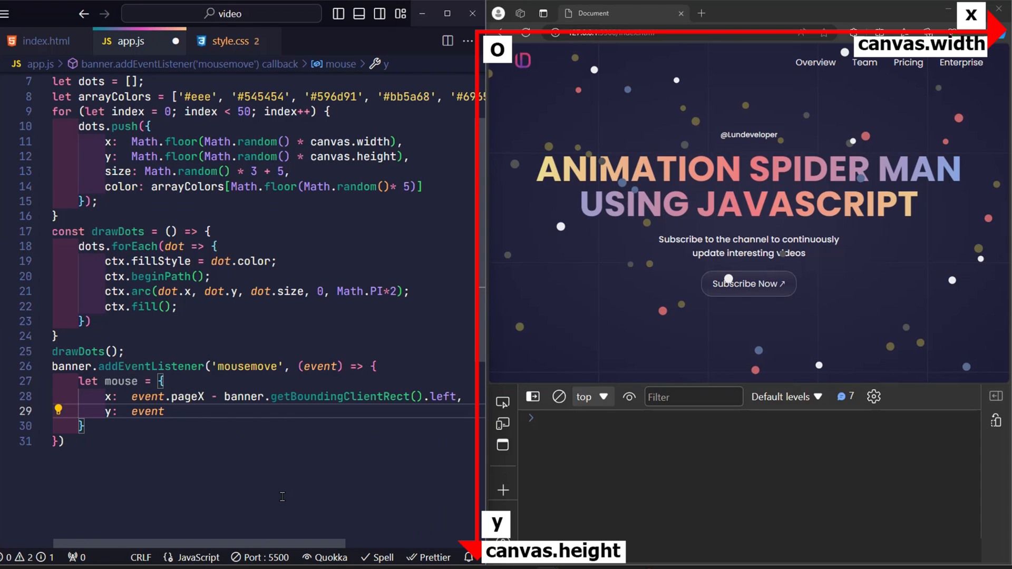
{"action": "type", "text": ".pageY - banner.getBoundingClientRect().top"}
{"action": "type", "text": "dots.forEach(dot => {"}
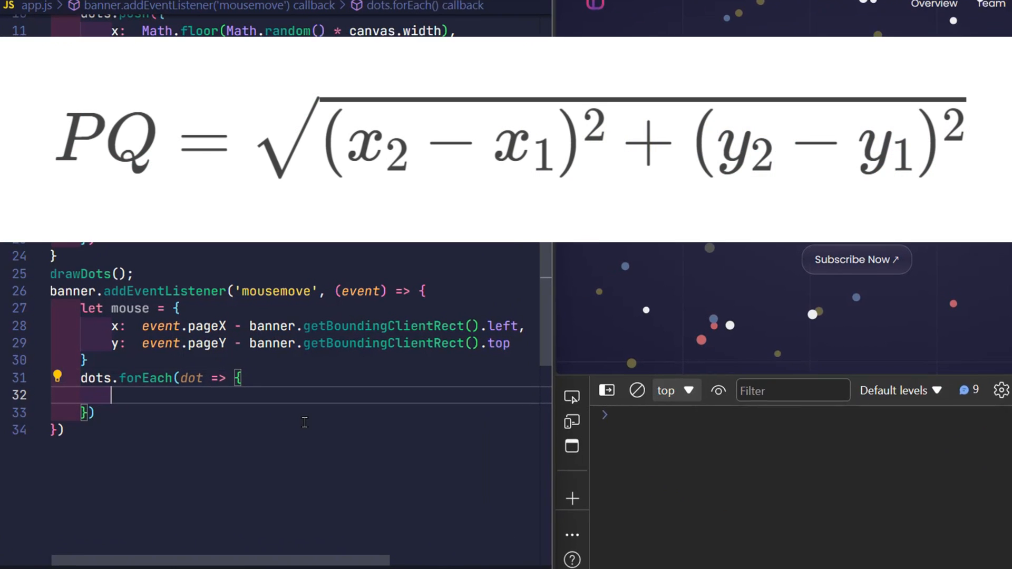
Type let distance = Math.sqrt((mouse.x - dot.x) ** 2 + (mouse.y - dot.y) ** 2) inside dots.forEach
{"action": "type", "text": "let"}
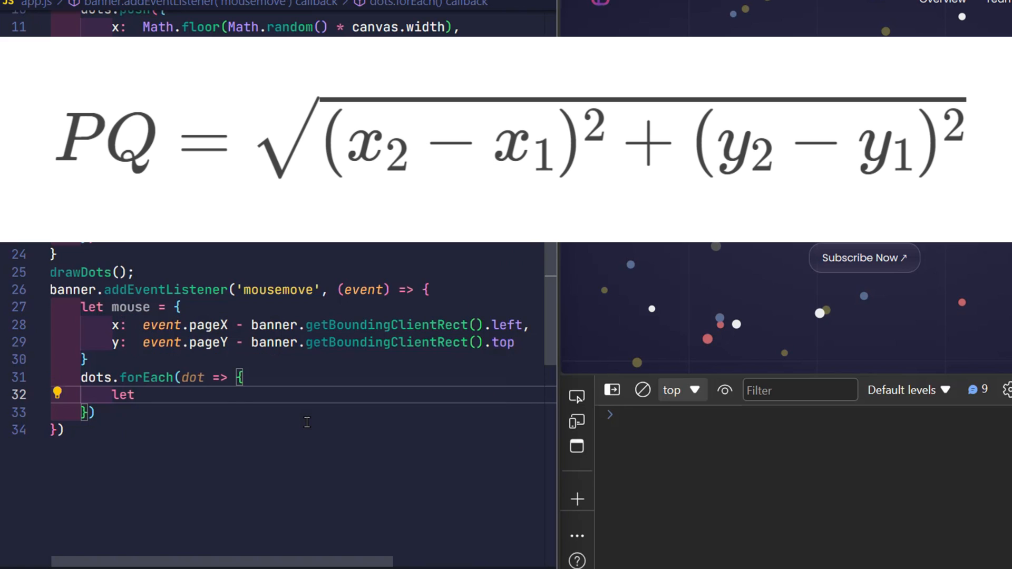
{"action": "type", "text": "distance ="}
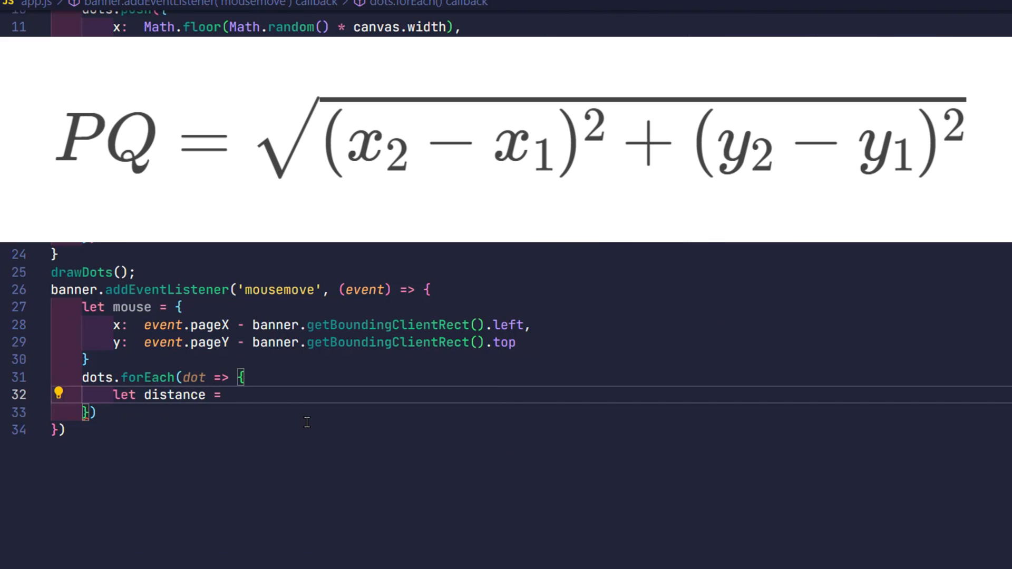
{"action": "type", "text": "Math"}
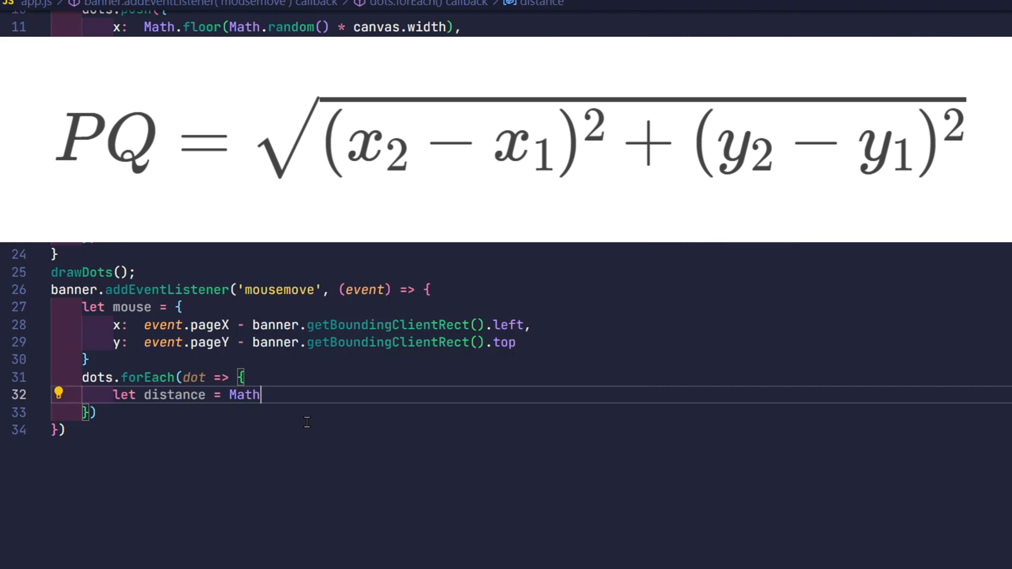
{"action": "type", "text": ".sqrt()"}
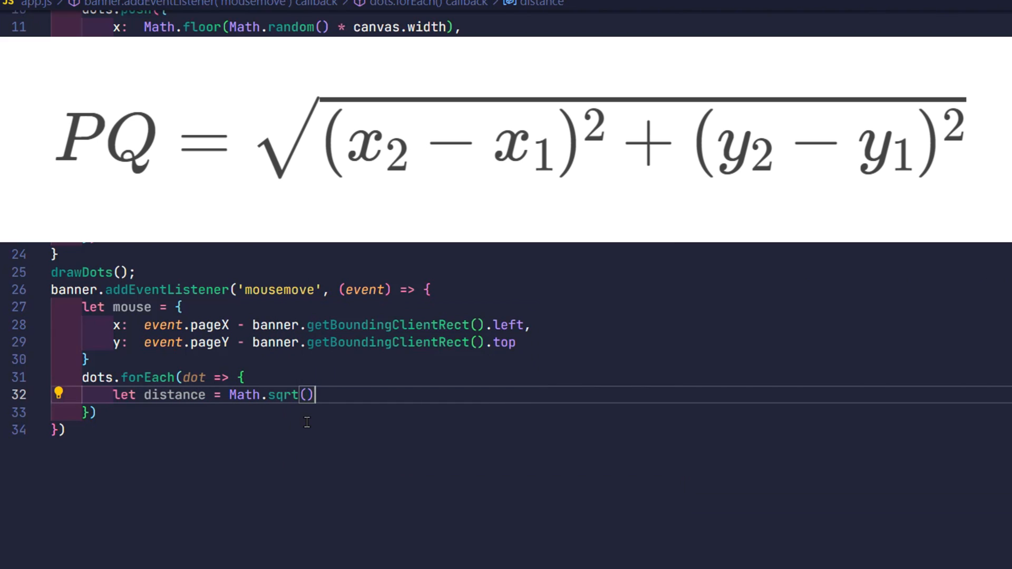
{"action": "type", "text": "(mouse.x - dot"}
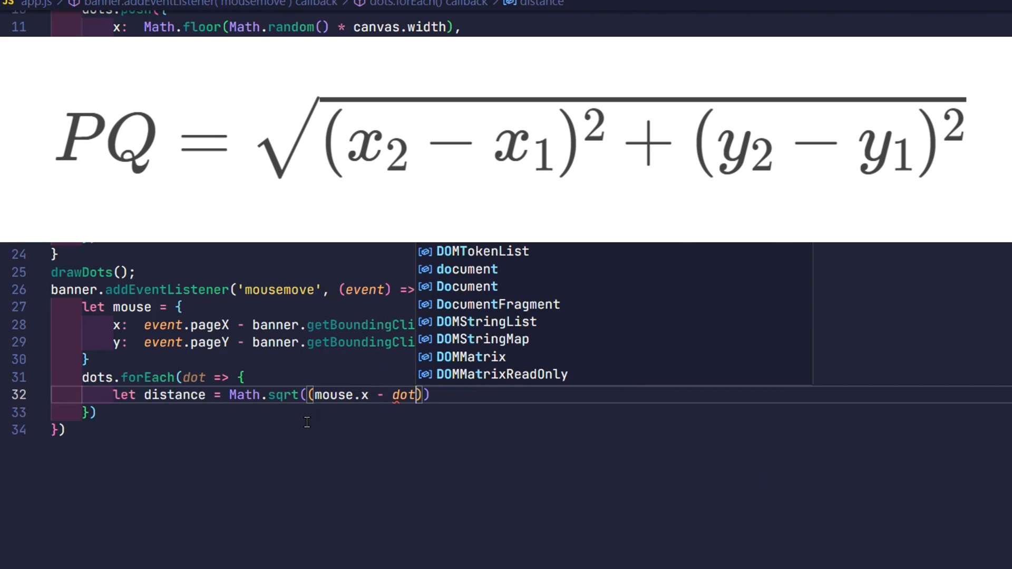
{"action": "type", "text": ".x) ** 2 +"}
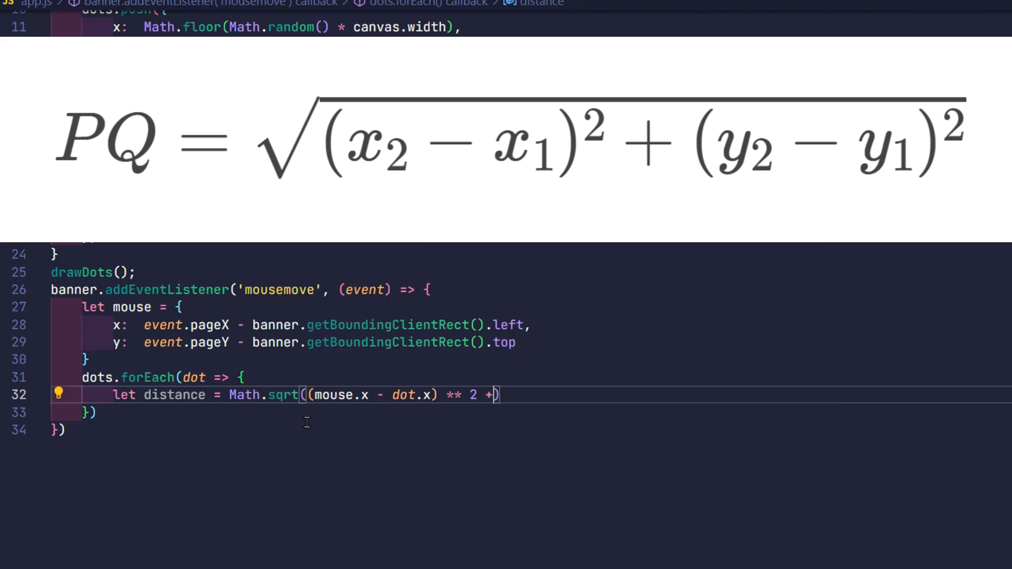
{"action": "type", "text": "(mouse"}
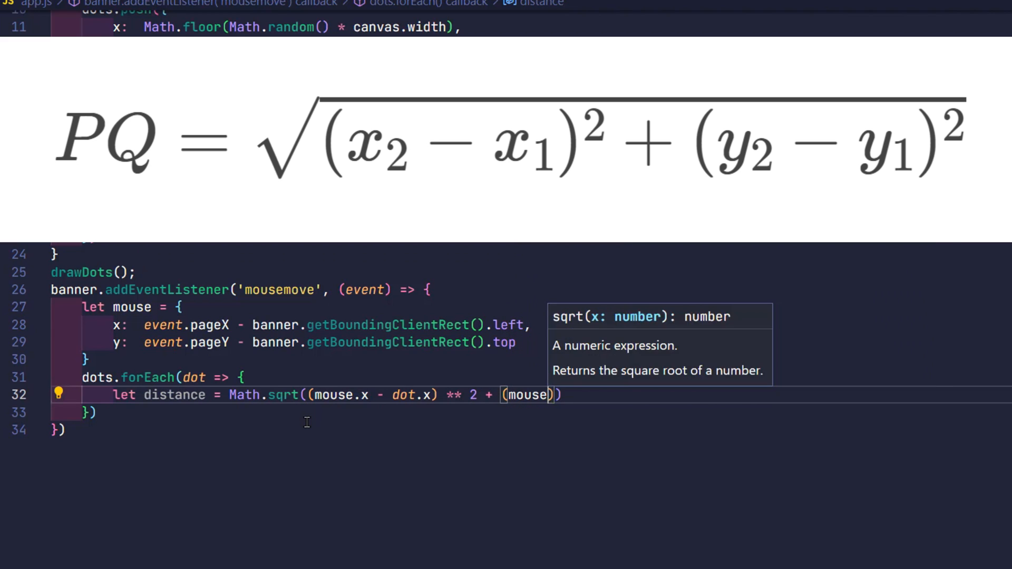
{"action": "type", "text": ".y - dot.y)"}
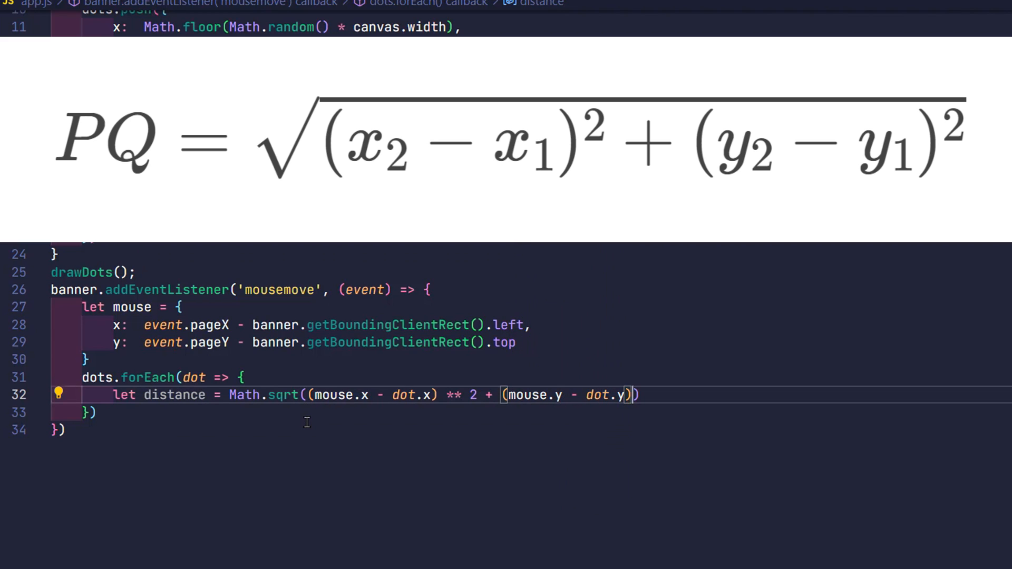
{"action": "type", "text": "** 2"}
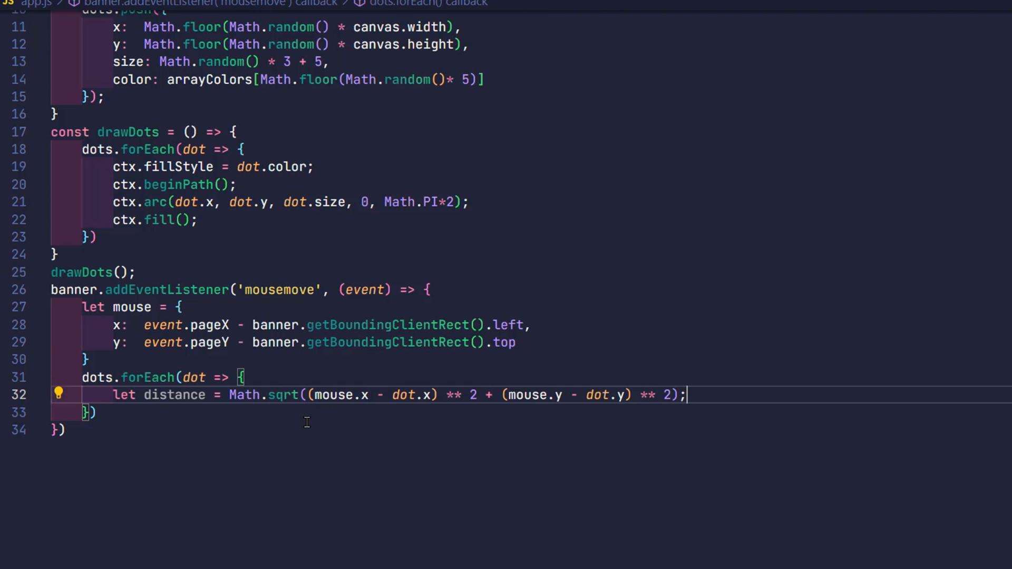
Add an if (distance < 300) block below the distance calculation
{"action": "key", "text": "Enter"}
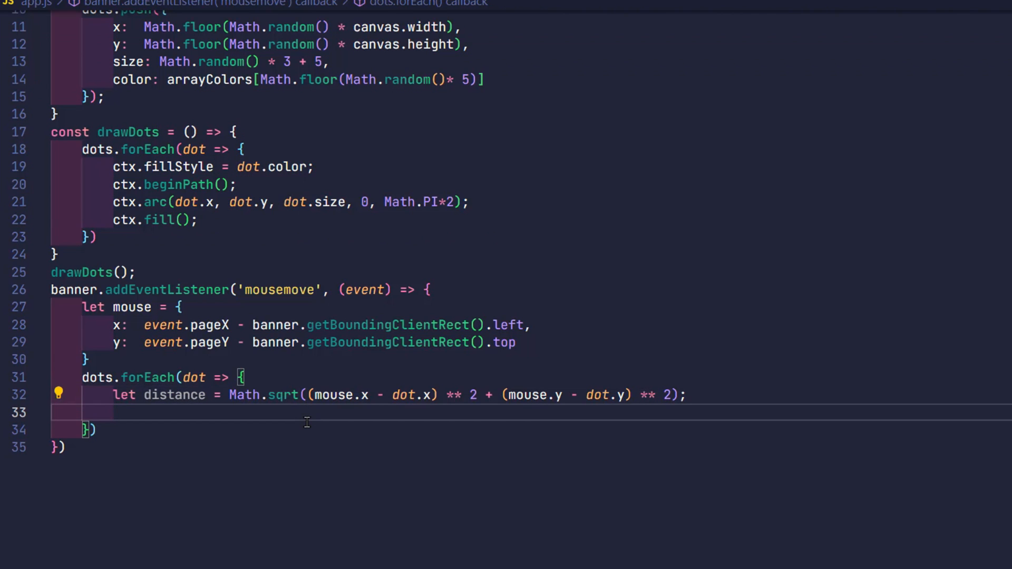
{"action": "type", "text": "if("}
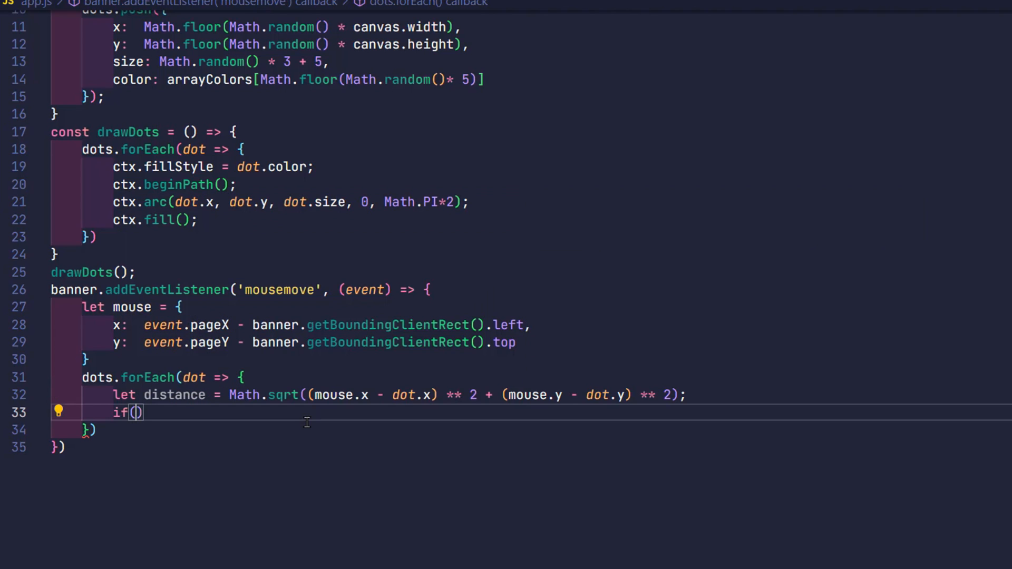
{"action": "type", "text": "distance"}
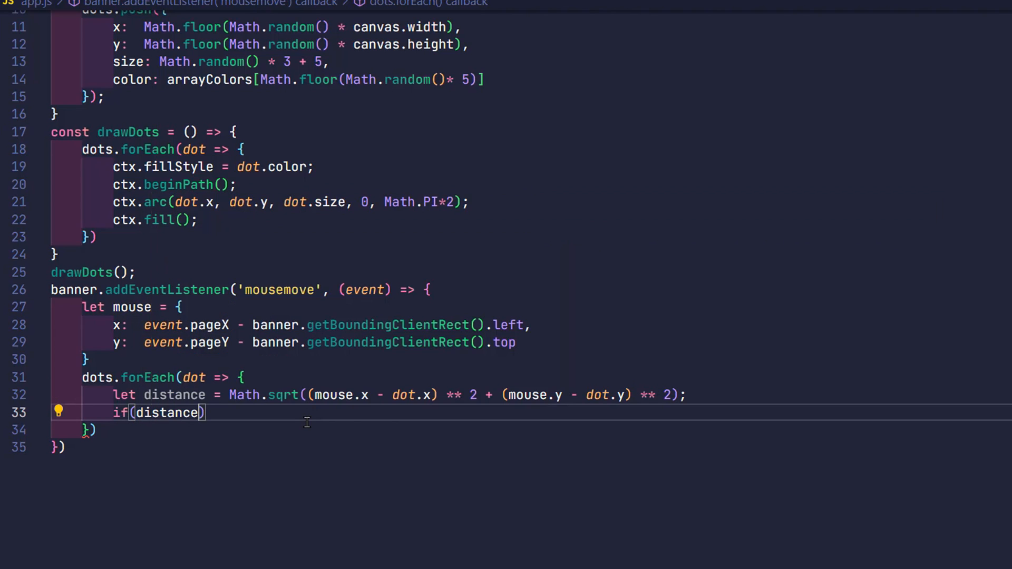
{"action": "type", "text": "< 300"}
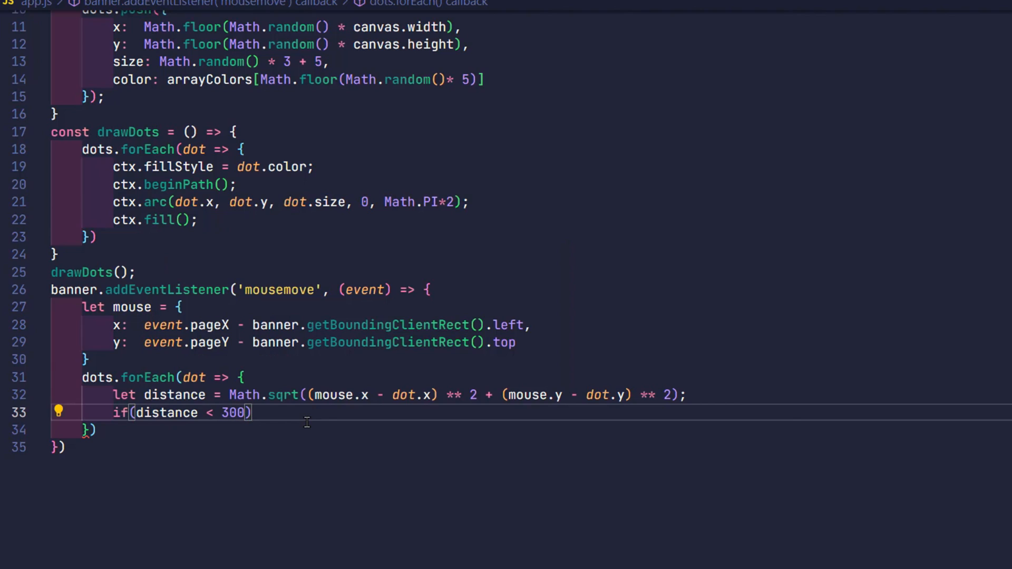
{"action": "type", "text": "{"}
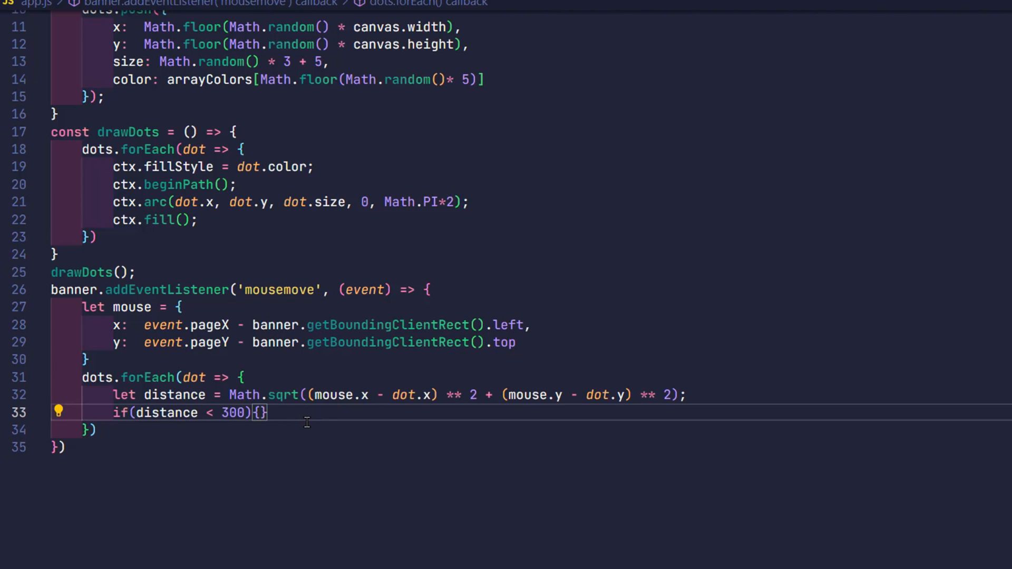
{"action": "key", "text": "enter"}
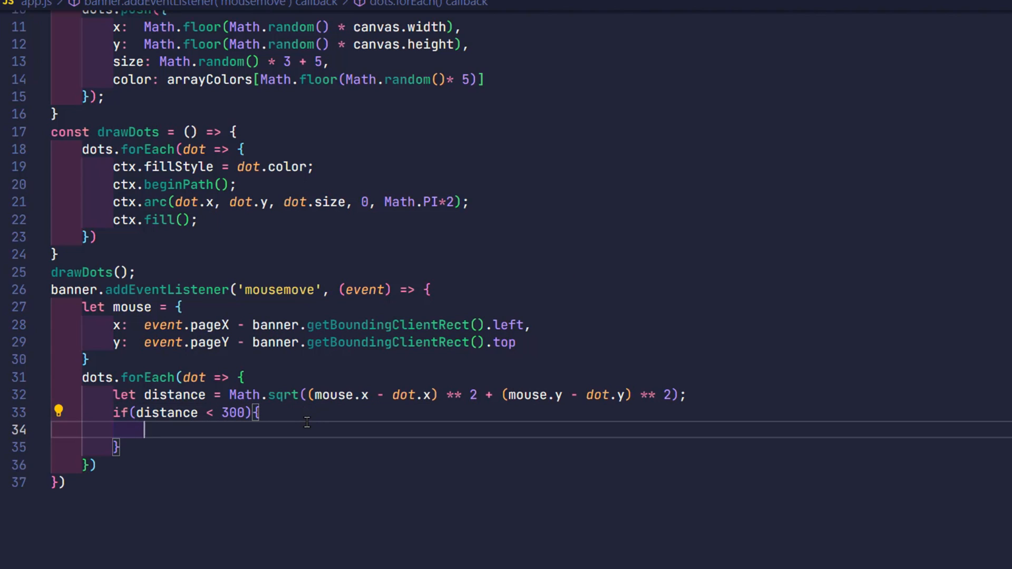
Inside the block, set strokeStyle to the dot colour, lineWidth 1, moveTo the dot, lineTo the mouse
{"action": "type", "text": "ctx."}
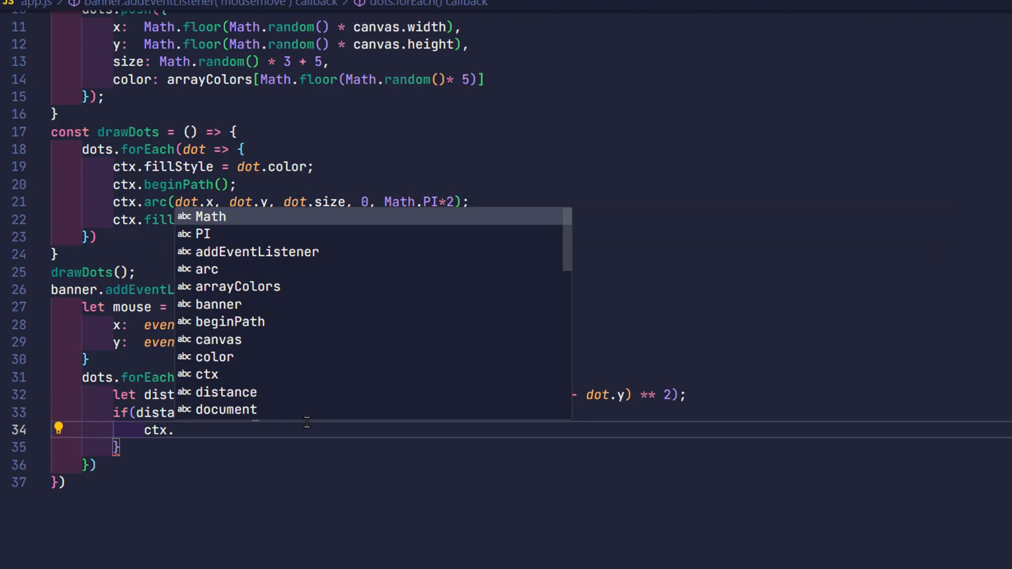
{"action": "type", "text": "strokeS"}
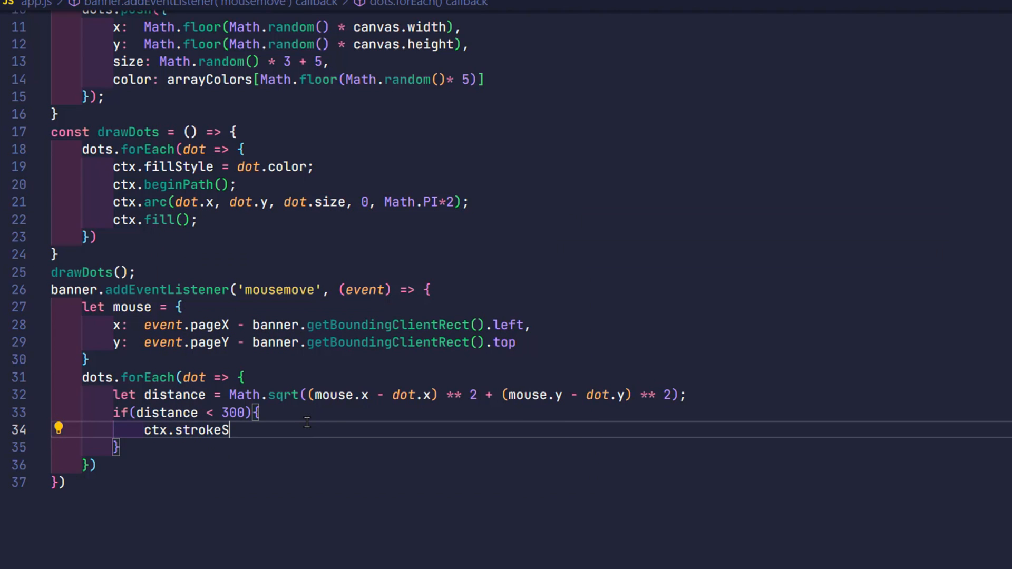
{"action": "type", "text": "tyle = dot.color;"}
{"action": "type", "text": "ctx."}
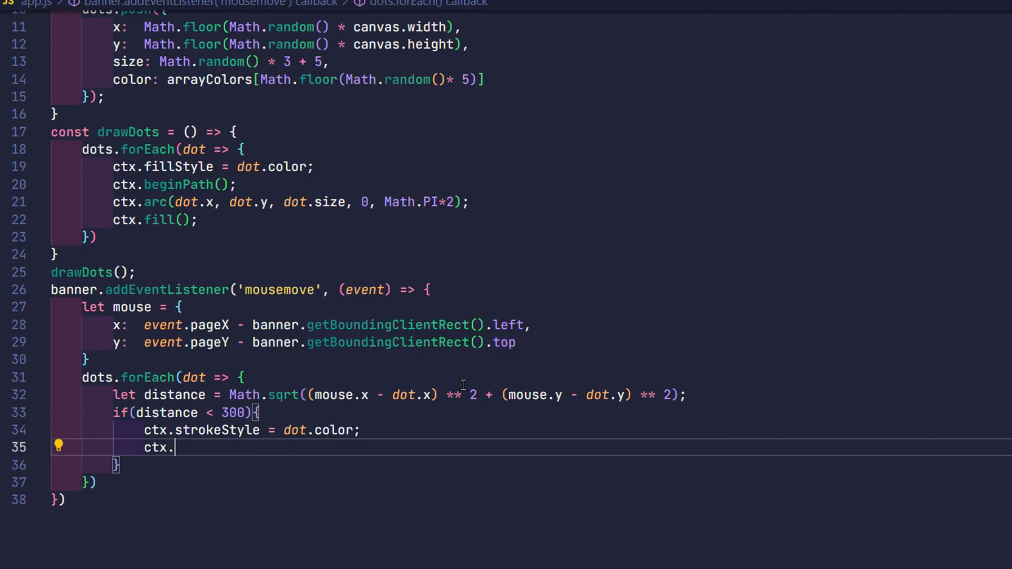
{"action": "type", "text": "lineWidth"}
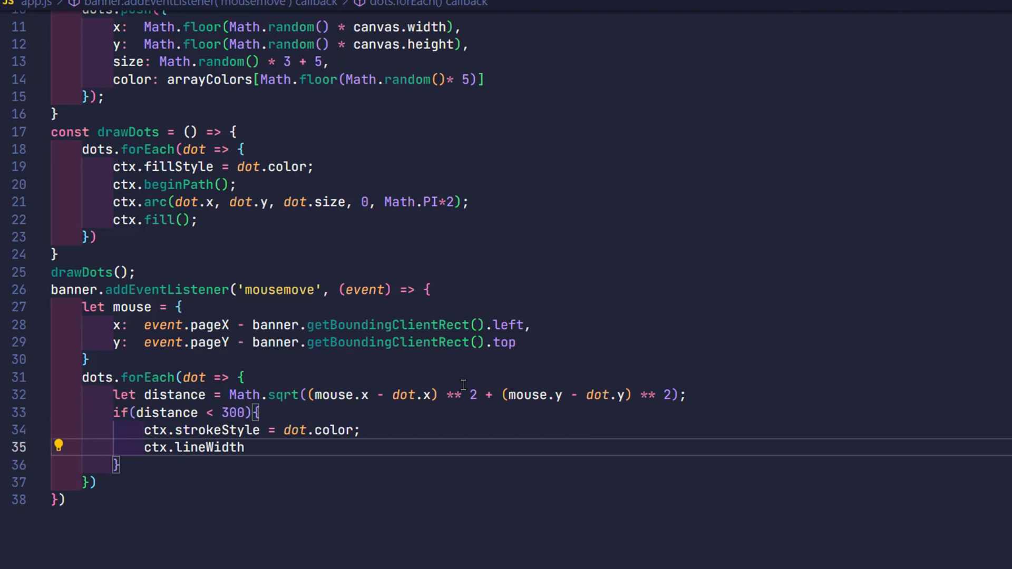
{"action": "type", "text": "= 1;"}
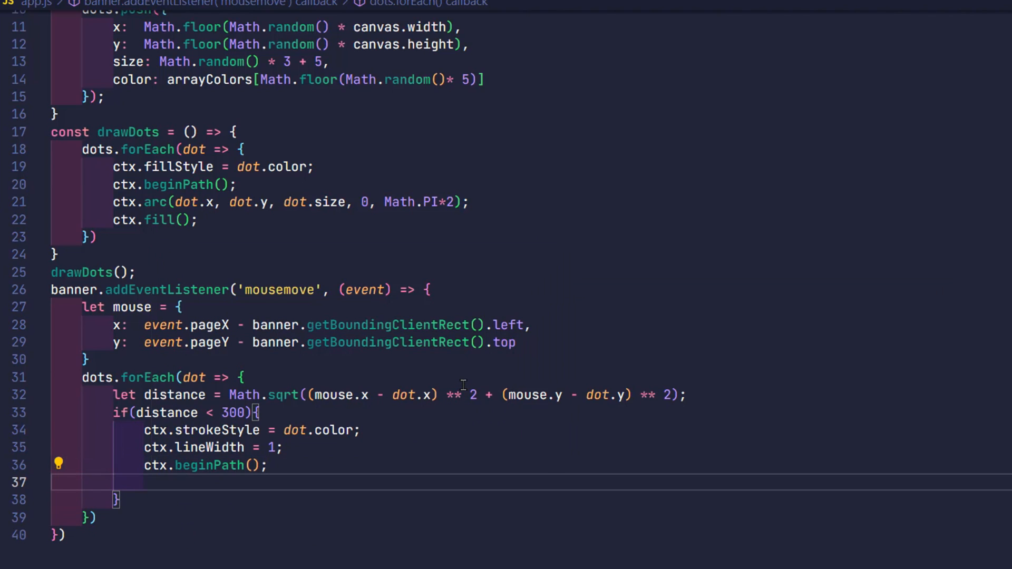
{"action": "type", "text": "ctx.move"}
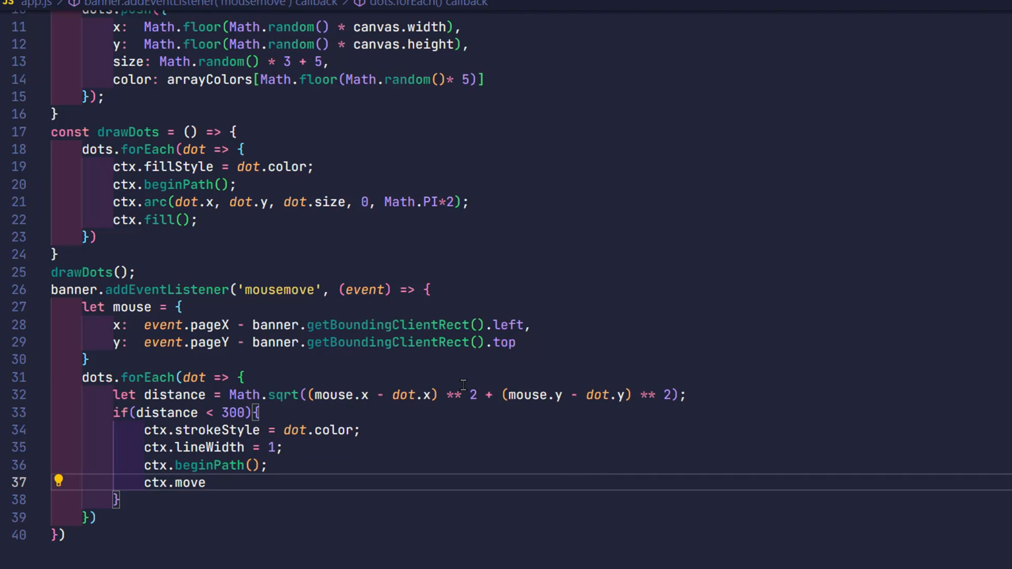
{"action": "type", "text": "To(dot.x, dot.y);"}
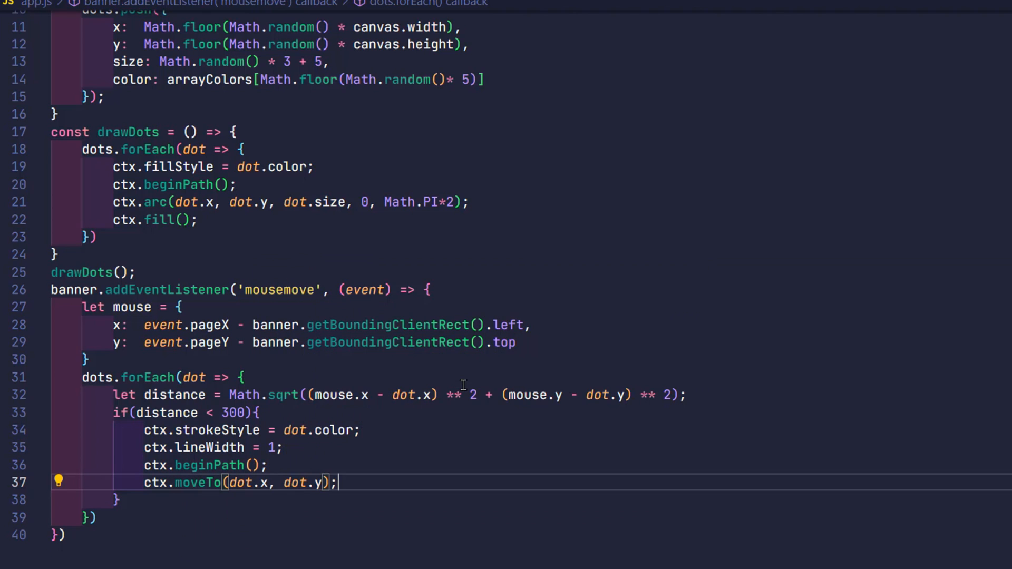
{"action": "type", "text": "ctx.lineTo(mouse.x, mouse.y"}
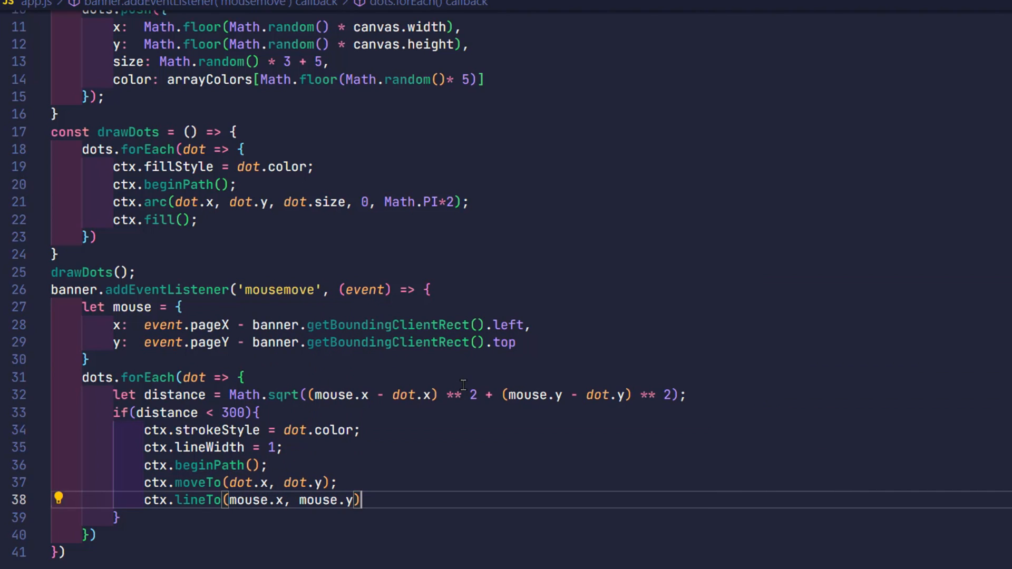
{"action": "type", "text": "ctx.stroke();"}
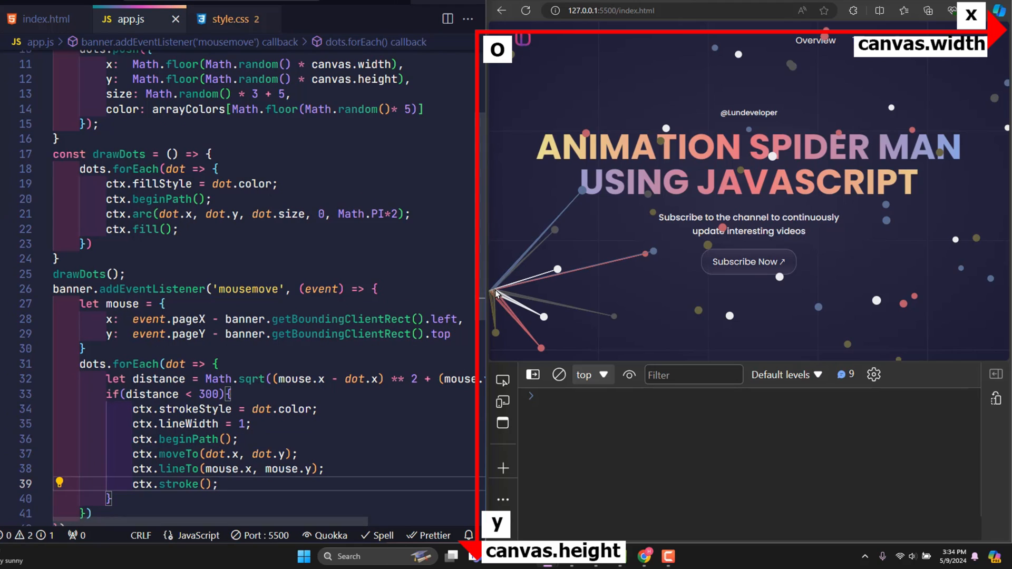
{"action": "mouse_move", "coordinate": [607, 290]}
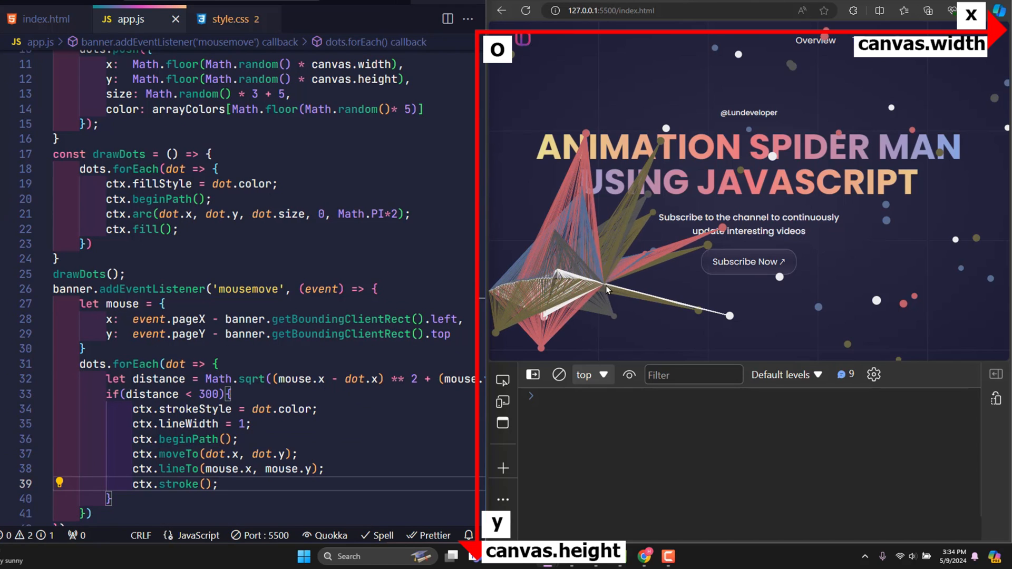
{"action": "mouse_move", "coordinate": [732, 319]}
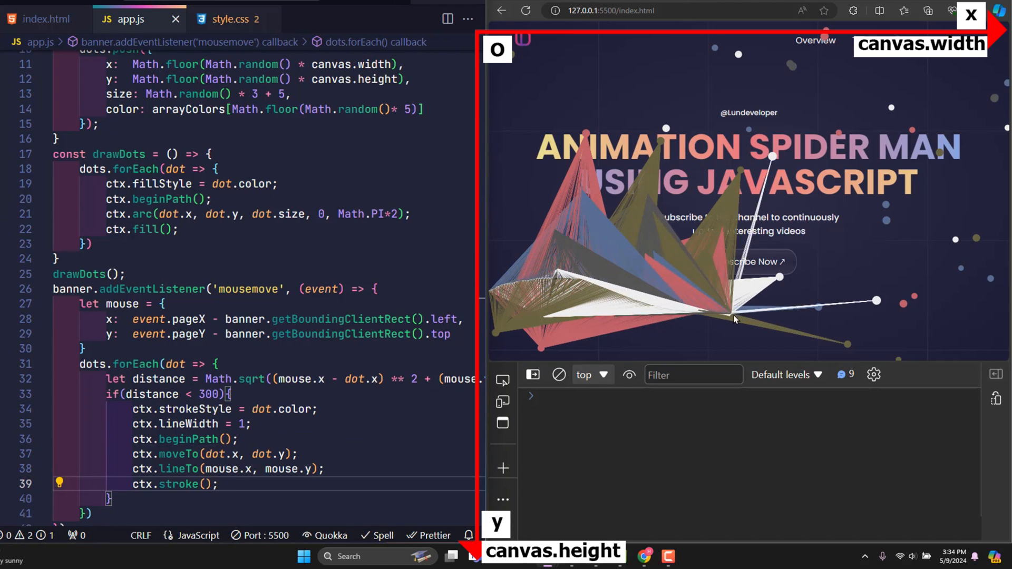
{"action": "mouse_move", "coordinate": [882, 222]}
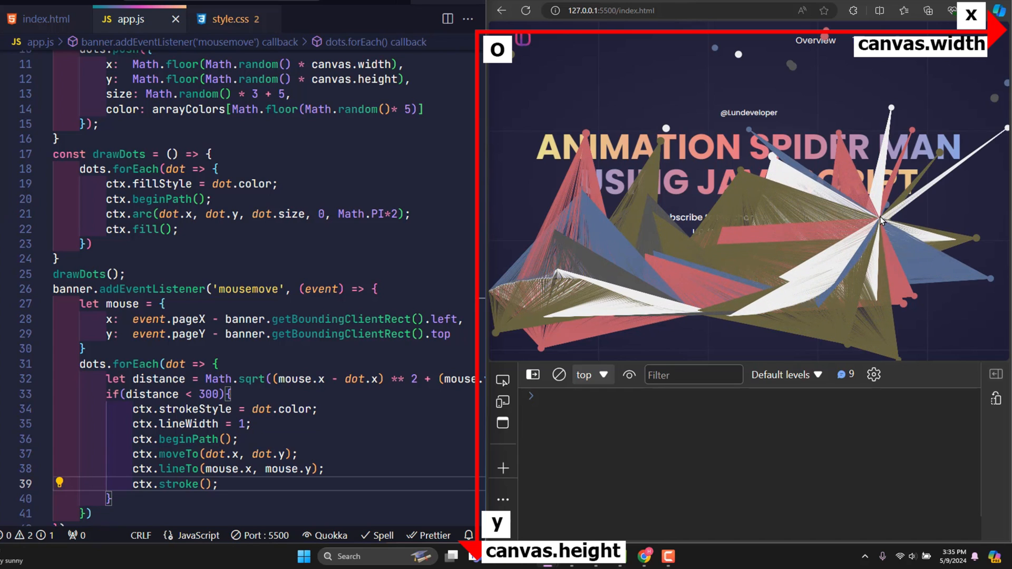
{"action": "mouse_move", "coordinate": [722, 110]}
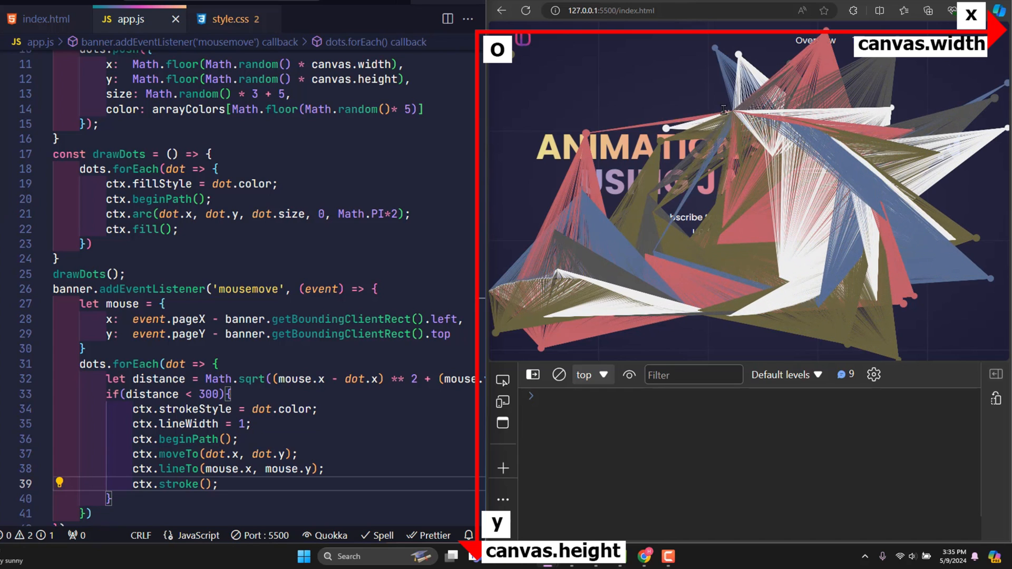
{"action": "mouse_move", "coordinate": [584, 193]}
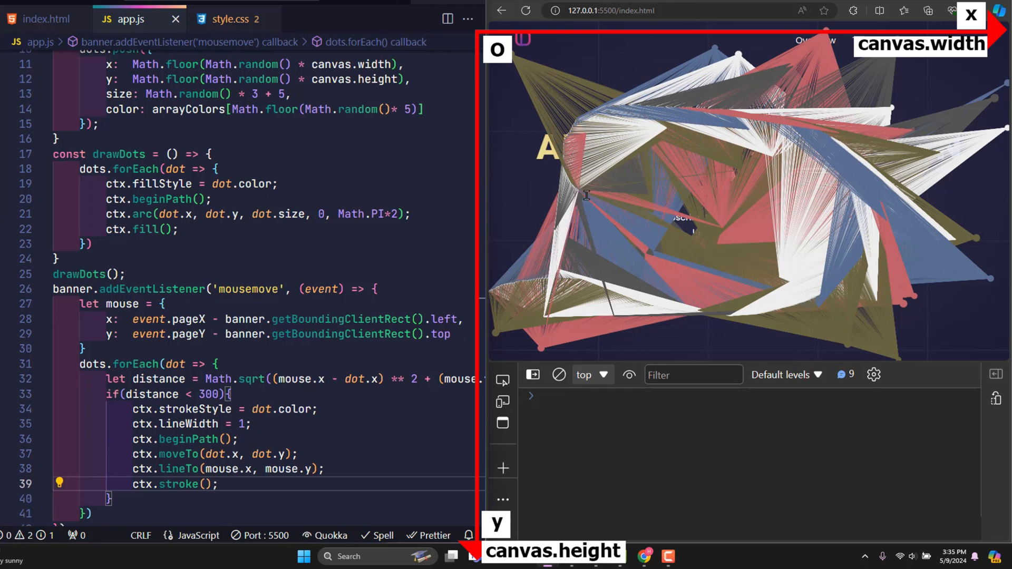
{"action": "mouse_move", "coordinate": [696, 258]}
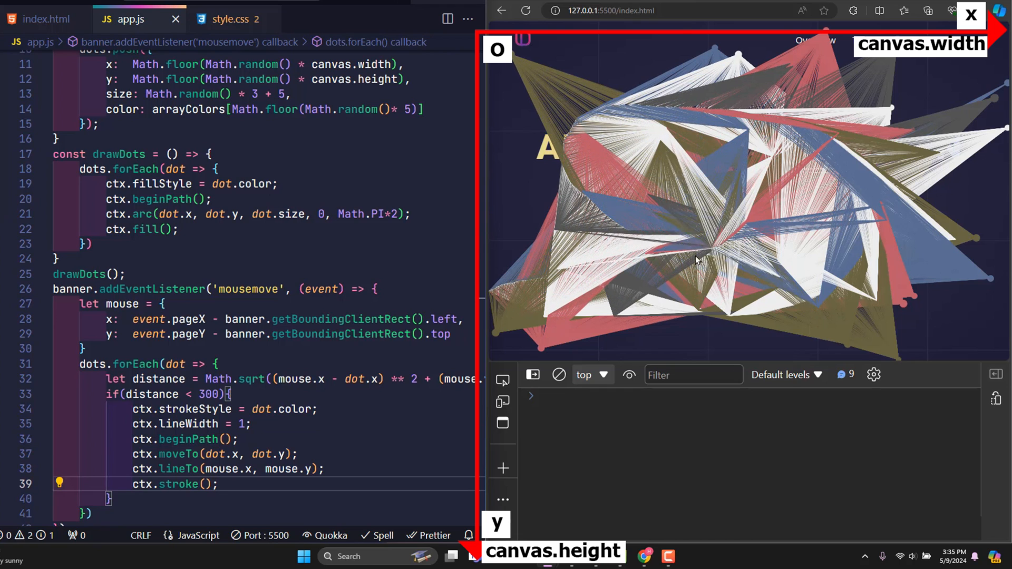
Place the cursor at the start of the mousemove handler body
{"action": "left_click", "coordinate": [250, 423]}
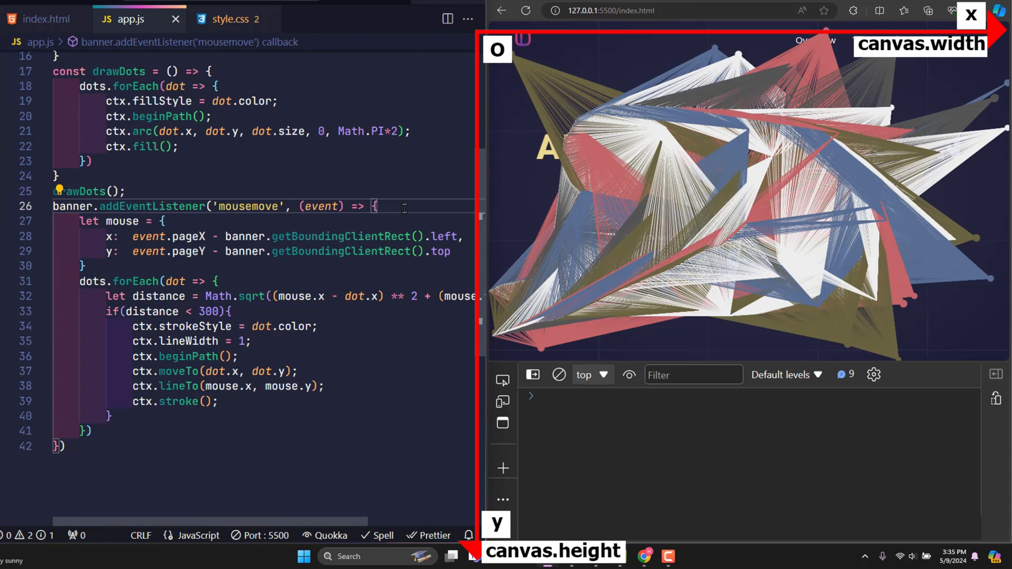
Add ctx.clearRect(0, 0, canvas.width, canvas.height) as the handler's first line
{"action": "type", "text": "ctx."}
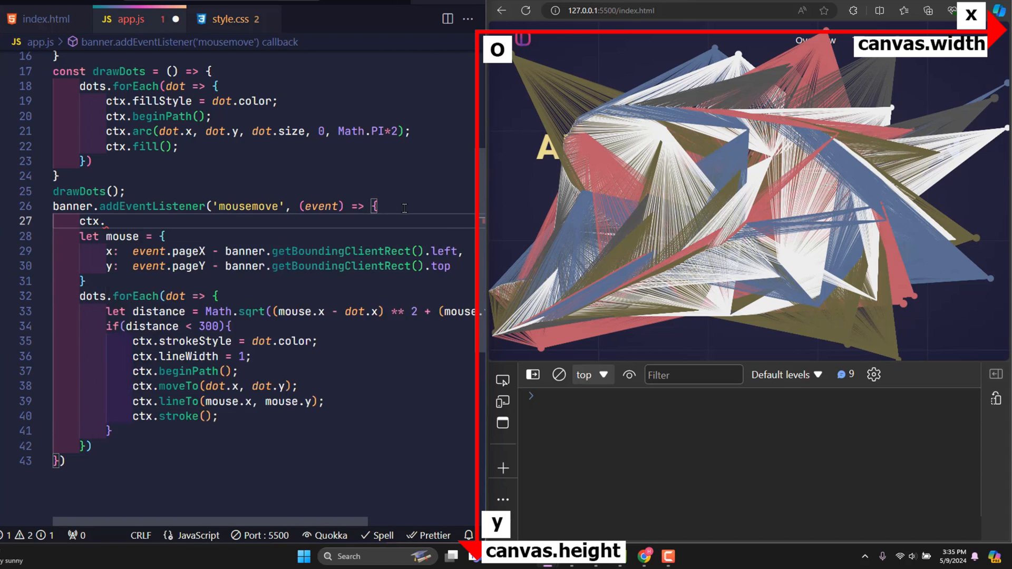
{"action": "type", "text": "clearrect()"}
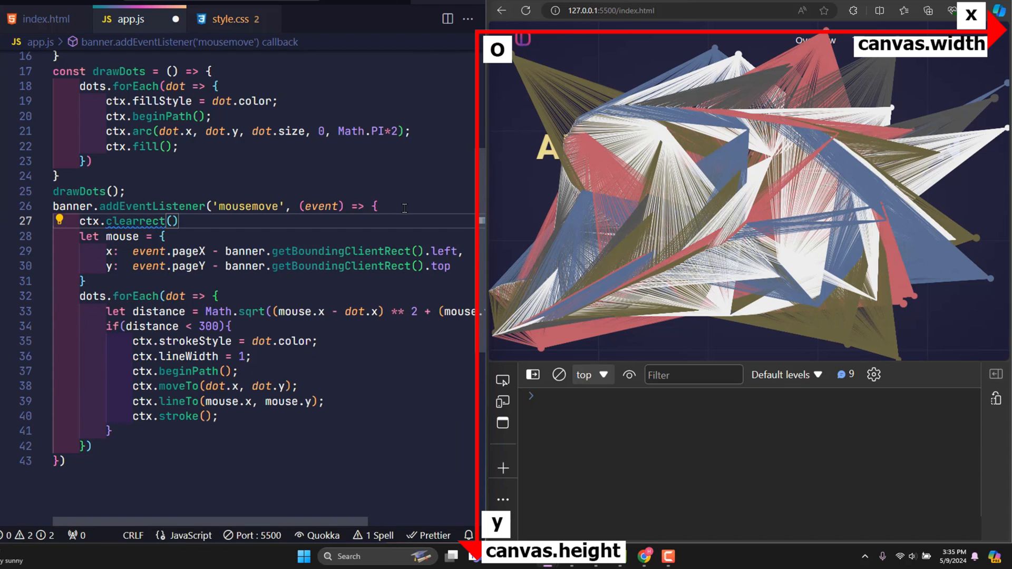
{"action": "type", "text": "0, 0,"}
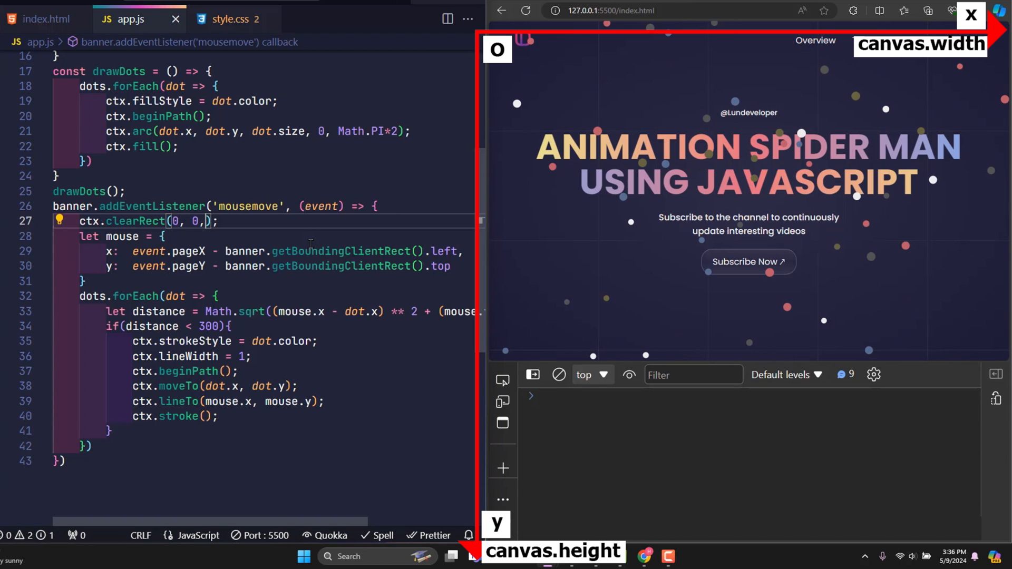
{"action": "type", "text": "canvas.width"}
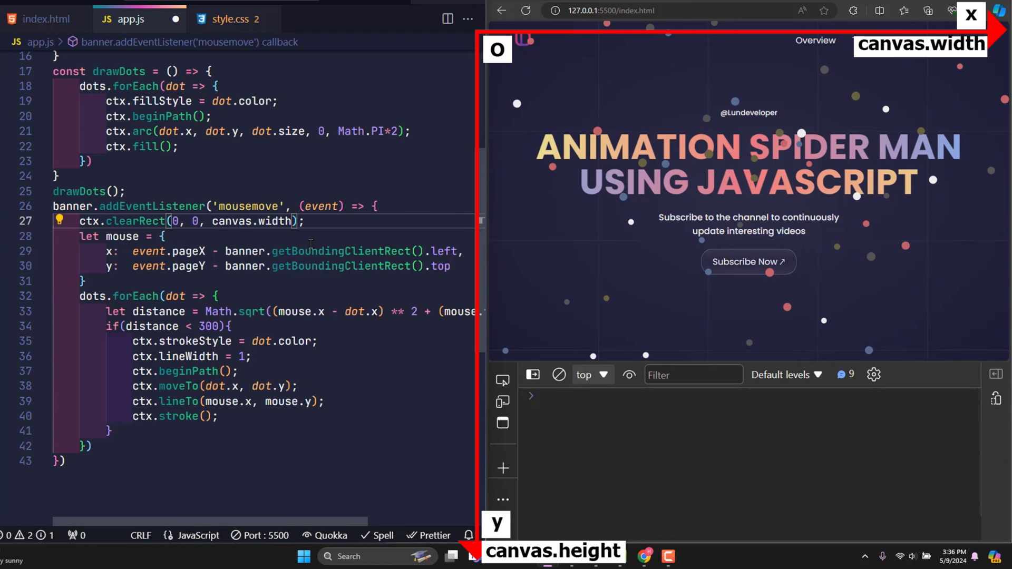
{"action": "type", "text": ", canvas.height"}
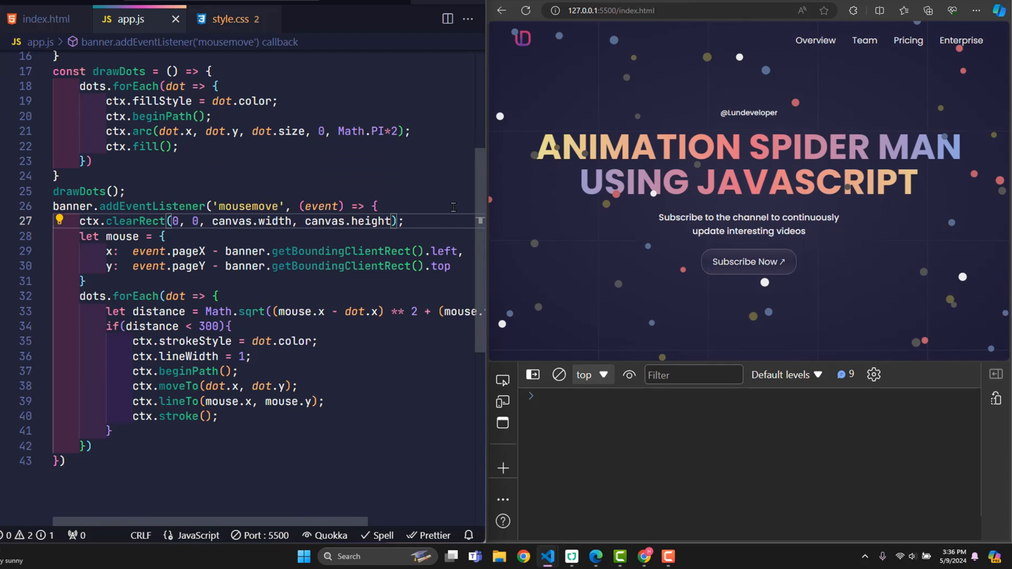
{"action": "mouse_move", "coordinate": [613, 271]}
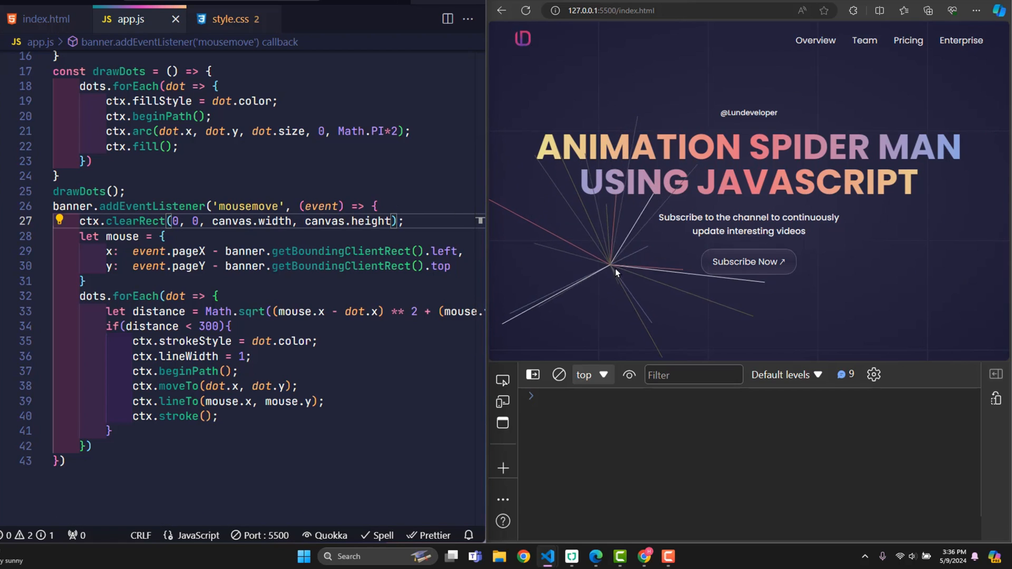
{"action": "mouse_move", "coordinate": [816, 297]}
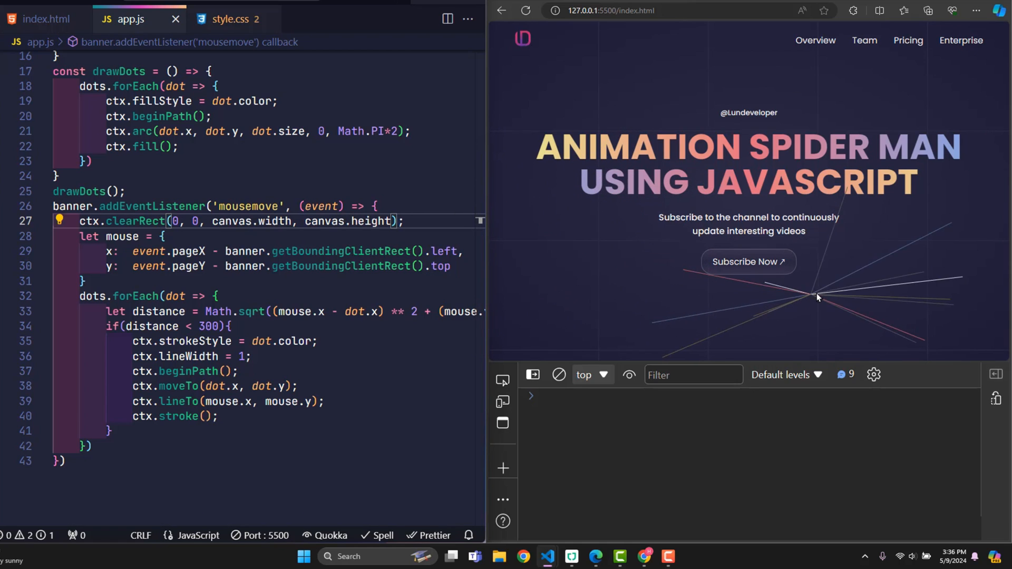
{"action": "mouse_move", "coordinate": [847, 267]}
{"action": "type", "text": "drawDots();"}
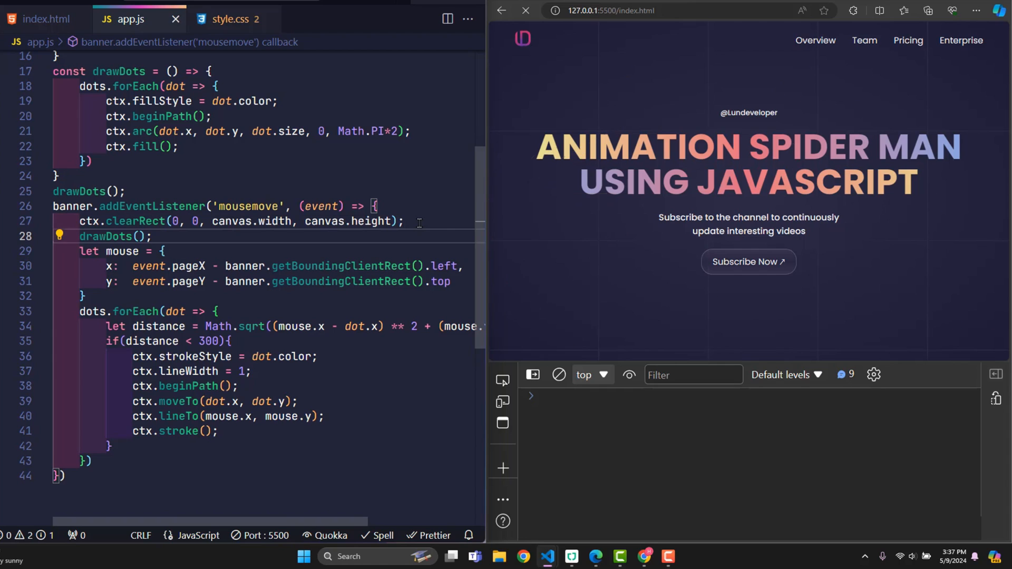
{"action": "mouse_move", "coordinate": [520, 199]}
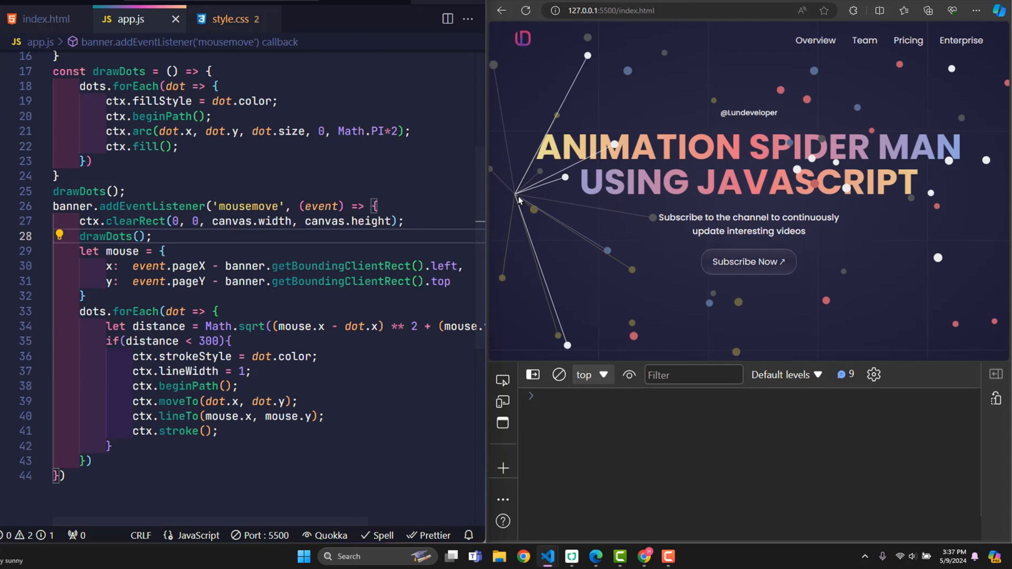
{"action": "mouse_move", "coordinate": [690, 299]}
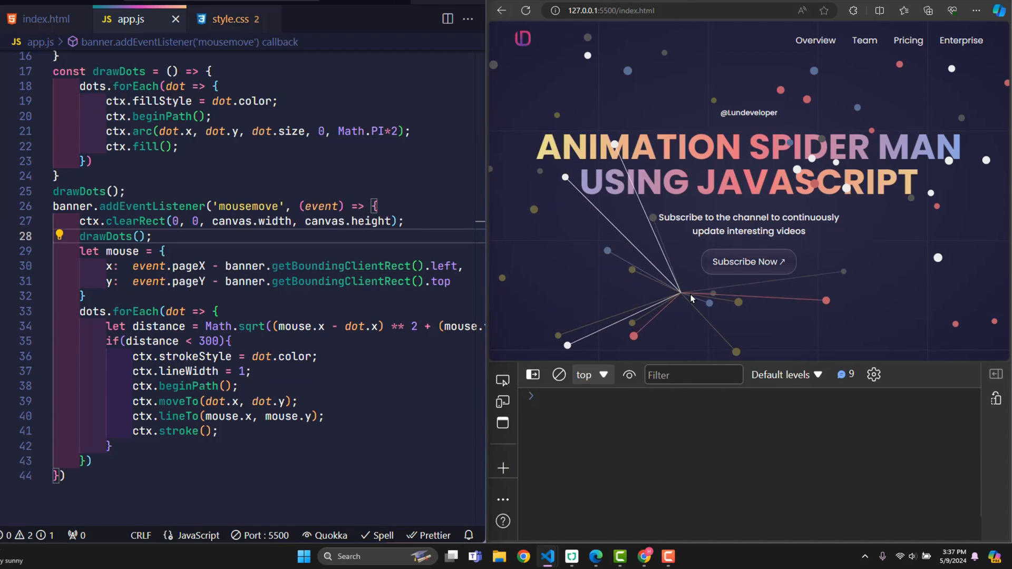
{"action": "mouse_move", "coordinate": [730, 266]}
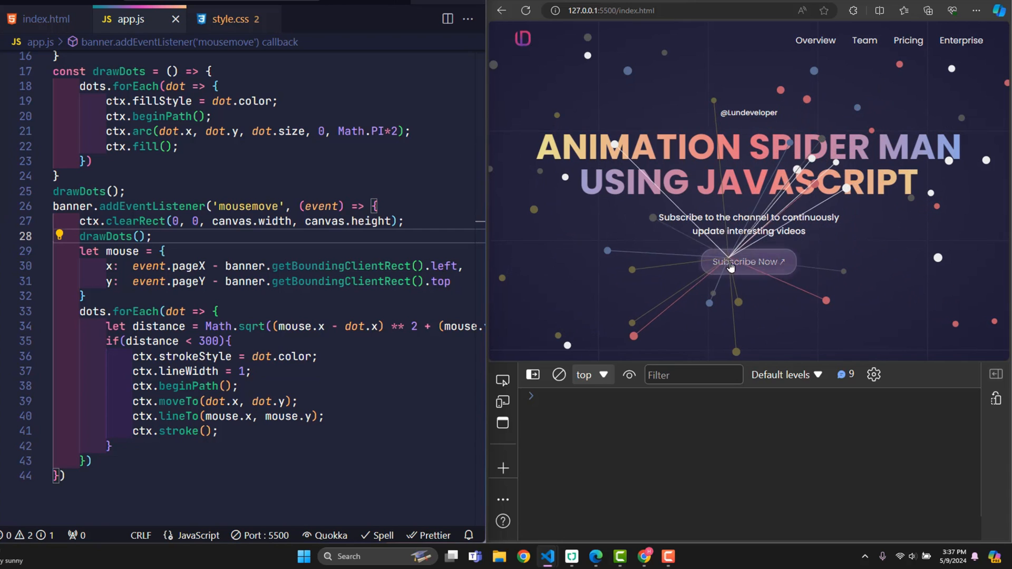
{"action": "mouse_move", "coordinate": [914, 230]}
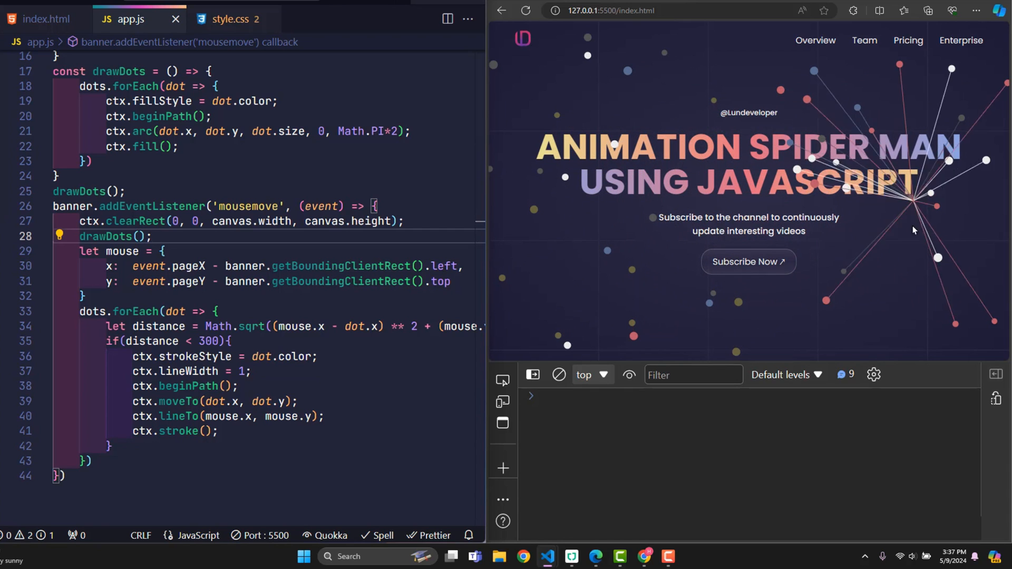
{"action": "mouse_move", "coordinate": [810, 262]}
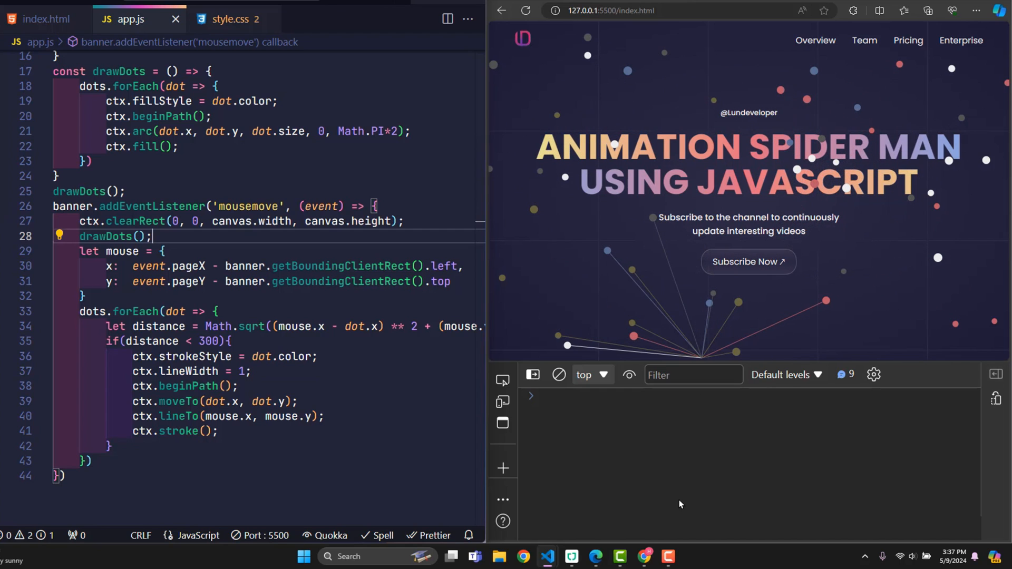
{"action": "mouse_move", "coordinate": [886, 440]}
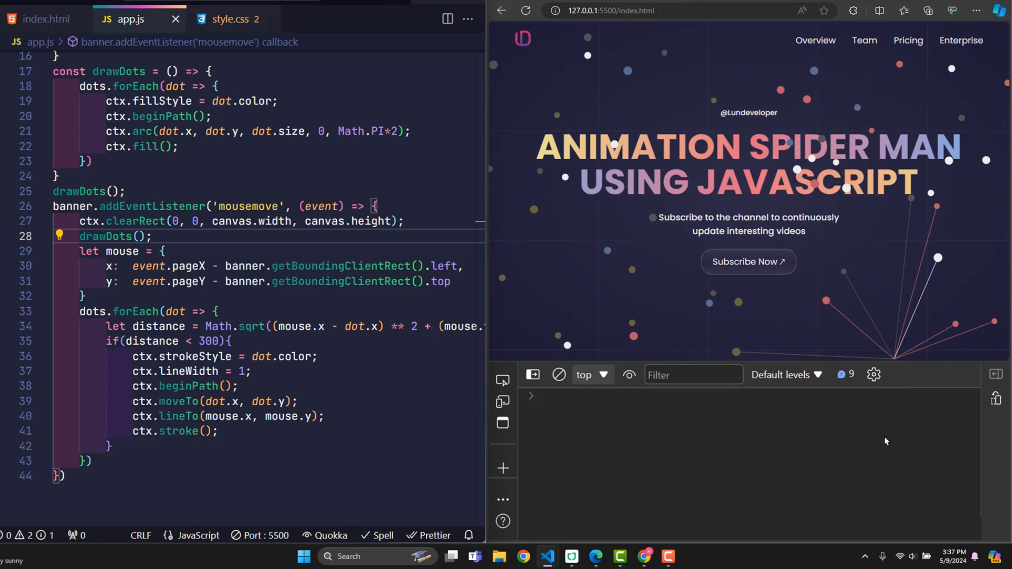
Scroll down in app.js past the mousemove handler
{"action": "scroll", "scroll_direction": "down", "scroll_amount": 3}
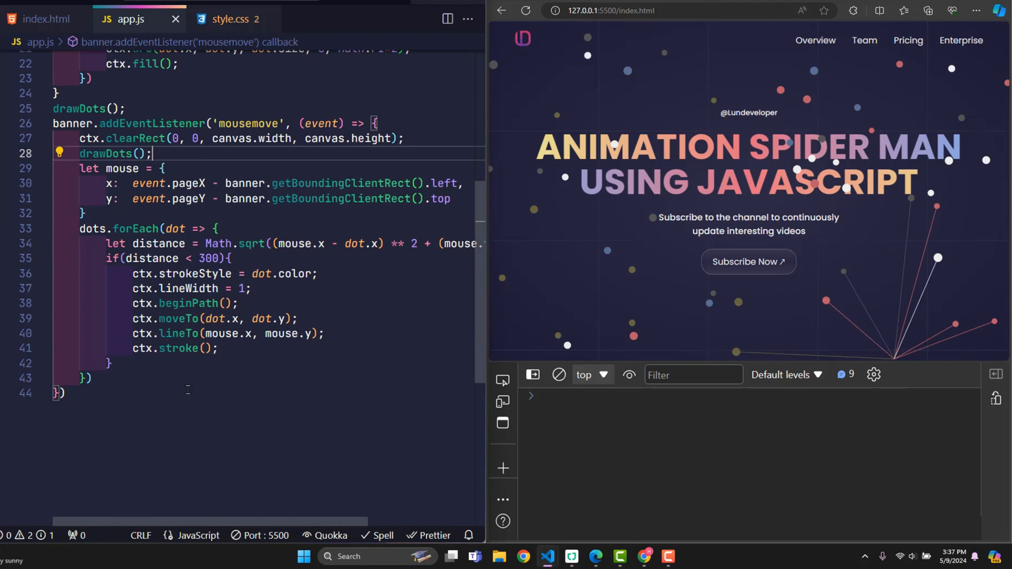
Add a banner mouseout listener calling ctx.clearRect(0, 0, canvas.width, canvas.height) and drawDots()
{"action": "type", "text": "banne"}
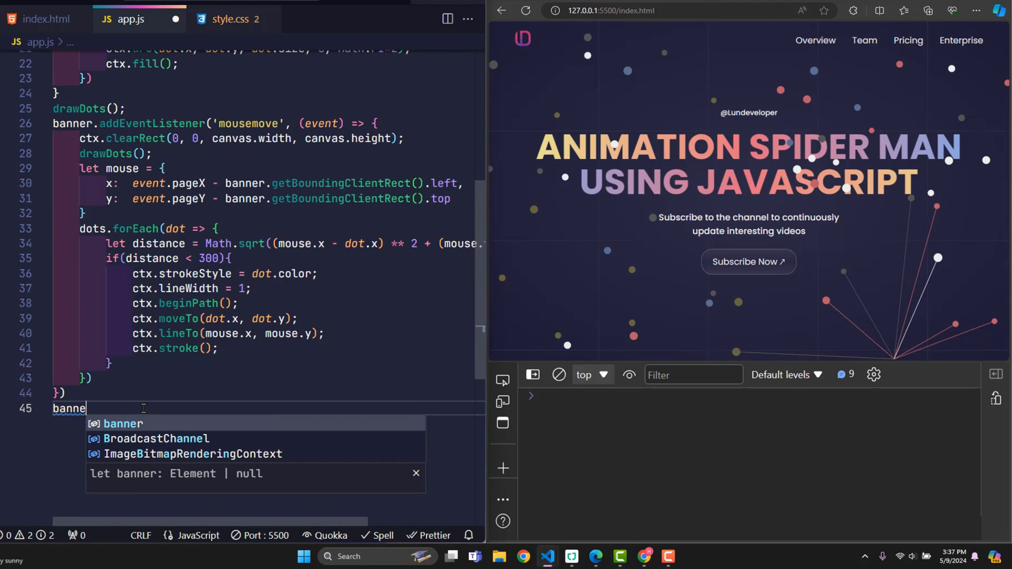
{"action": "type", "text": ".addEventListener('mou"}
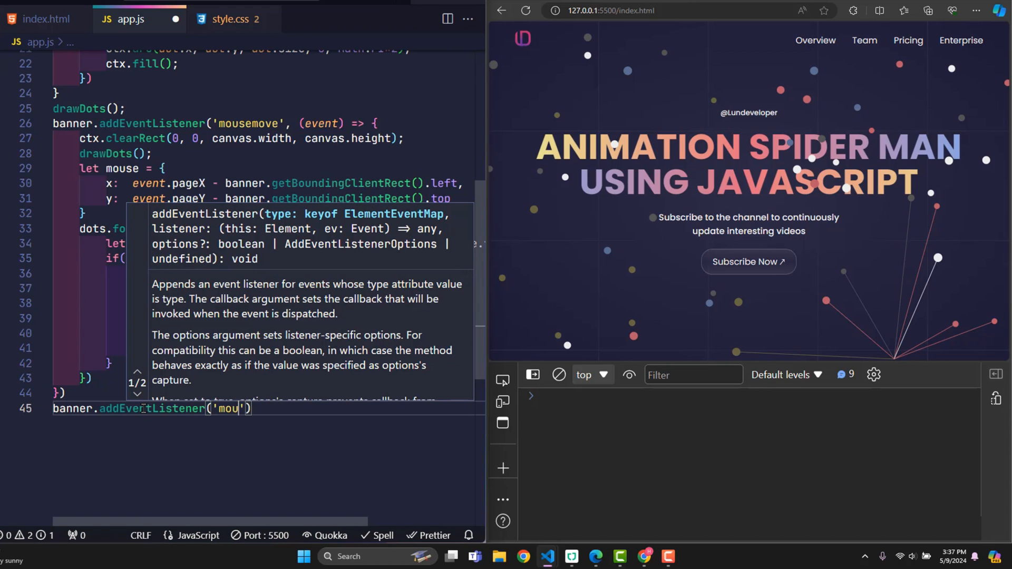
{"action": "type", "text": "seout"}
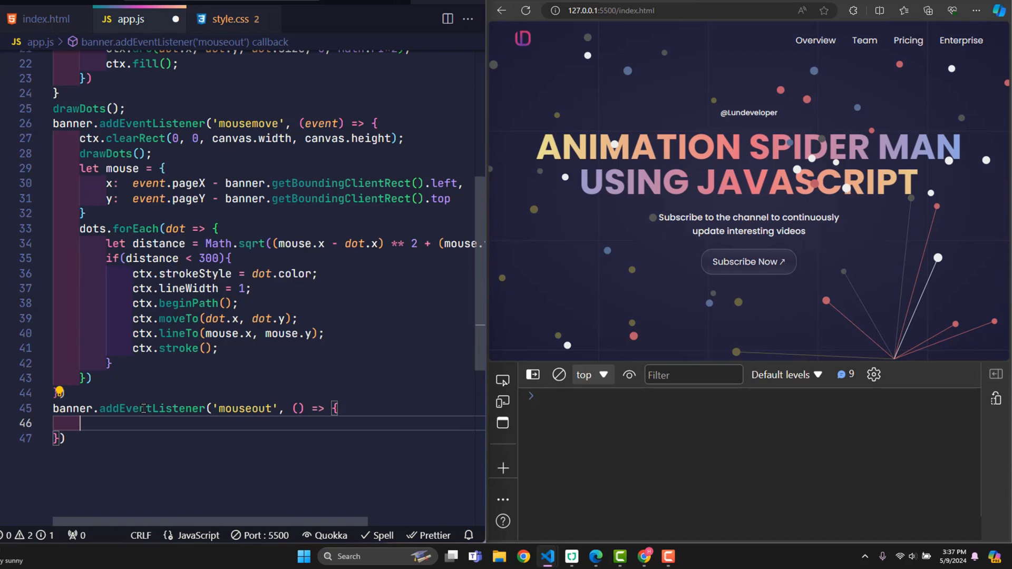
{"action": "type", "text": "ctx"}
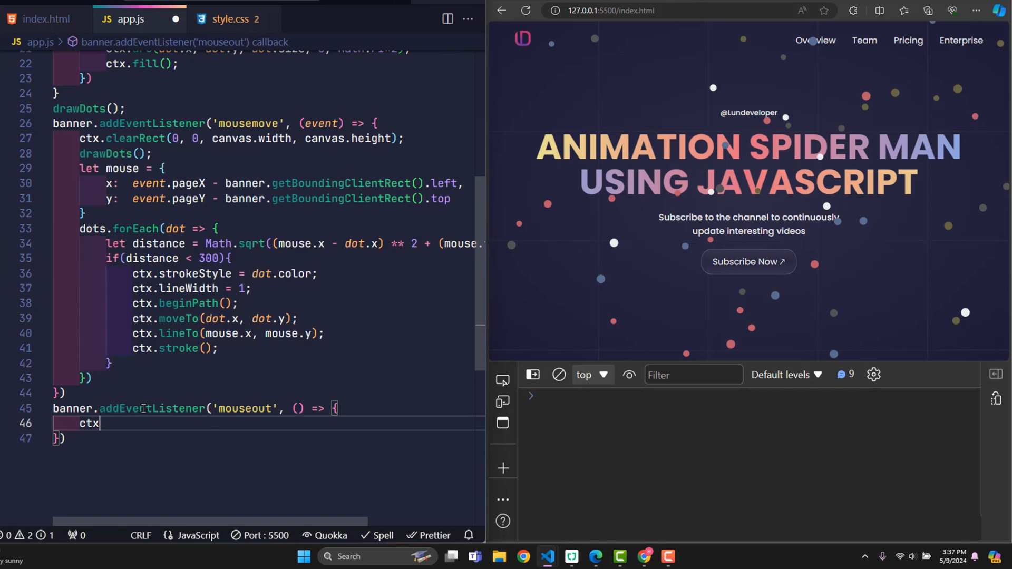
{"action": "type", "text": ".clearRect(0, 0, canvas.width, canvas.height);"}
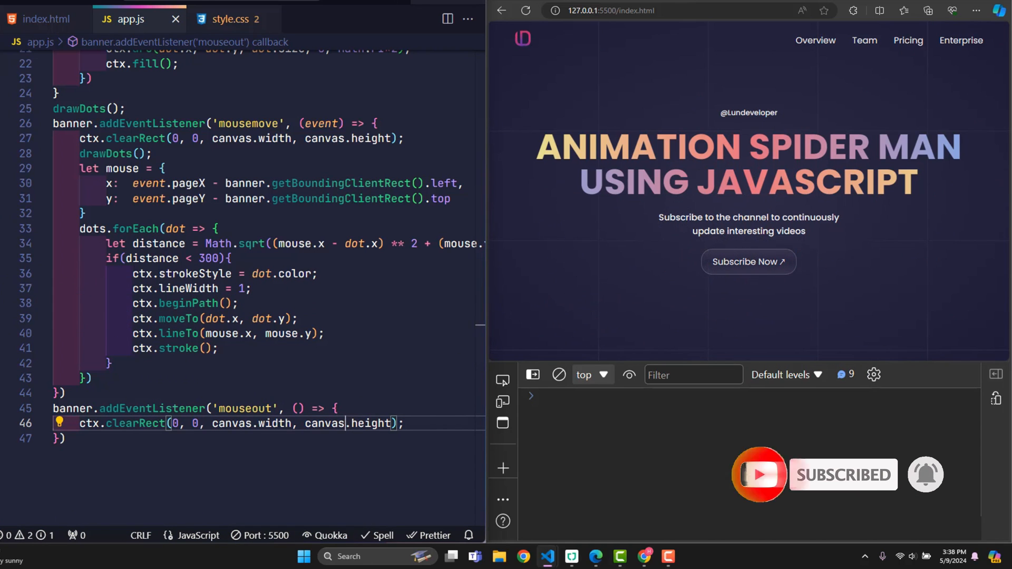
{"action": "type", "text": "drawDots"}
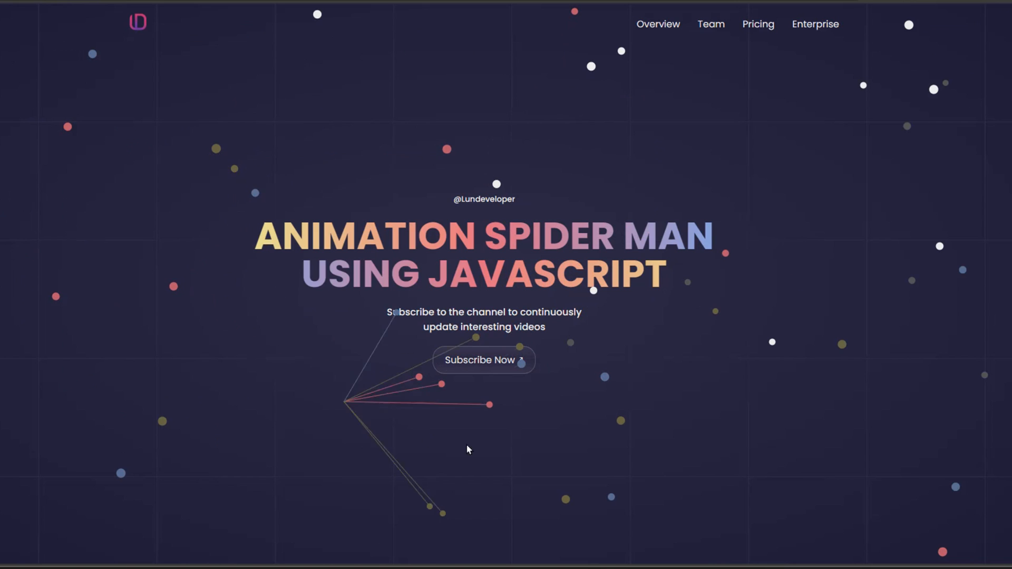
{"action": "mouse_move", "coordinate": [57, 222]}
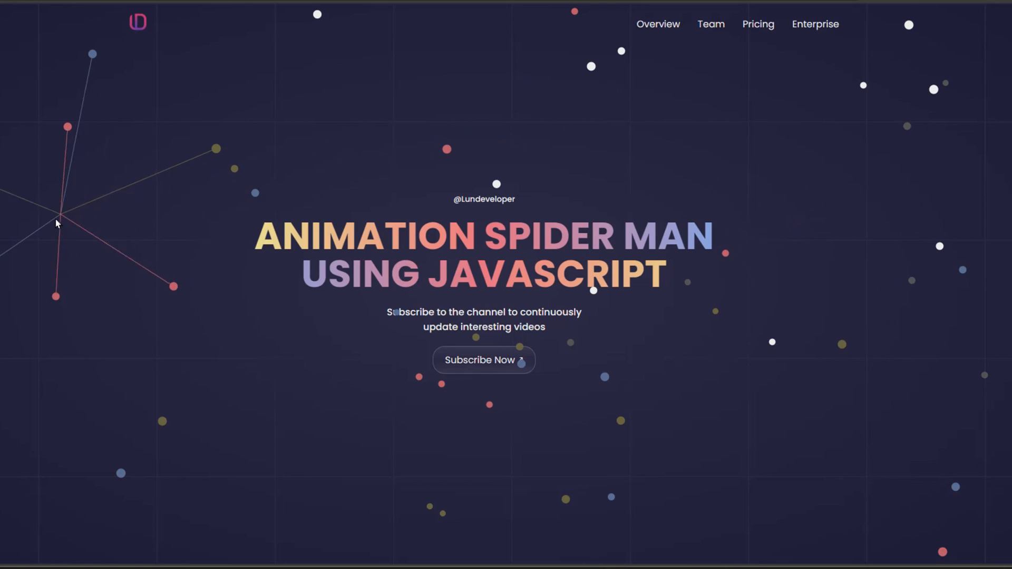
{"action": "mouse_move", "coordinate": [21, 135]}
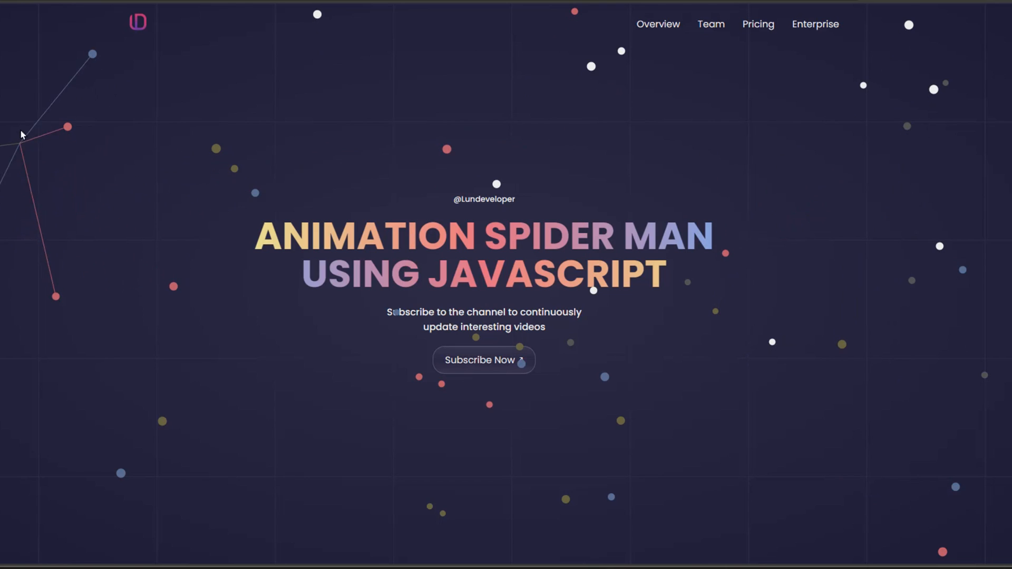
{"action": "mouse_move", "coordinate": [28, 56]}
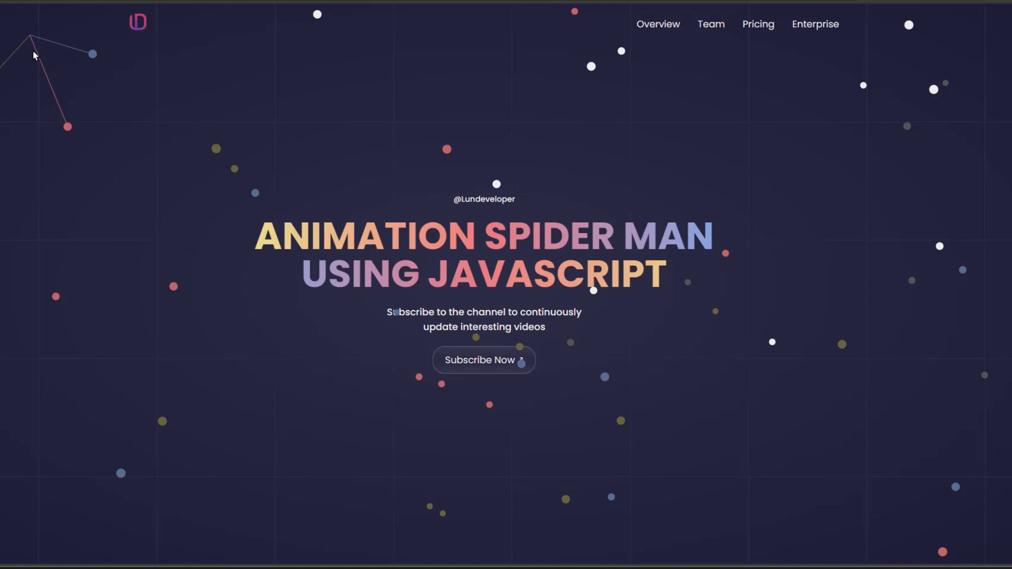
{"action": "mouse_move", "coordinate": [919, 322]}
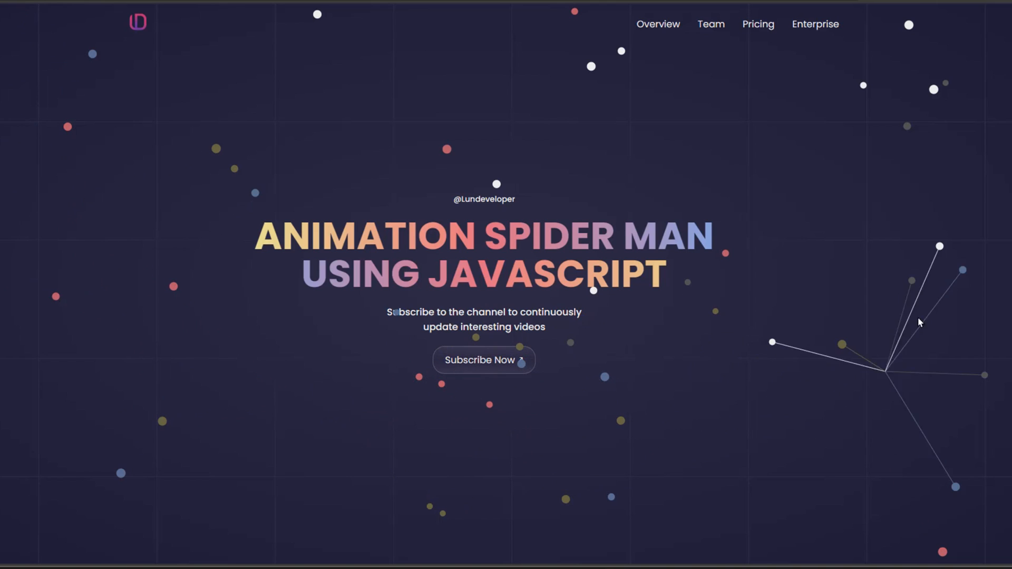
{"action": "mouse_move", "coordinate": [436, 296]}
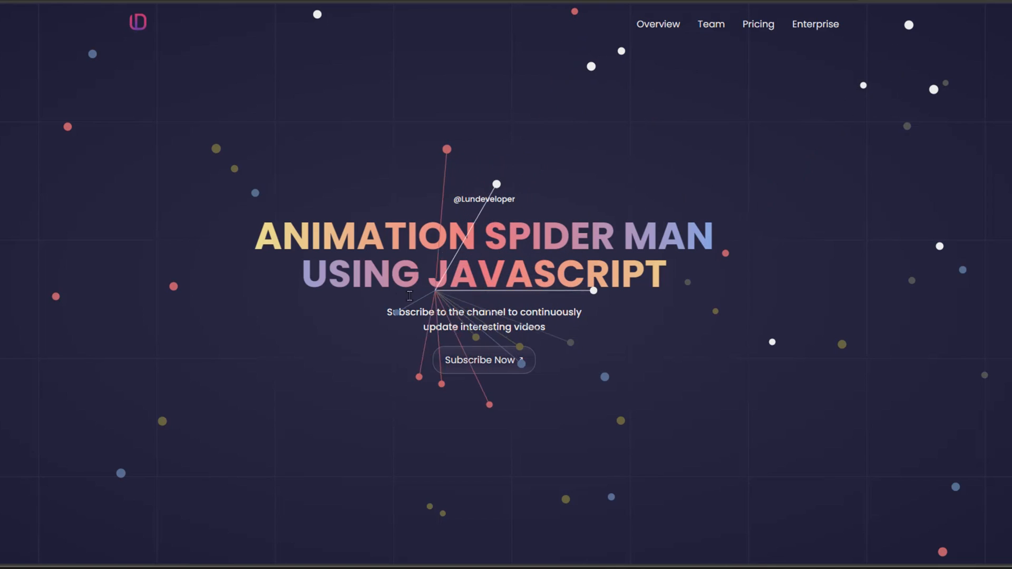
{"action": "mouse_move", "coordinate": [645, 321]}
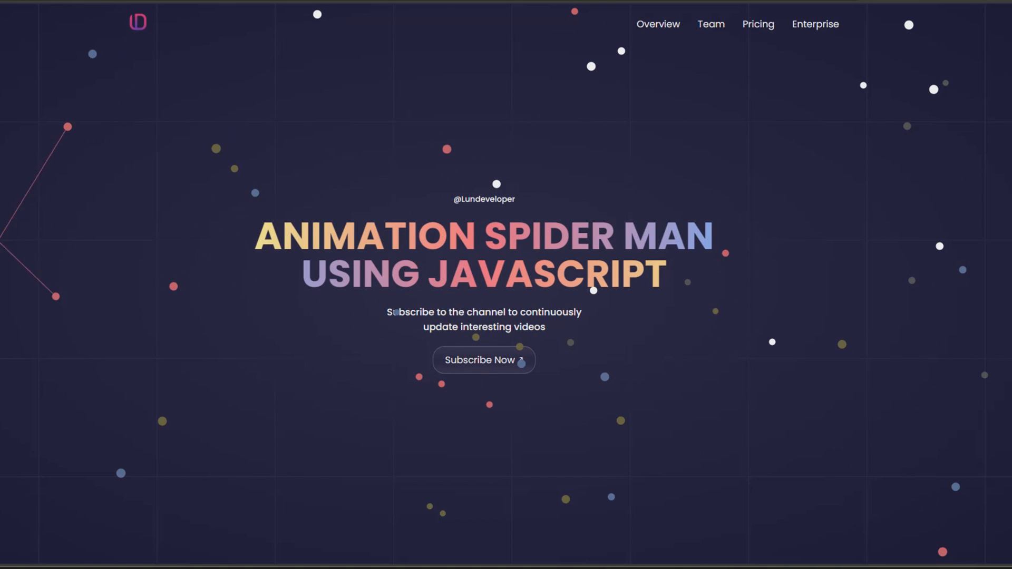
{"action": "mouse_move", "coordinate": [792, 266]}
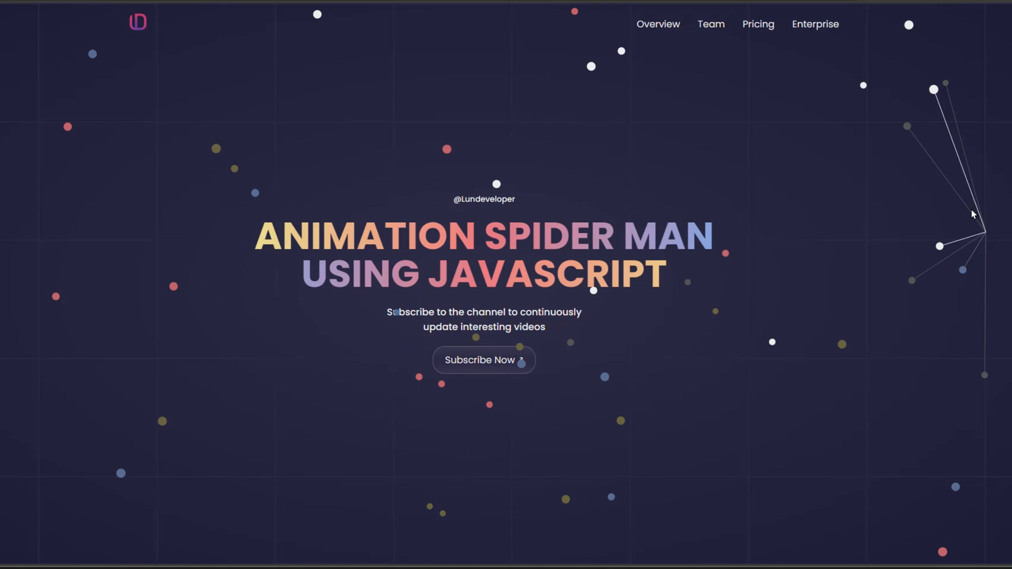
{"action": "mouse_move", "coordinate": [42, 109]}
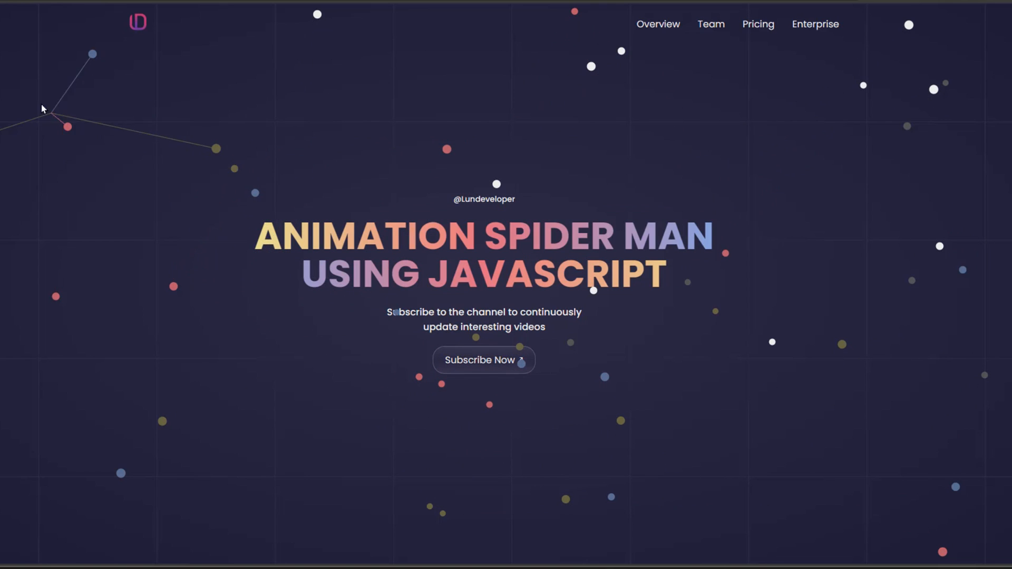